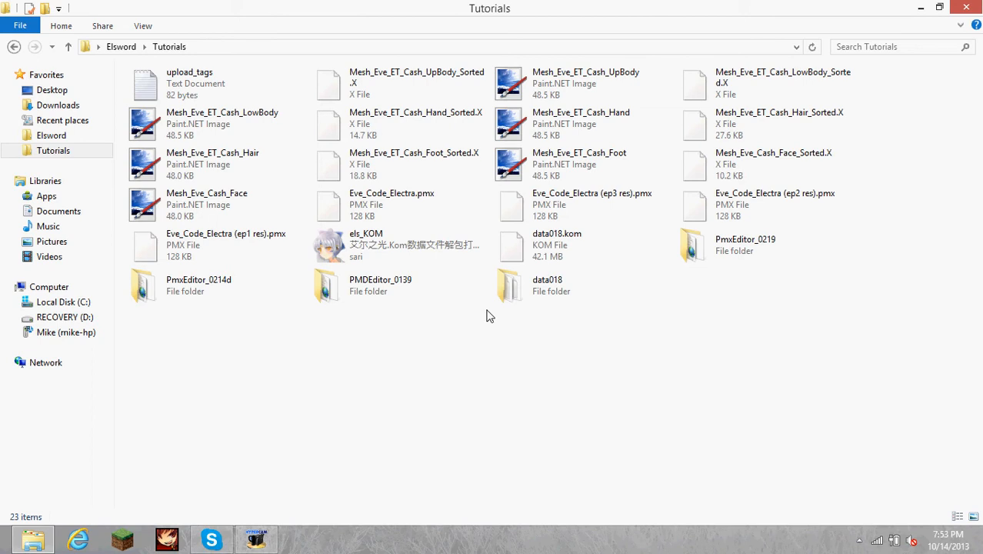
- Select PMDEditor_0139, then PmxEditor_0214d, and open the PMDEditor_0139 folder
{"action": "left_click", "coordinate": [380, 284]}
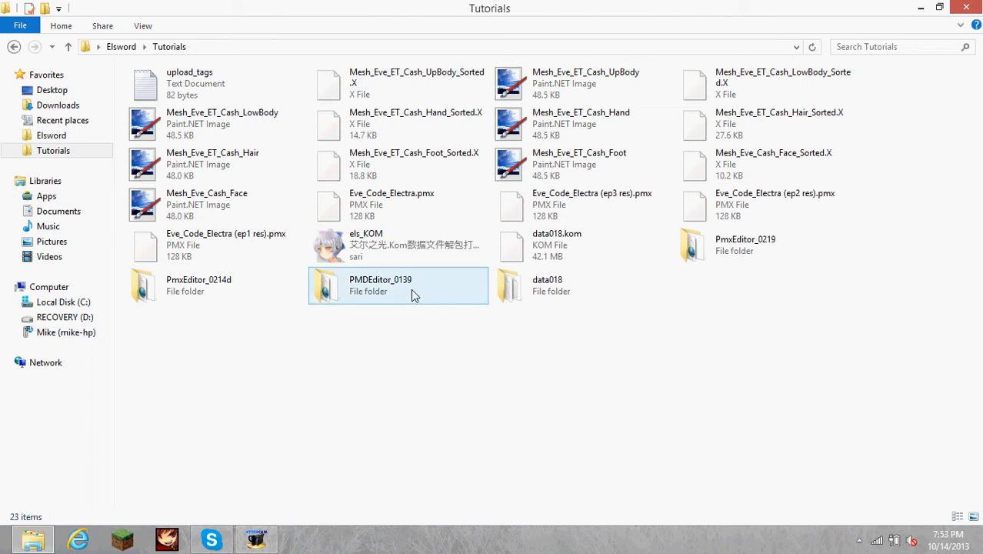
{"action": "mouse_move", "coordinate": [396, 292]}
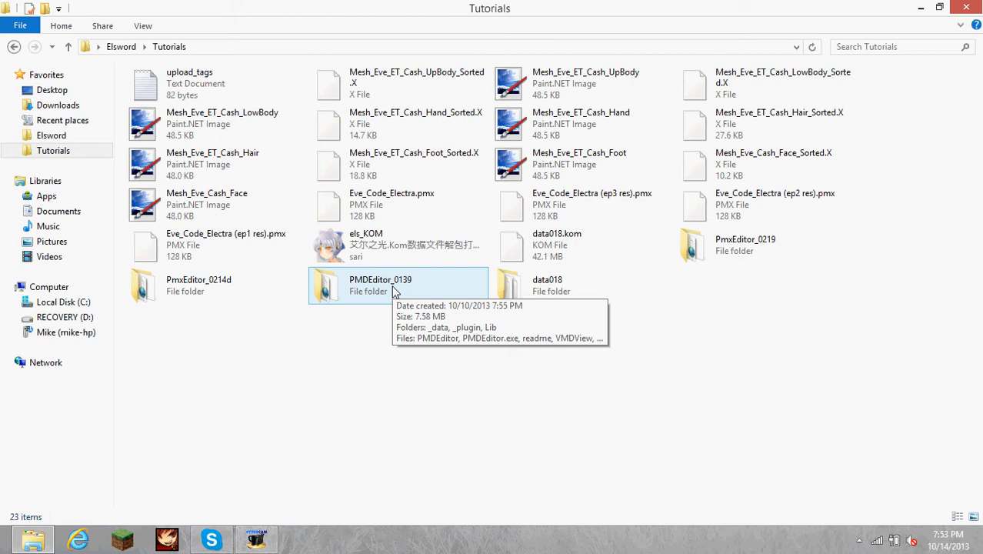
{"action": "left_click", "coordinate": [215, 286]}
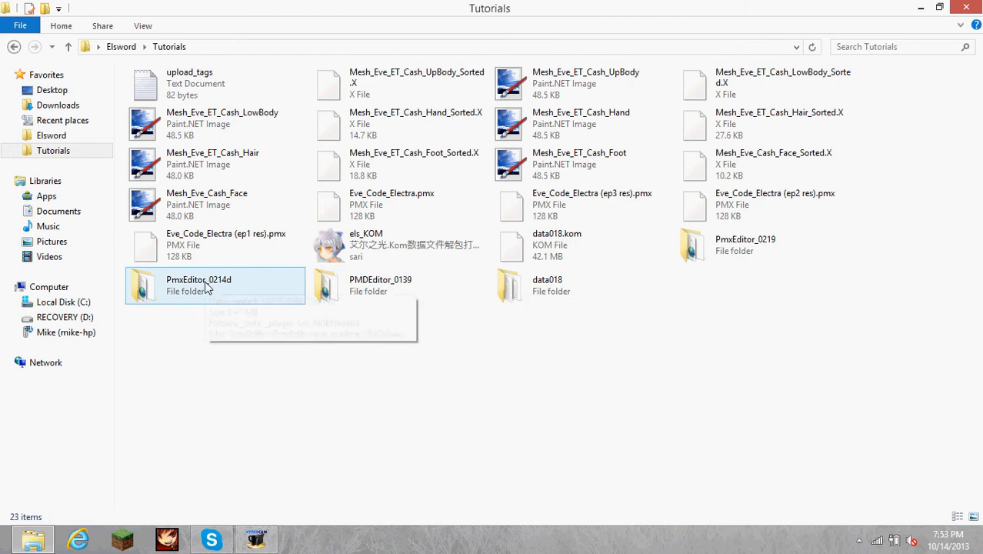
{"action": "mouse_move", "coordinate": [380, 284]}
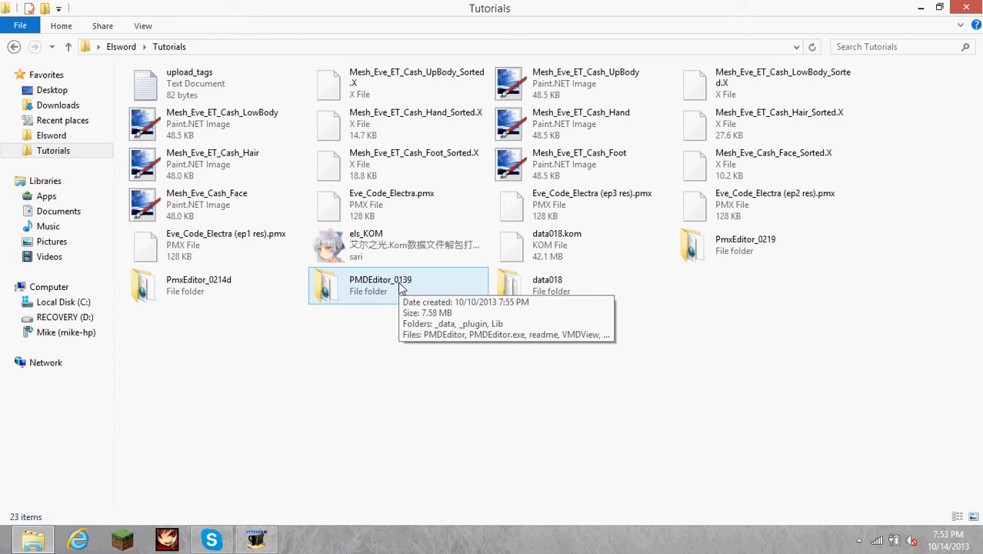
{"action": "double_click", "coordinate": [381, 285]}
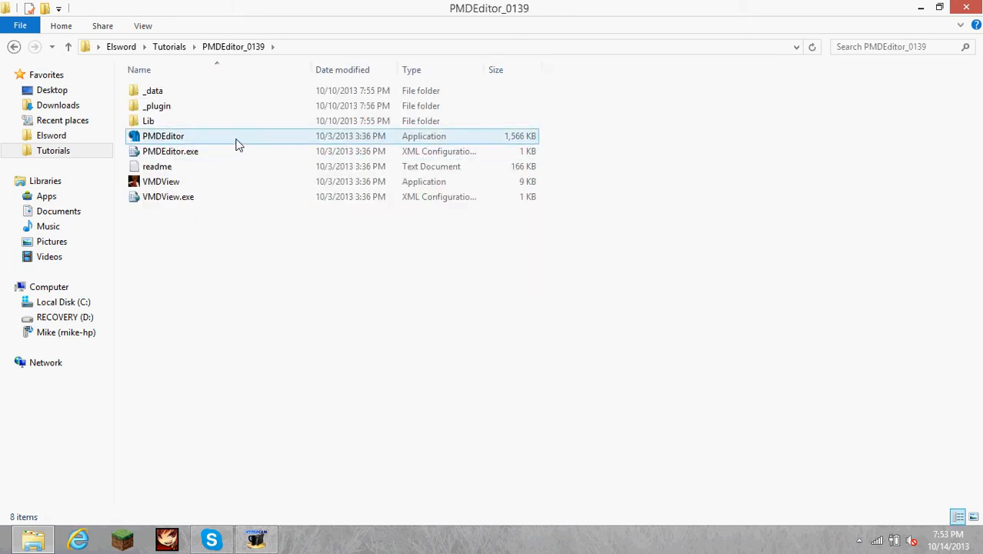
{"action": "mouse_move", "coordinate": [443, 278]}
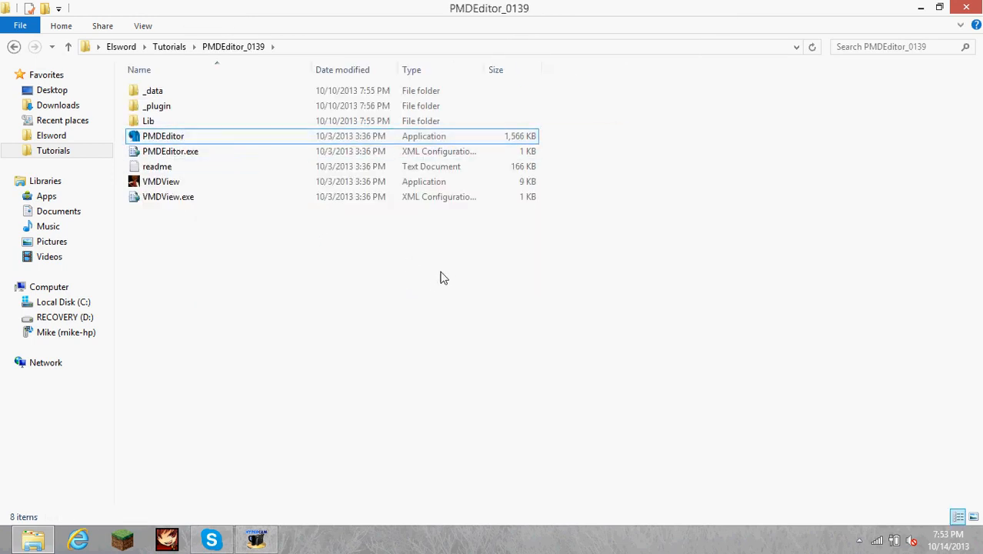
{"action": "mouse_move", "coordinate": [477, 278]}
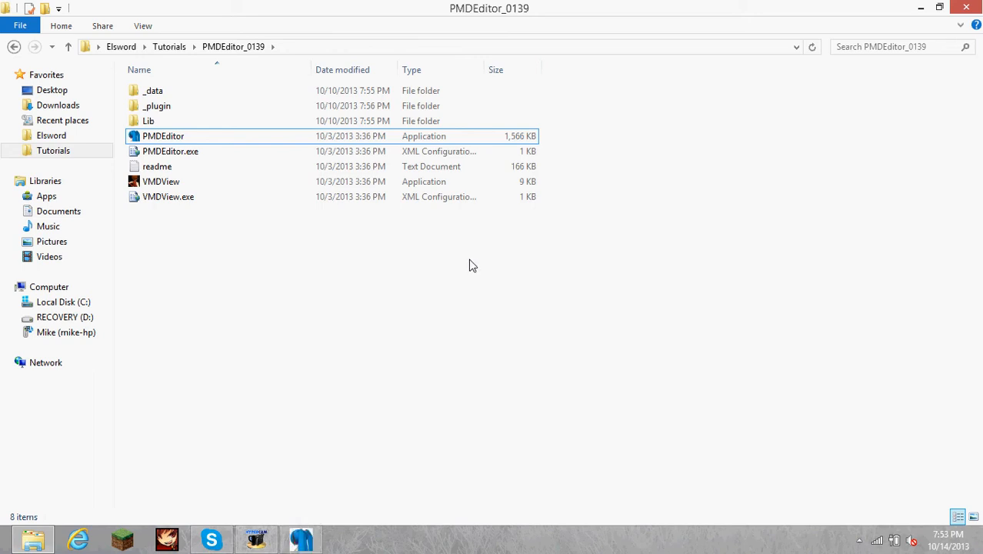
{"action": "mouse_move", "coordinate": [475, 280]}
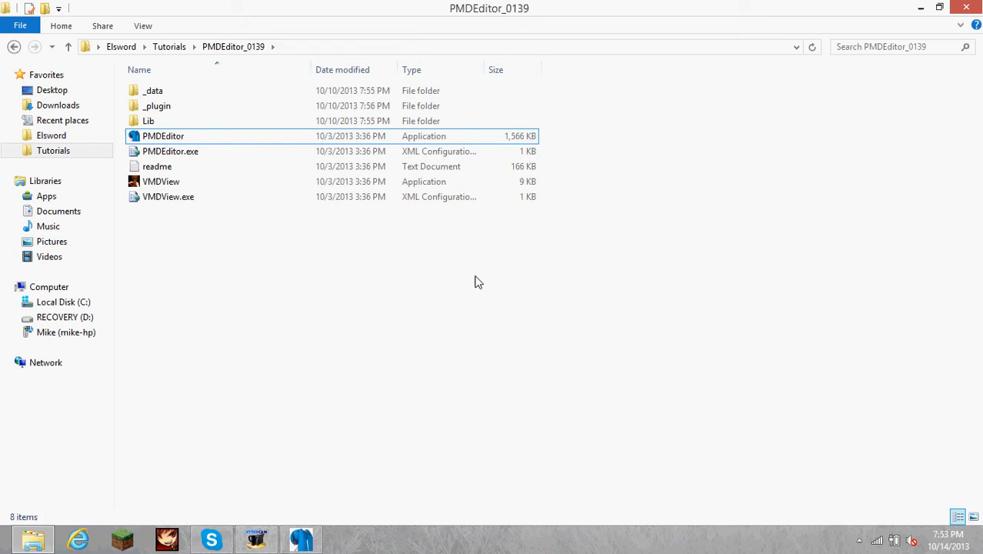
{"action": "mouse_move", "coordinate": [469, 280]}
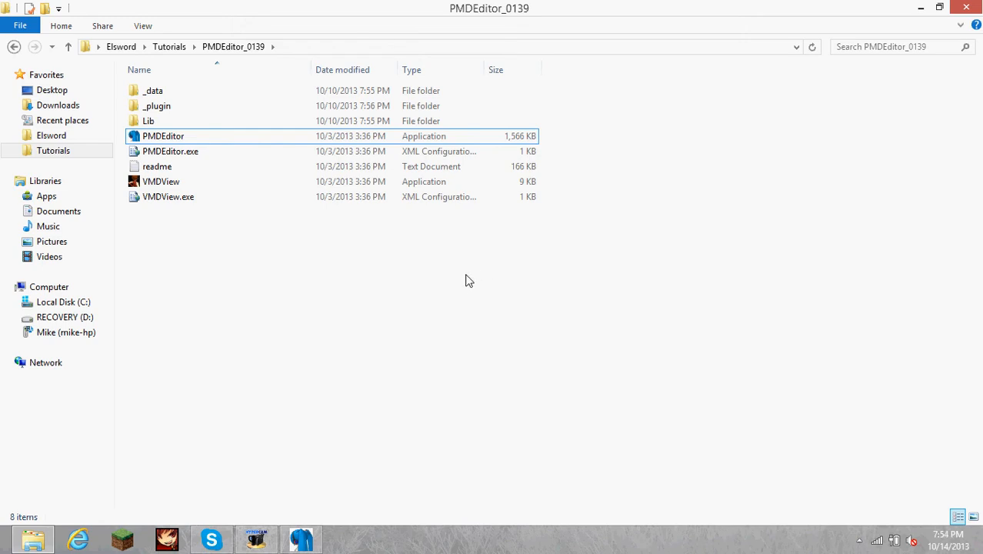
- Launch PMDEditor and dismiss all seven plugin load error dialogs
{"action": "double_click", "coordinate": [163, 136]}
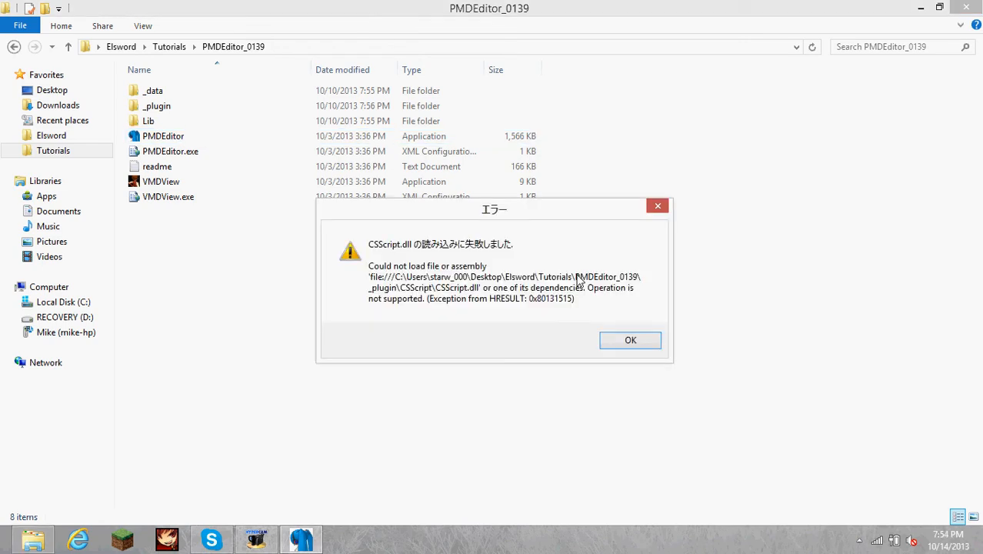
{"action": "left_click", "coordinate": [630, 340]}
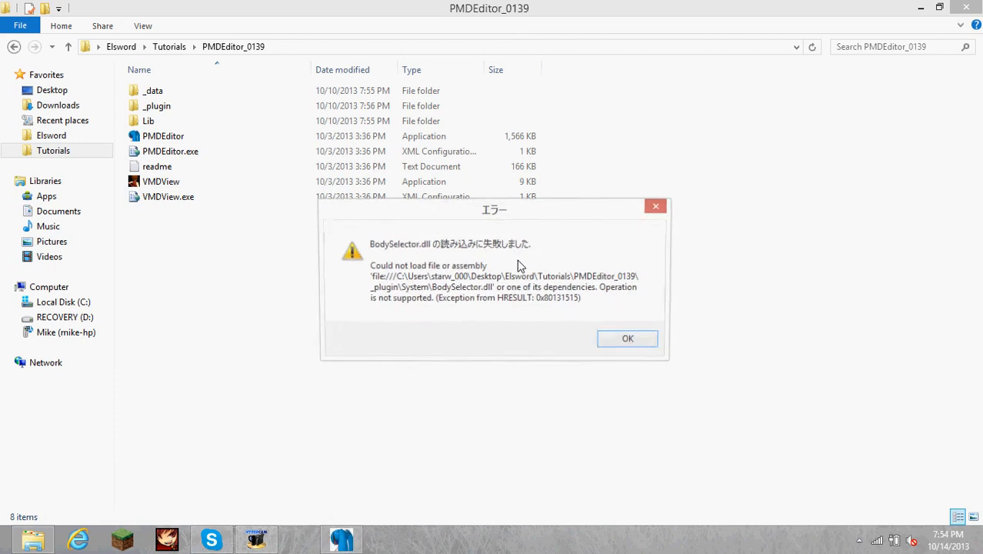
{"action": "left_click", "coordinate": [627, 338]}
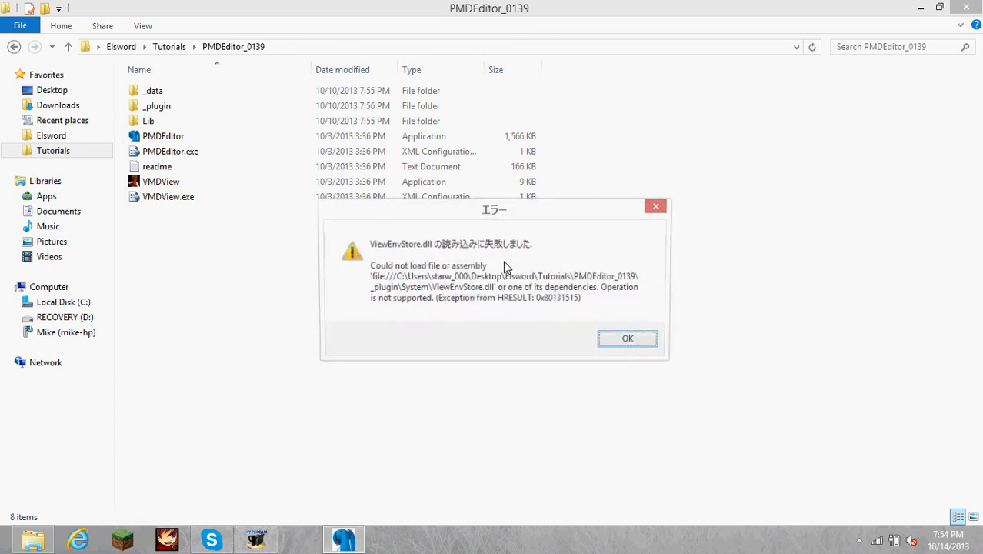
{"action": "left_click", "coordinate": [627, 339]}
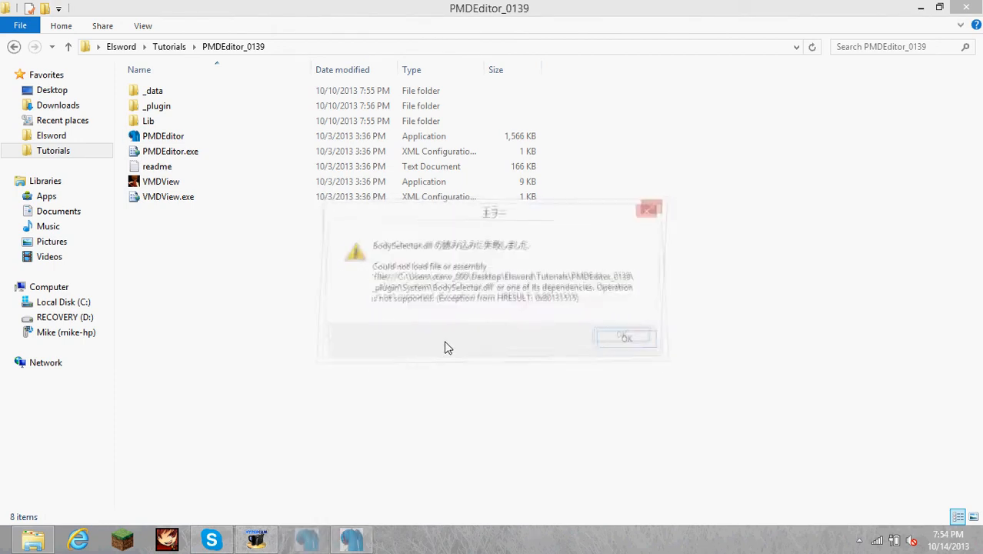
{"action": "left_click", "coordinate": [626, 338]}
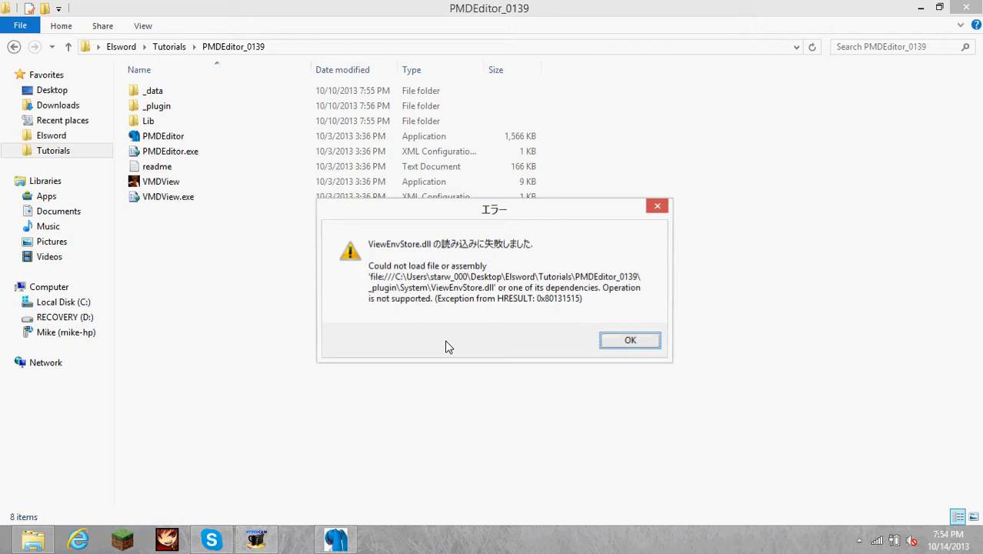
{"action": "left_click", "coordinate": [630, 341]}
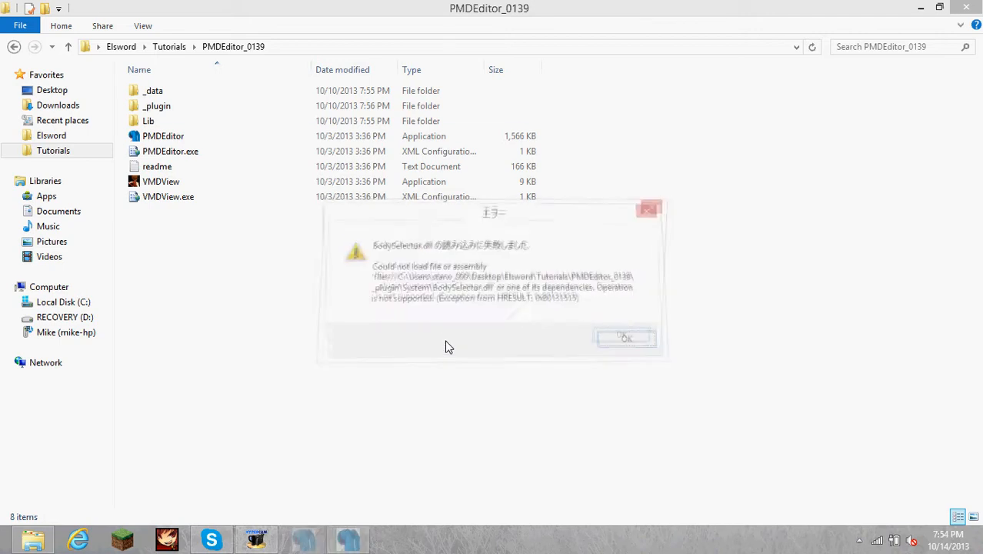
{"action": "left_click", "coordinate": [626, 338]}
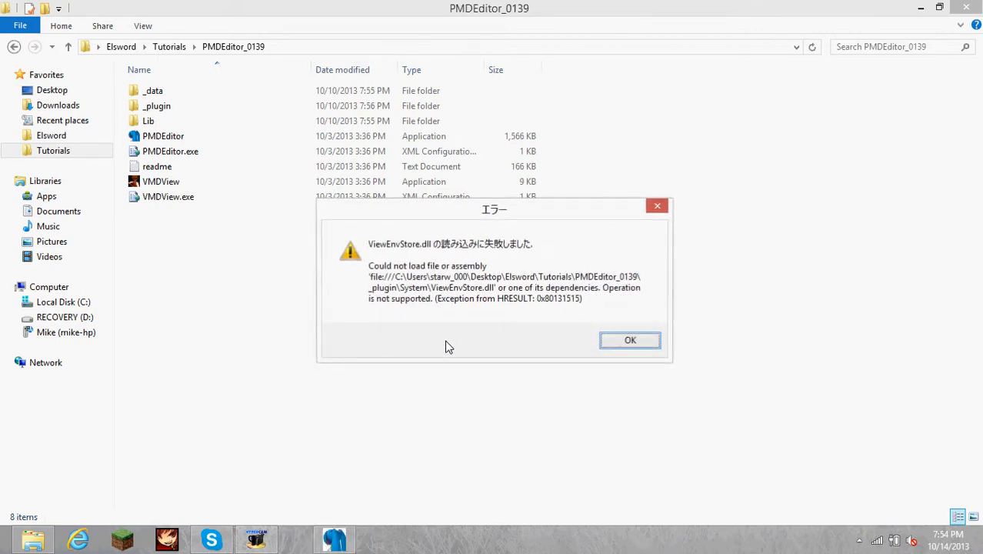
{"action": "left_click", "coordinate": [630, 341]}
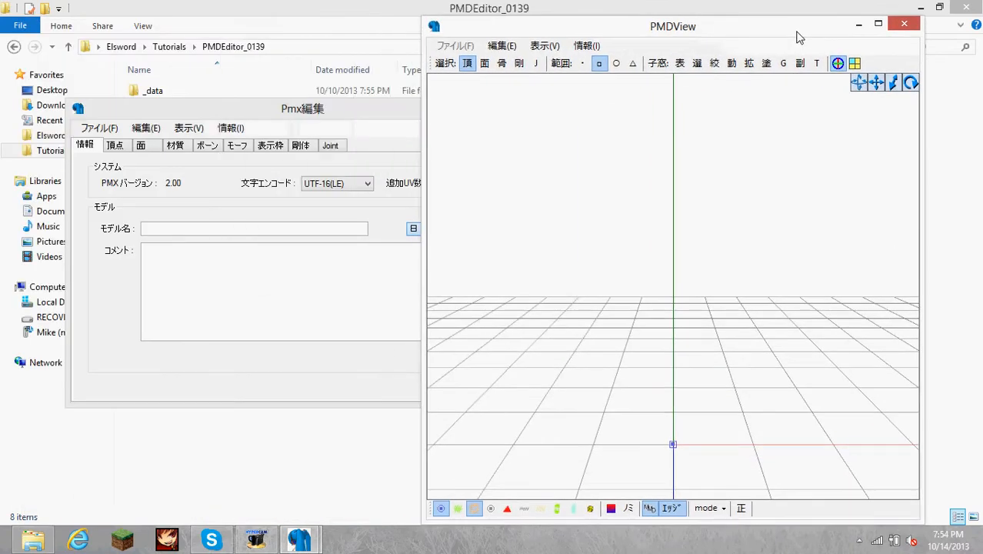
{"action": "left_click", "coordinate": [302, 109]}
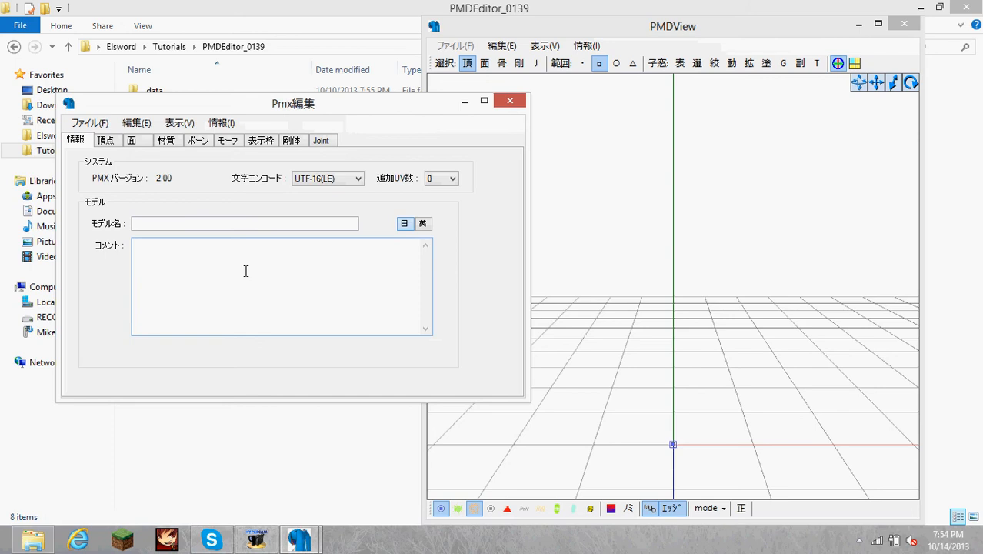
{"action": "mouse_move", "coordinate": [249, 206]}
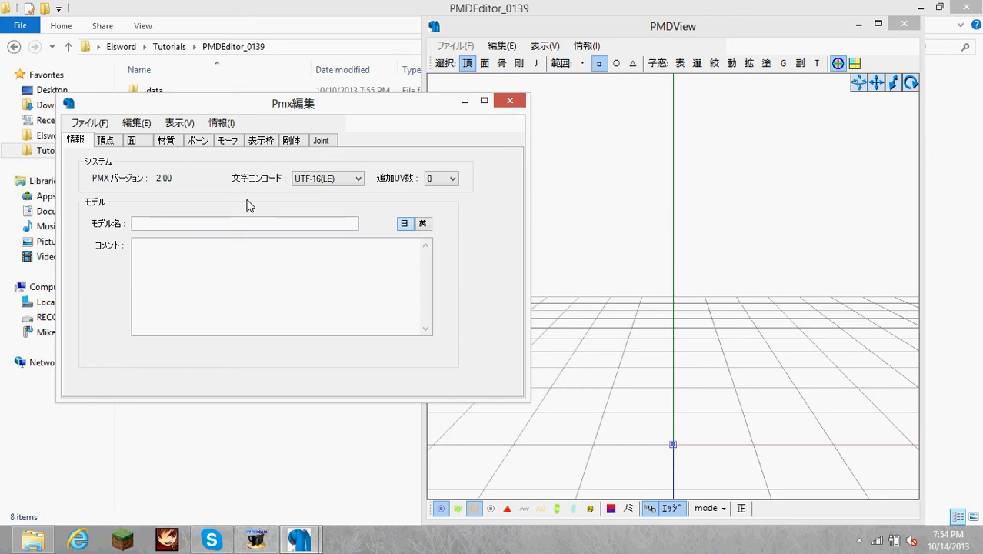
{"action": "mouse_move", "coordinate": [250, 173]}
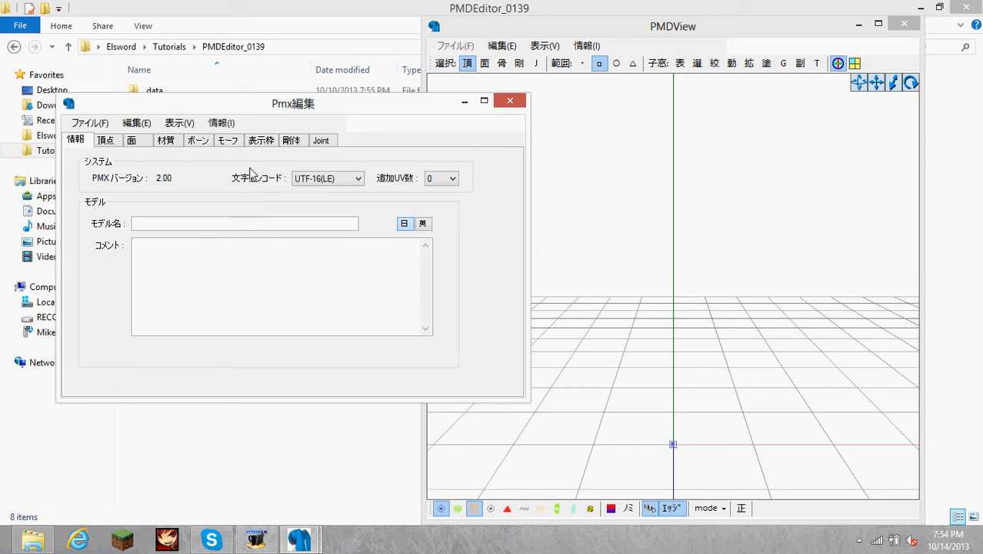
{"action": "mouse_move", "coordinate": [256, 173]}
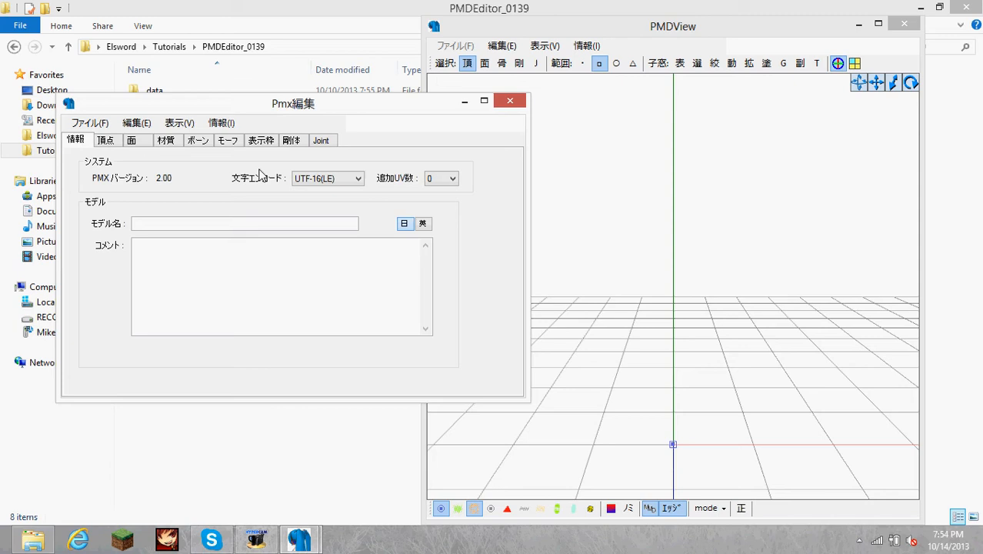
- View the 情報 version details (0.1.3.9), close them, and reopen the 情報 menu
{"action": "left_click", "coordinate": [221, 123]}
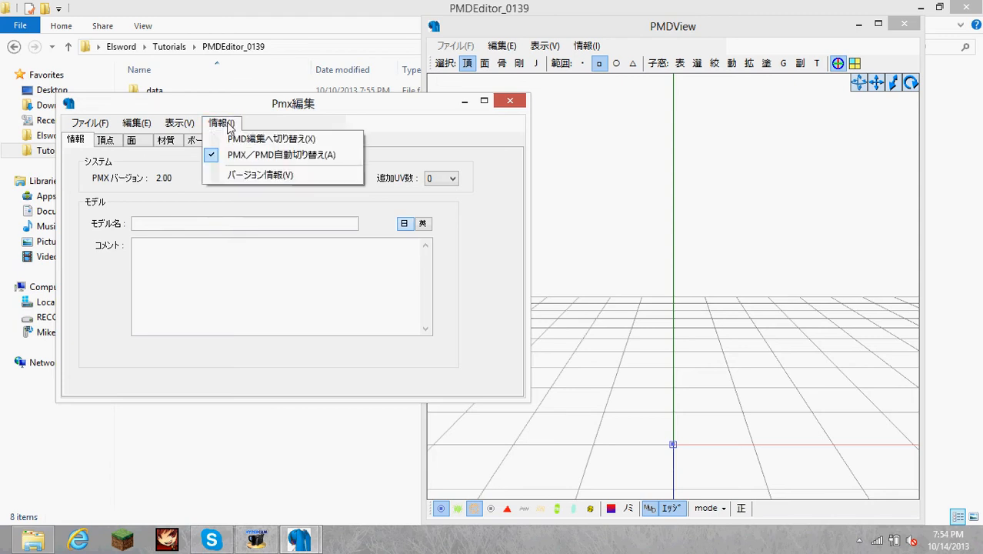
{"action": "mouse_move", "coordinate": [260, 174]}
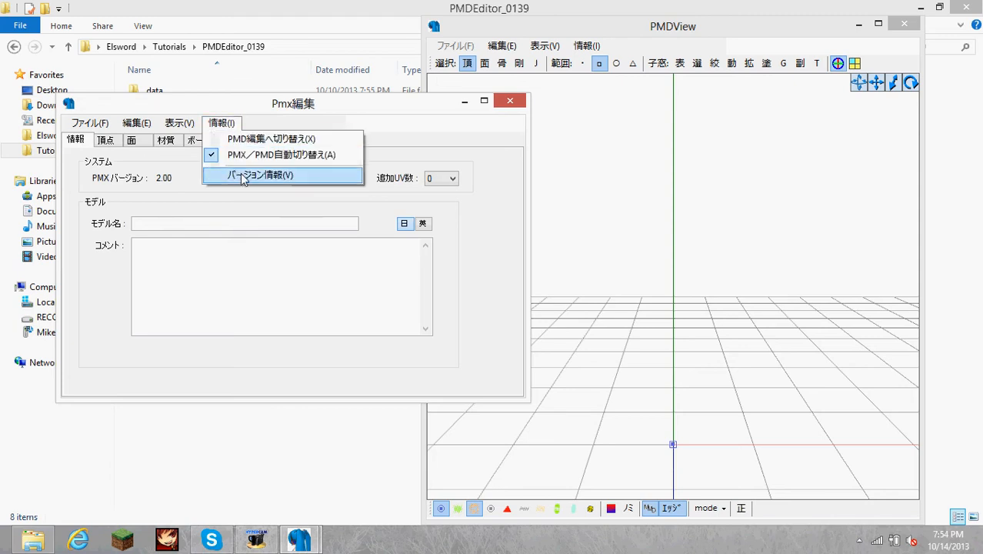
{"action": "left_click", "coordinate": [260, 174]}
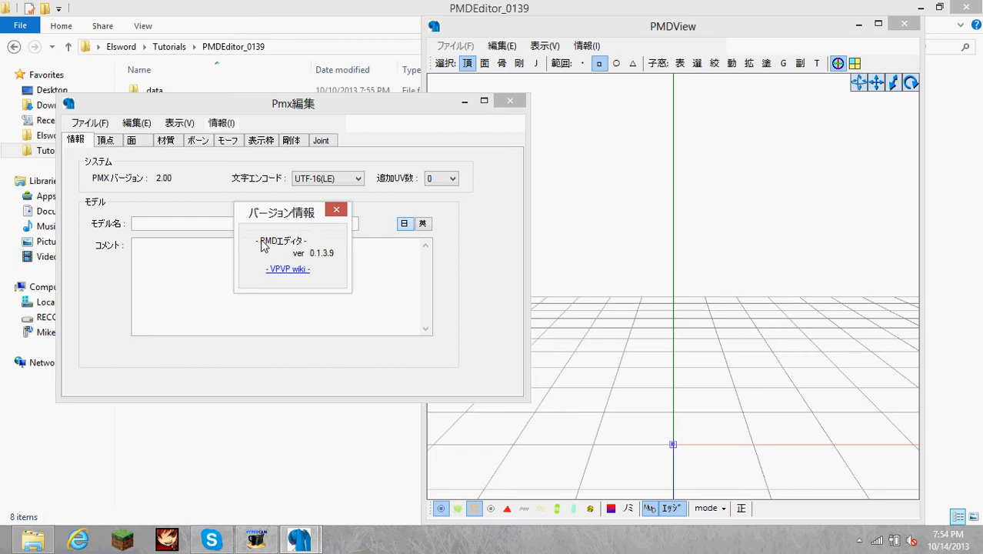
{"action": "mouse_move", "coordinate": [336, 210]}
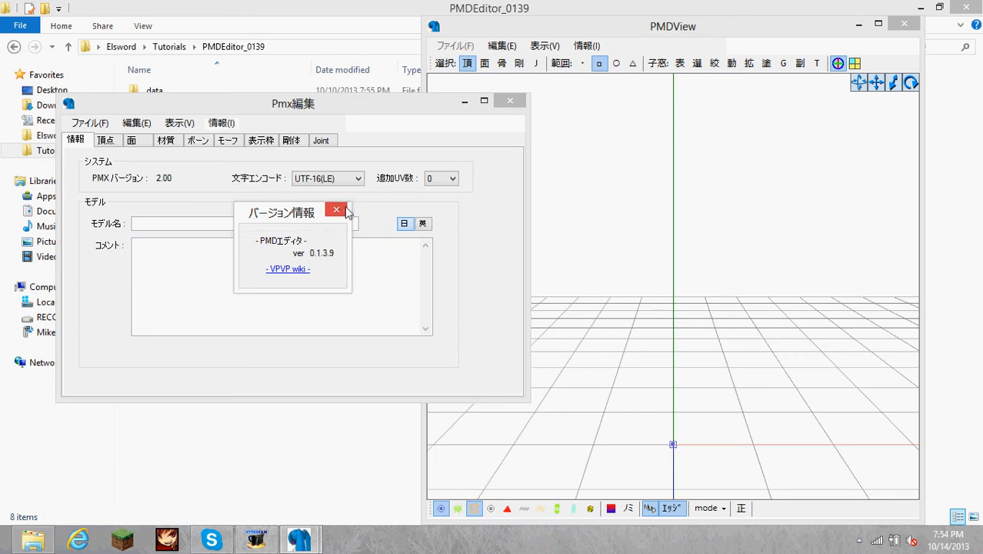
{"action": "left_click", "coordinate": [336, 209]}
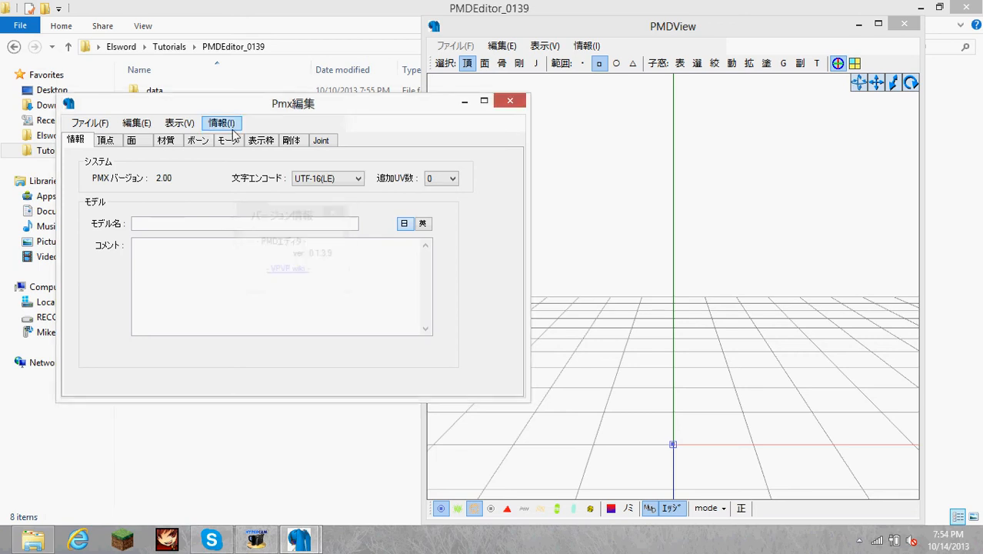
{"action": "left_click", "coordinate": [221, 123]}
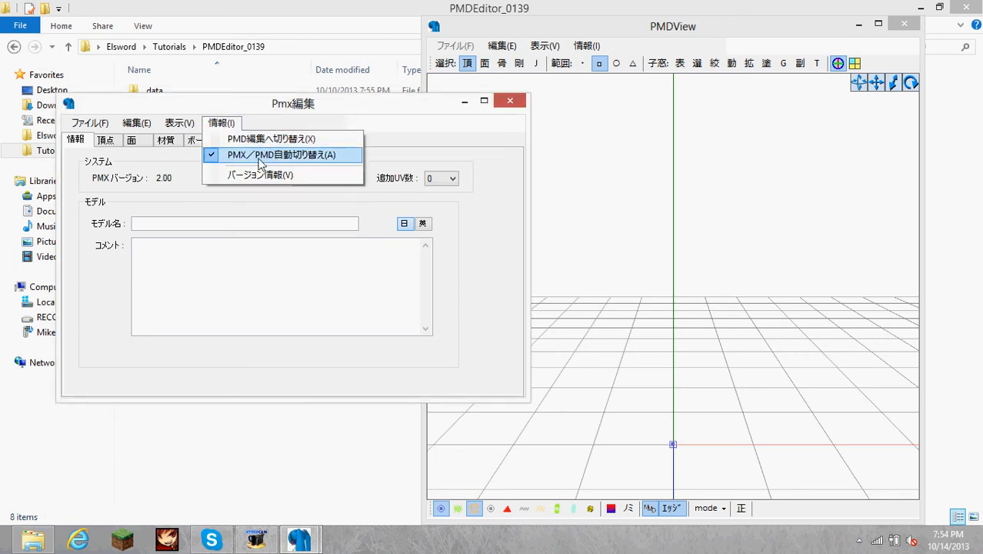
{"action": "mouse_move", "coordinate": [271, 139]}
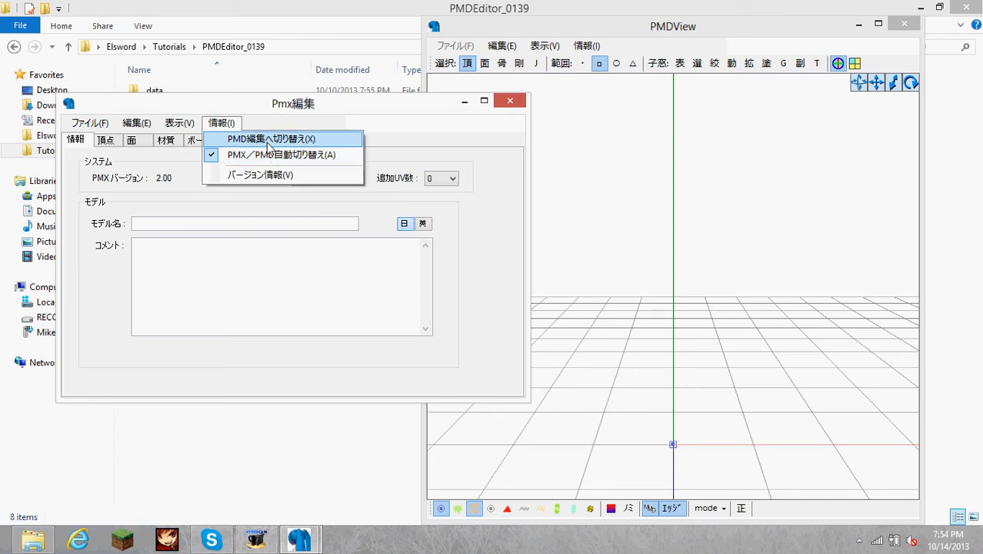
{"action": "mouse_move", "coordinate": [275, 146]}
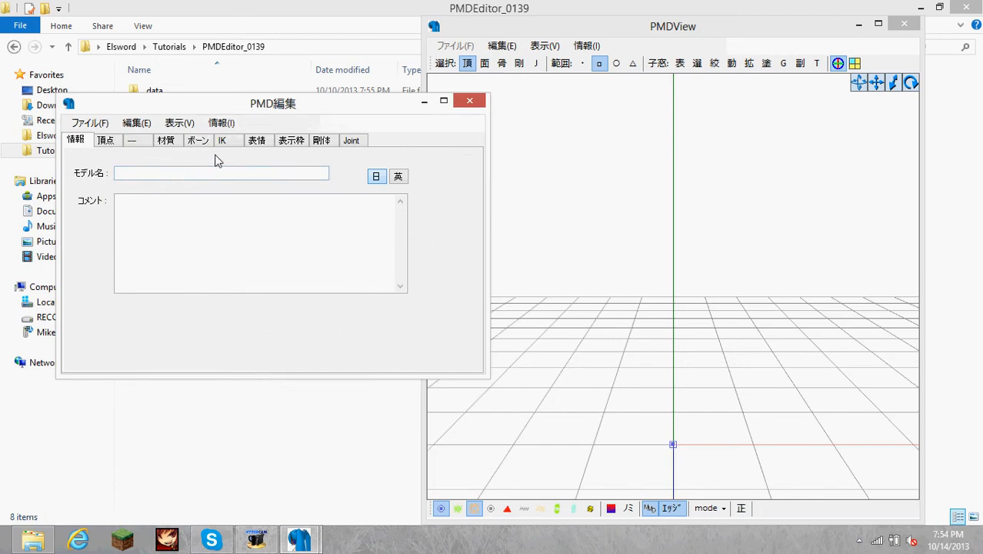
- Show the IK tab, confirming the blank model has 0 IK chains
{"action": "left_click", "coordinate": [223, 140]}
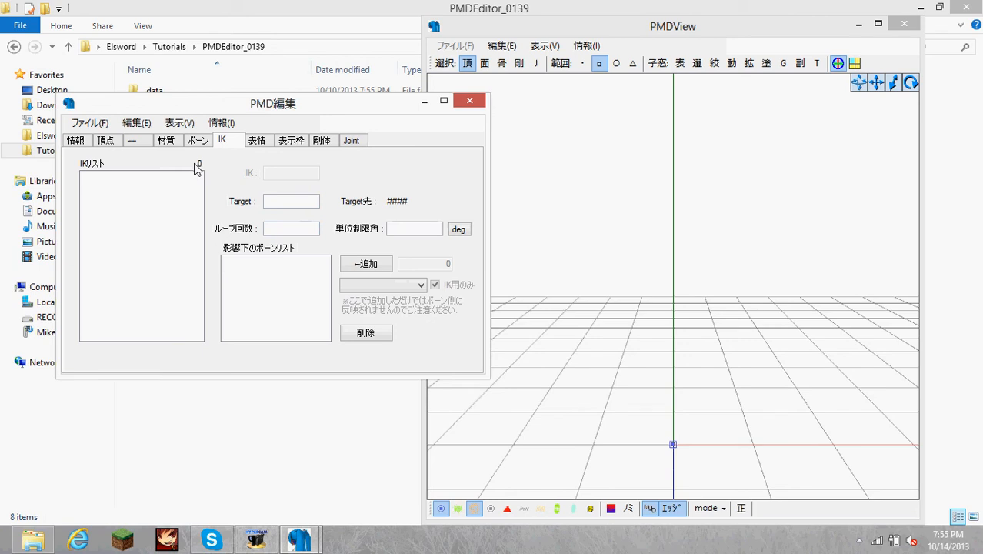
- Start 追加 - PMDモデル import and pick Eve_Code_Electra.pmx from the Tutorials folder
{"action": "left_click", "coordinate": [90, 122]}
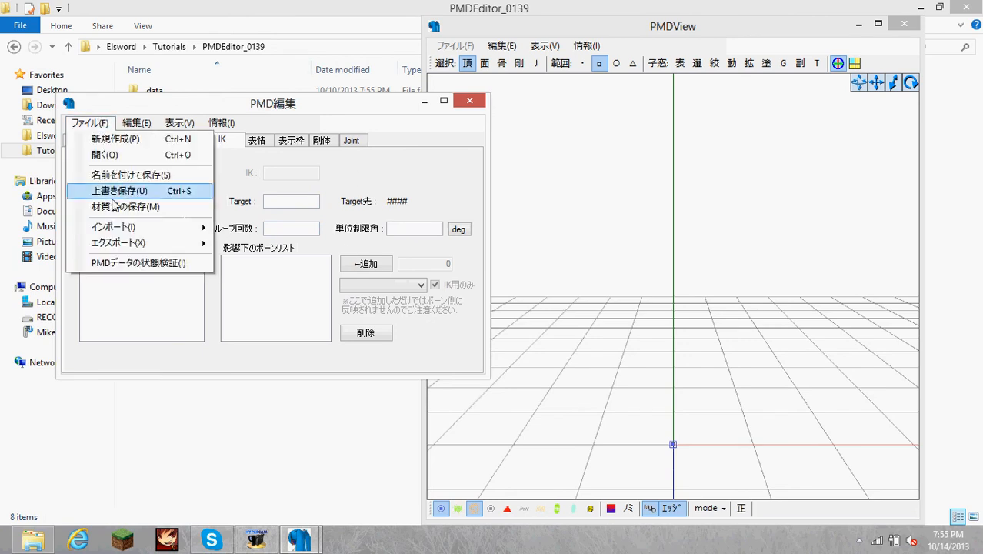
{"action": "mouse_move", "coordinate": [113, 226]}
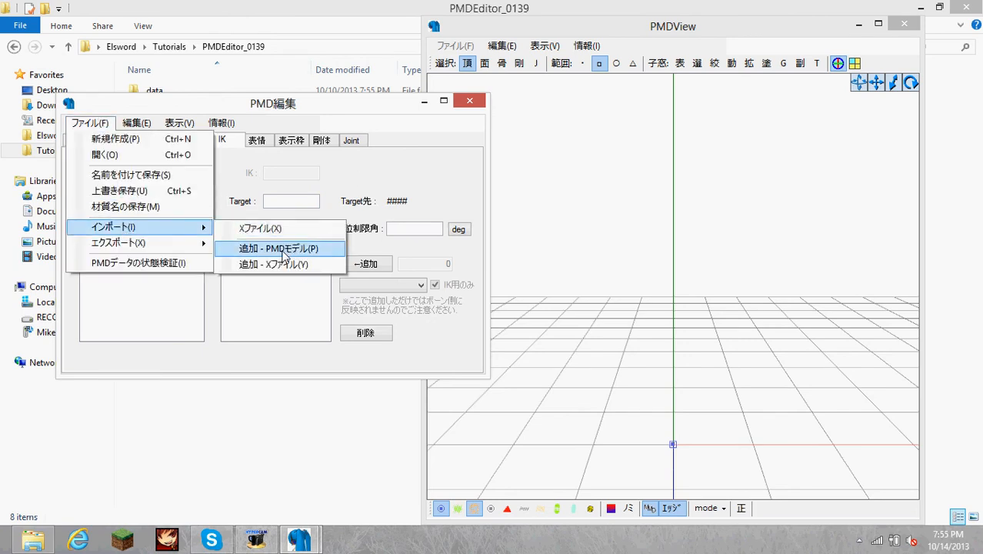
{"action": "left_click", "coordinate": [279, 248]}
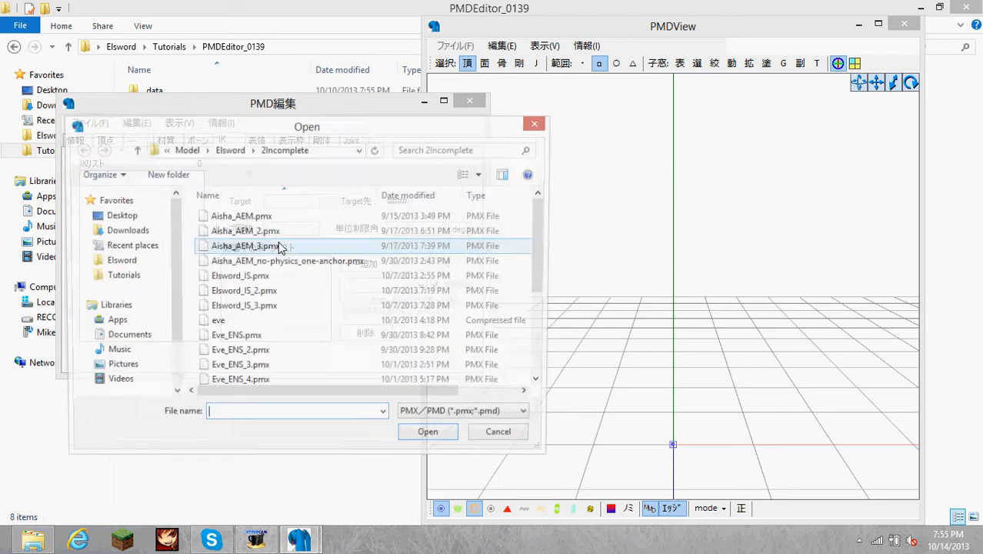
{"action": "left_click", "coordinate": [527, 415]}
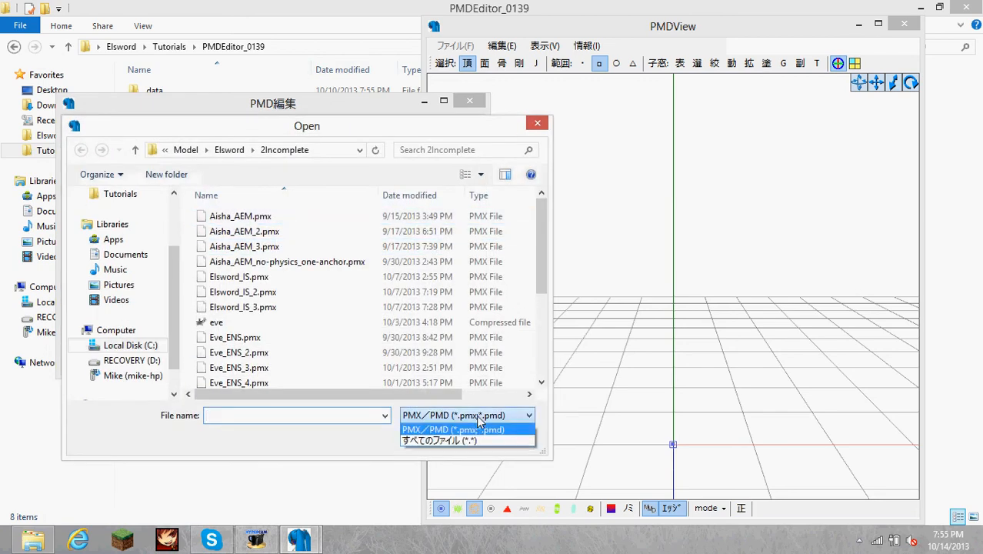
{"action": "left_click", "coordinate": [467, 415]}
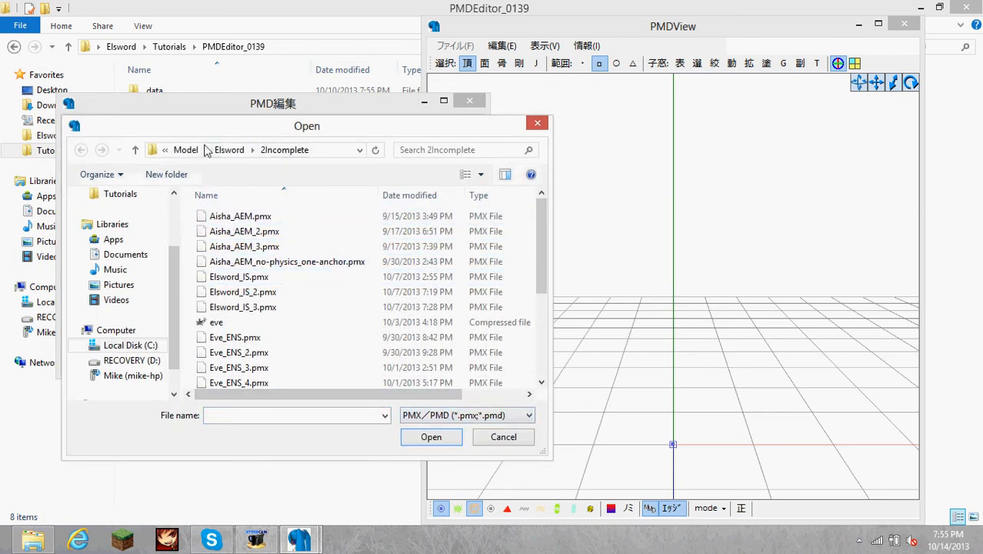
{"action": "left_click", "coordinate": [120, 194]}
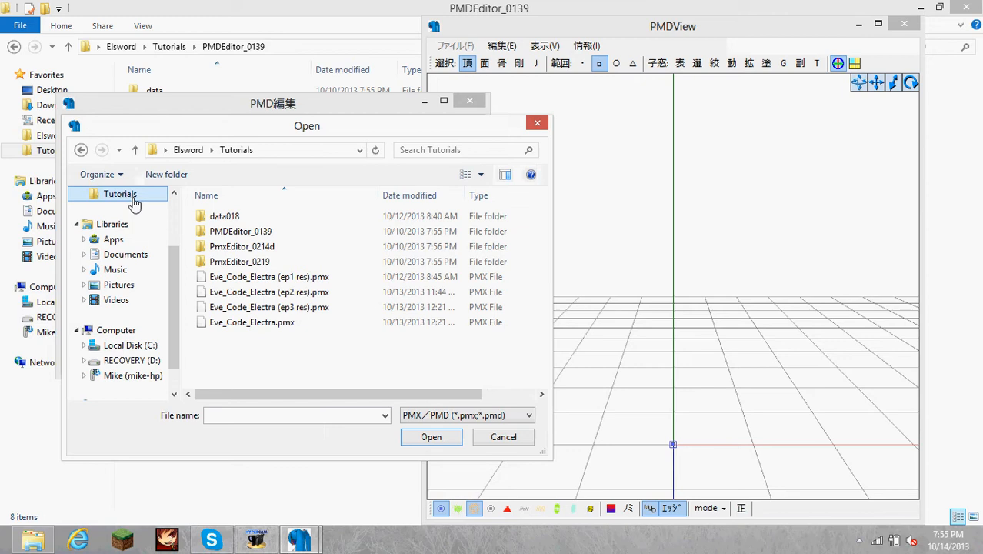
{"action": "left_click", "coordinate": [252, 321]}
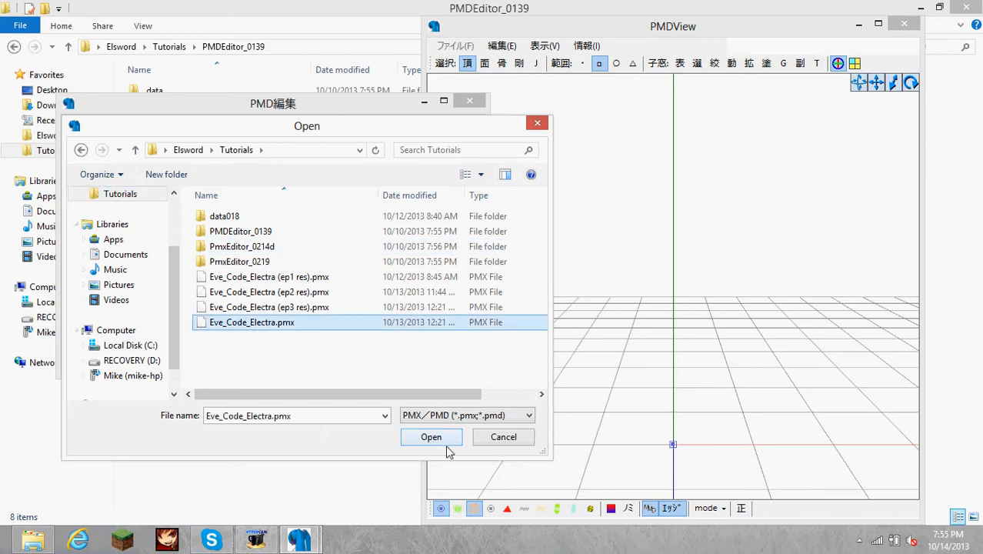
- Open Eve_Code_Electra.pmx and review the import options, keeping 任意 size at 1
{"action": "left_click", "coordinate": [431, 436]}
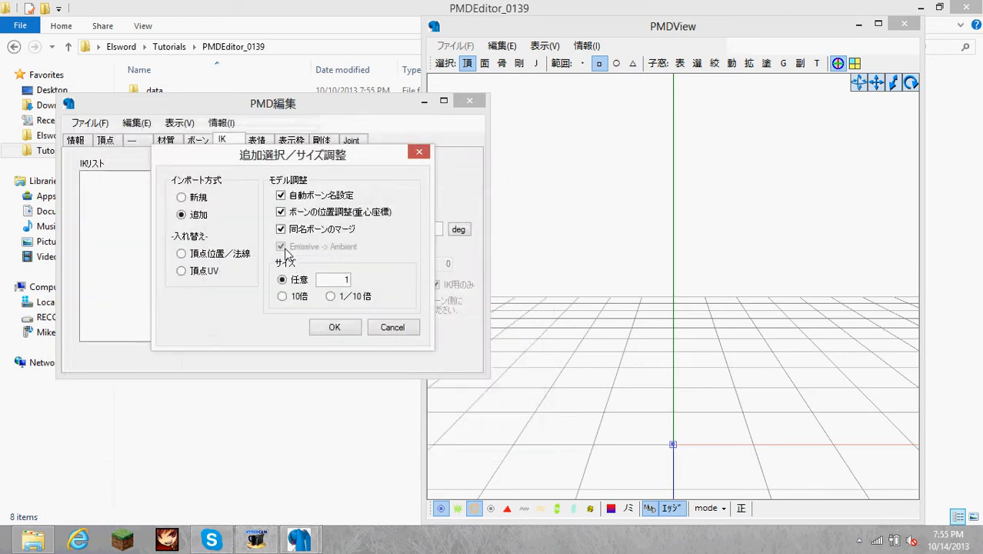
{"action": "mouse_move", "coordinate": [356, 292]}
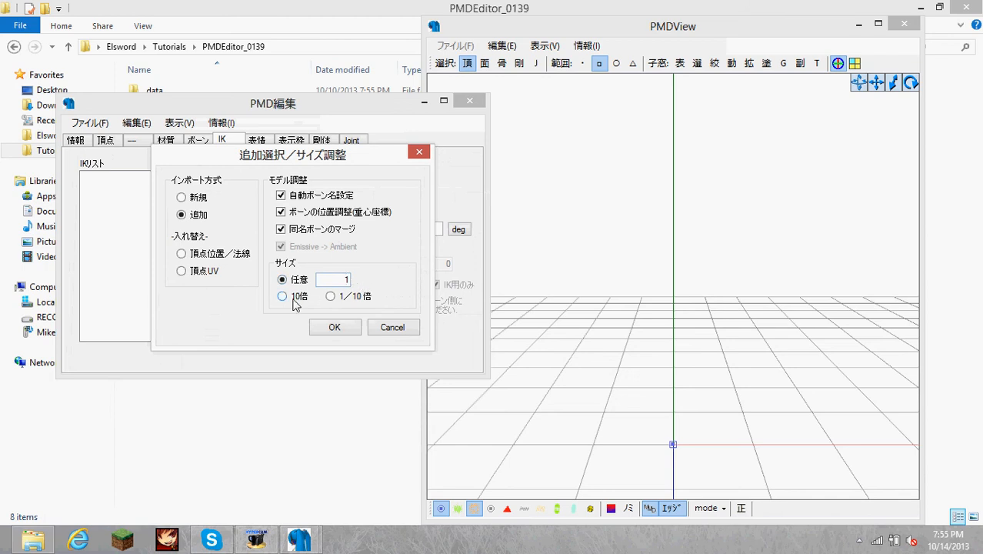
{"action": "mouse_move", "coordinate": [314, 305]}
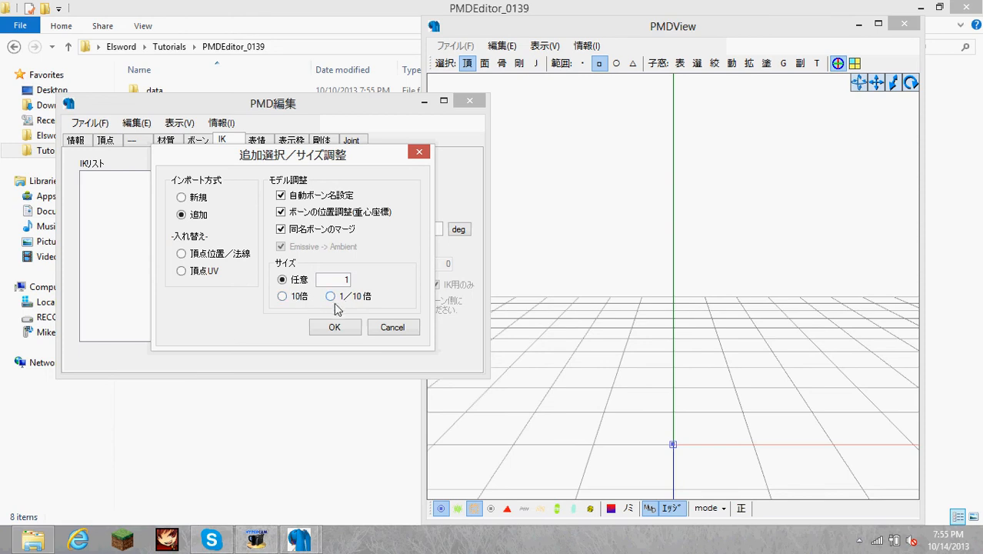
{"action": "left_click", "coordinate": [333, 280]}
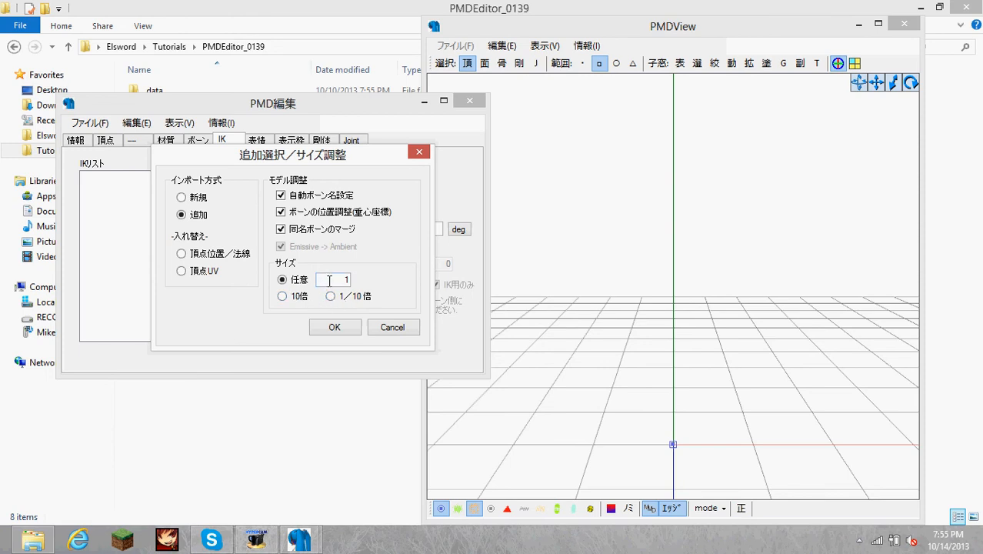
{"action": "mouse_move", "coordinate": [350, 287]}
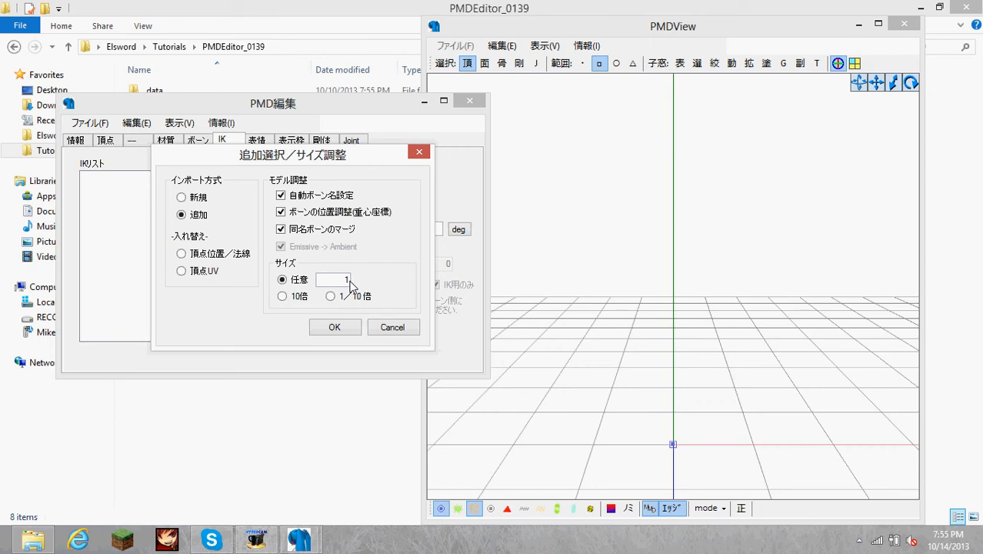
{"action": "mouse_move", "coordinate": [335, 327]}
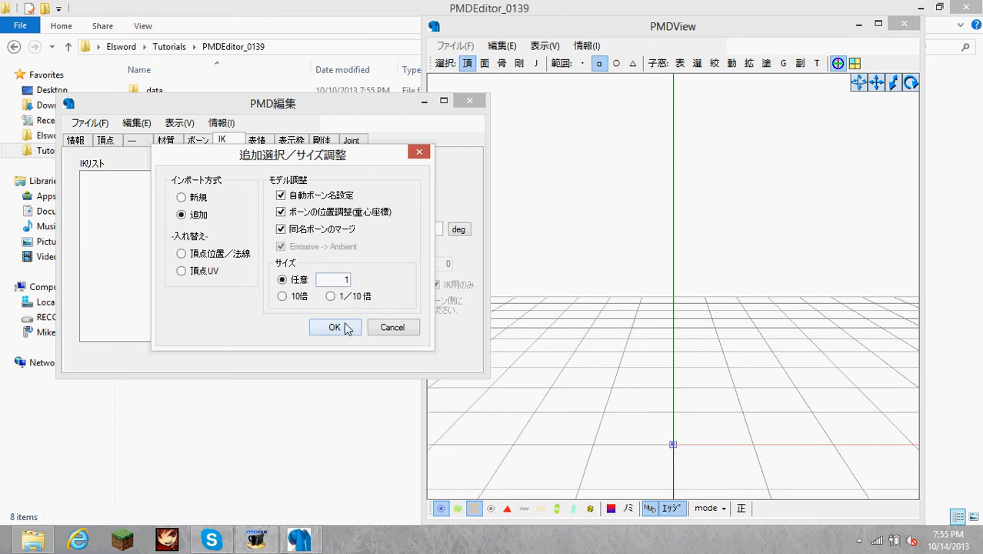
- Add Eve_Code_Electra at size 1 and orbit the view to face the model
{"action": "left_click", "coordinate": [334, 327]}
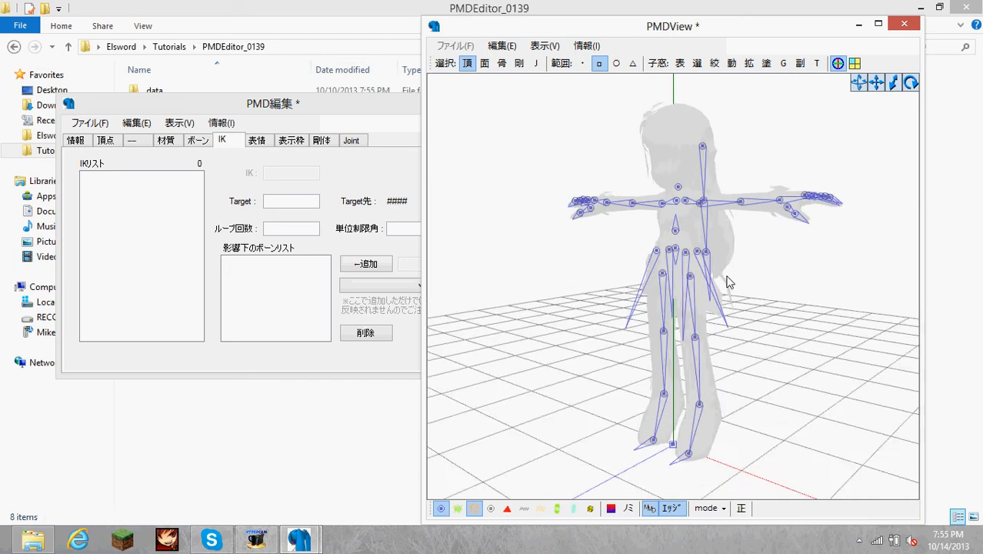
{"action": "left_click_drag", "start_coordinate": [730, 281], "coordinate": [719, 279]}
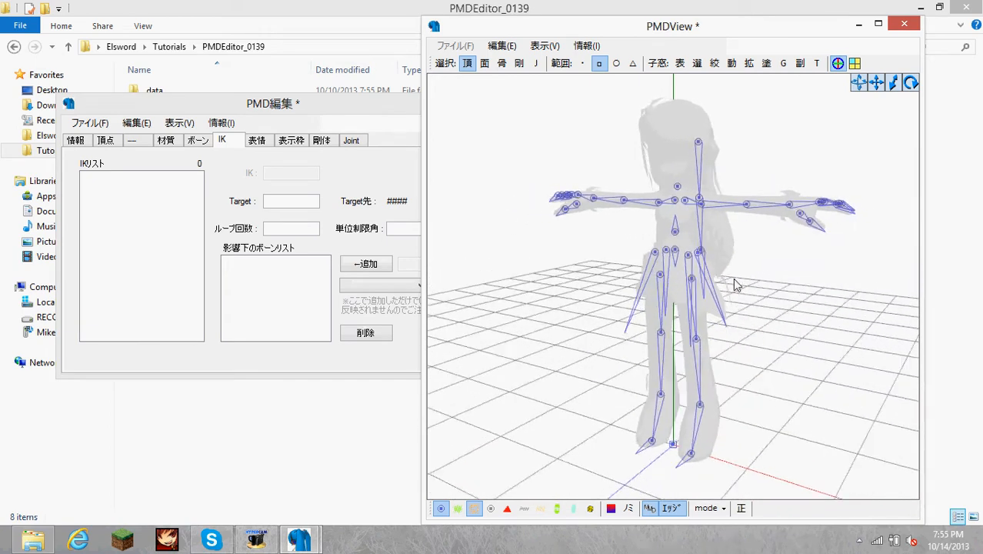
{"action": "left_click_drag", "start_coordinate": [735, 285], "coordinate": [789, 281]}
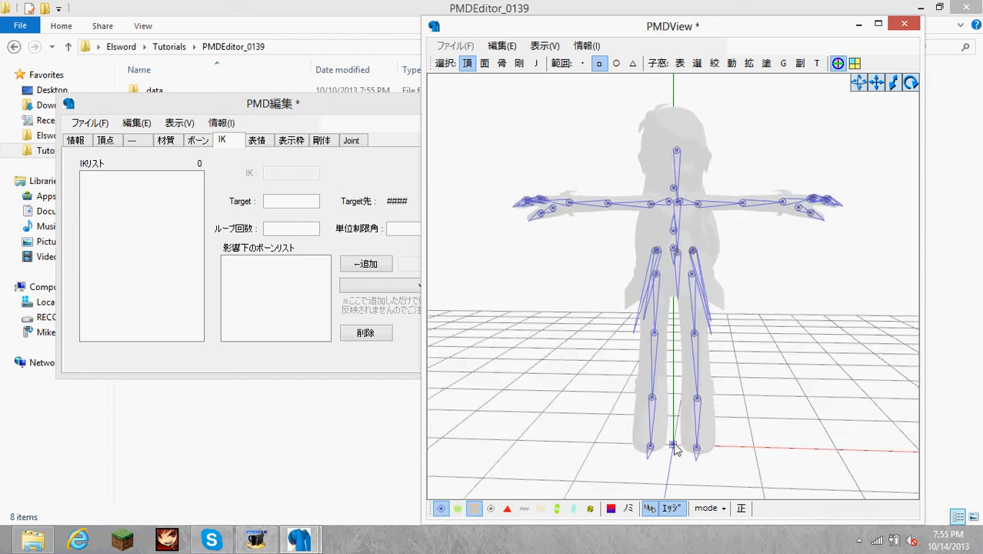
- Switch to PMX editing and inspect material 0 among the six materials
{"action": "left_click", "coordinate": [221, 123]}
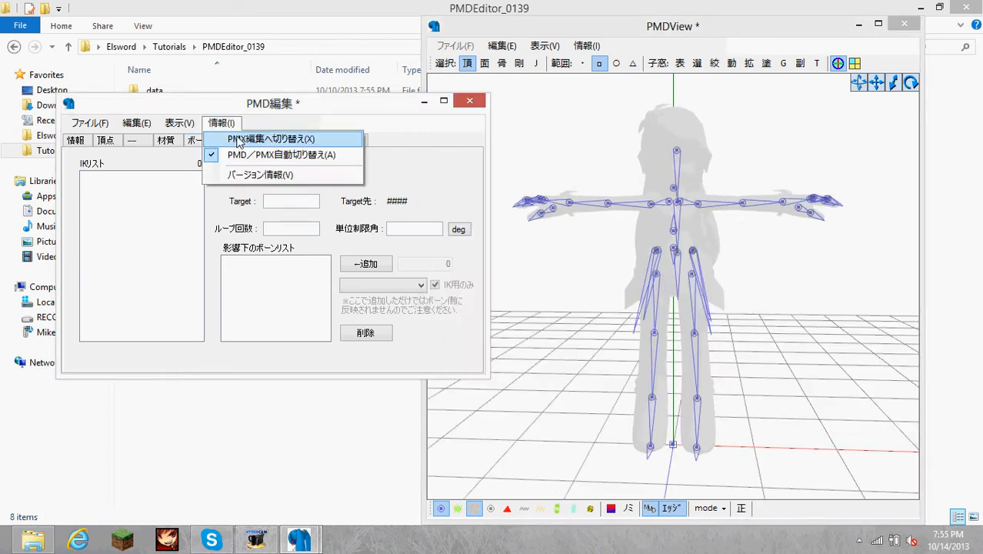
{"action": "left_click", "coordinate": [270, 139]}
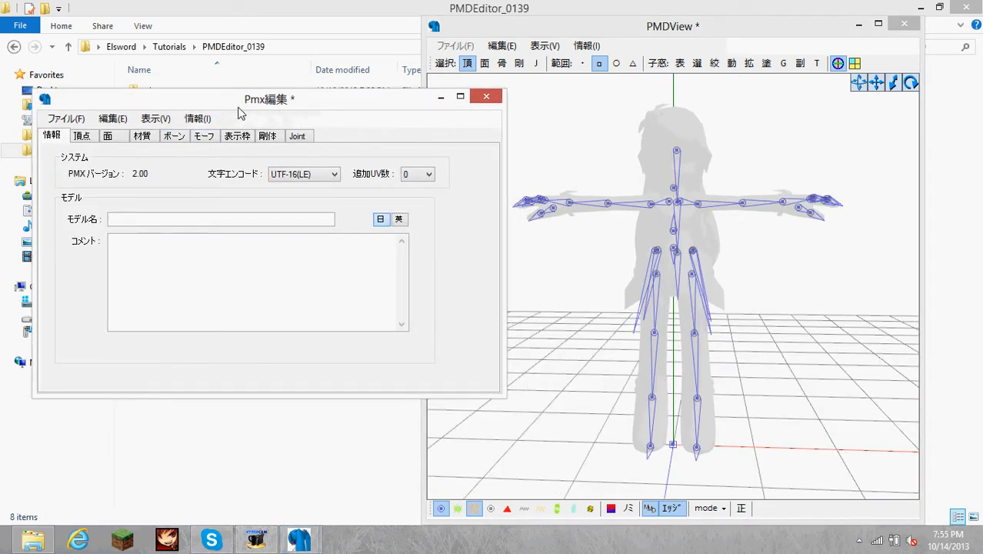
{"action": "left_click", "coordinate": [142, 135]}
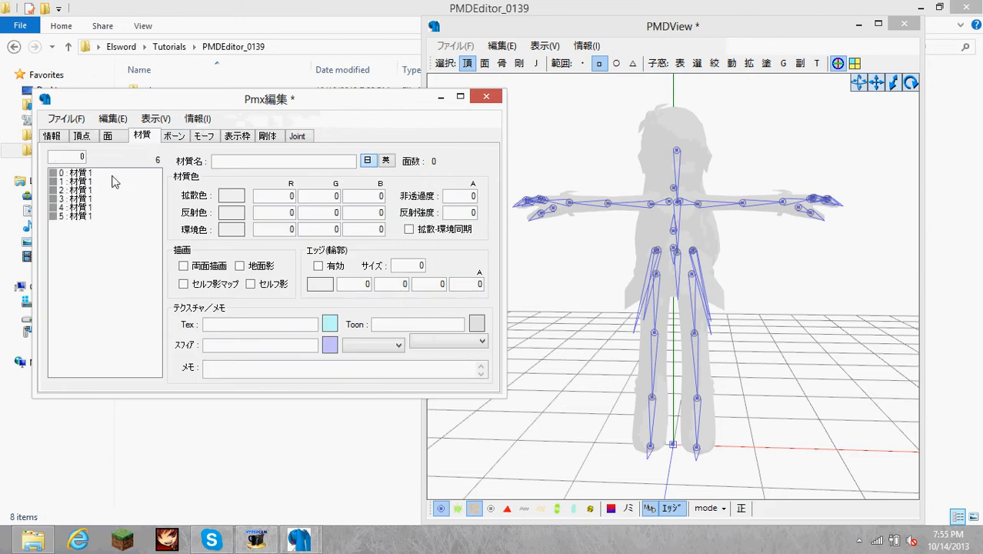
{"action": "left_click", "coordinate": [81, 172]}
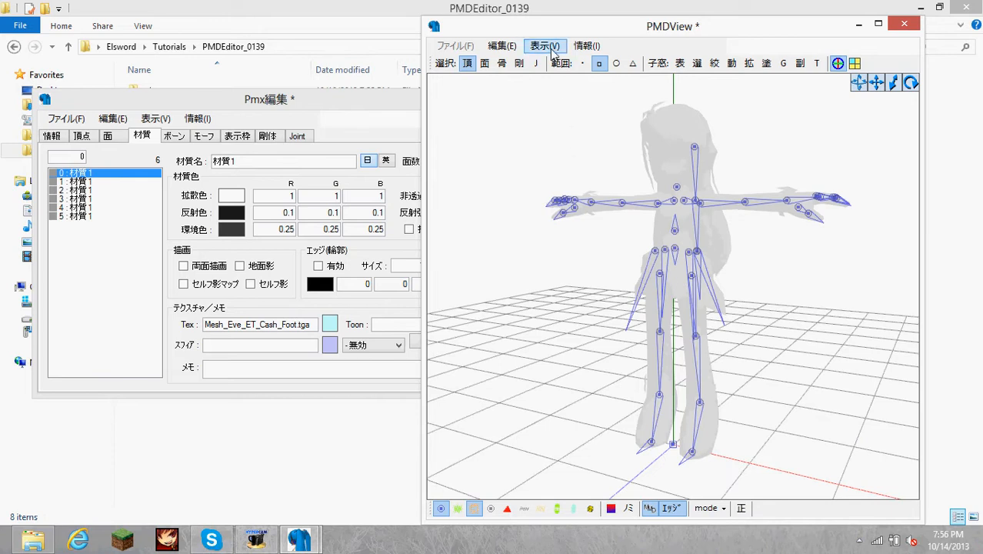
- Open the TransformView window from the viewer's display options
{"action": "left_click", "coordinate": [544, 45]}
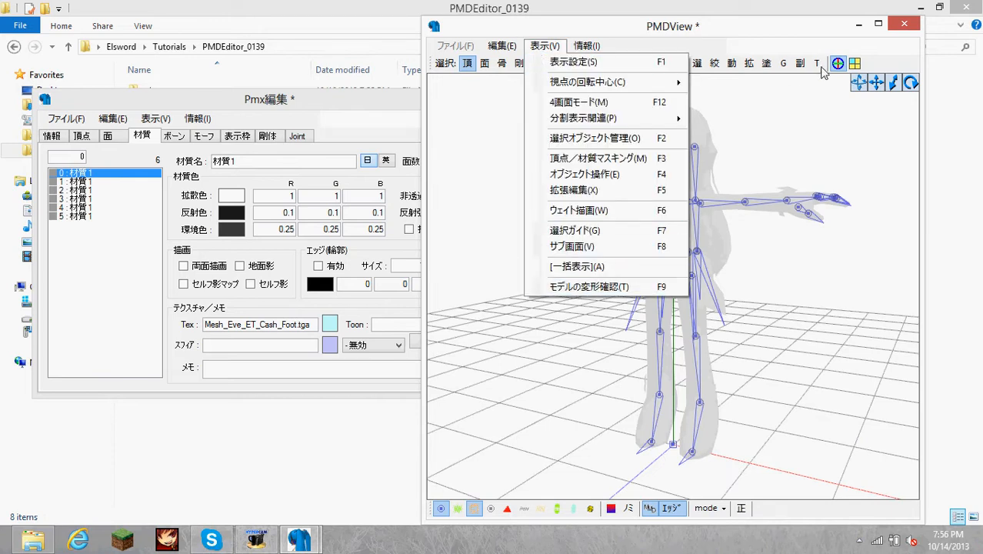
{"action": "left_click", "coordinate": [588, 286]}
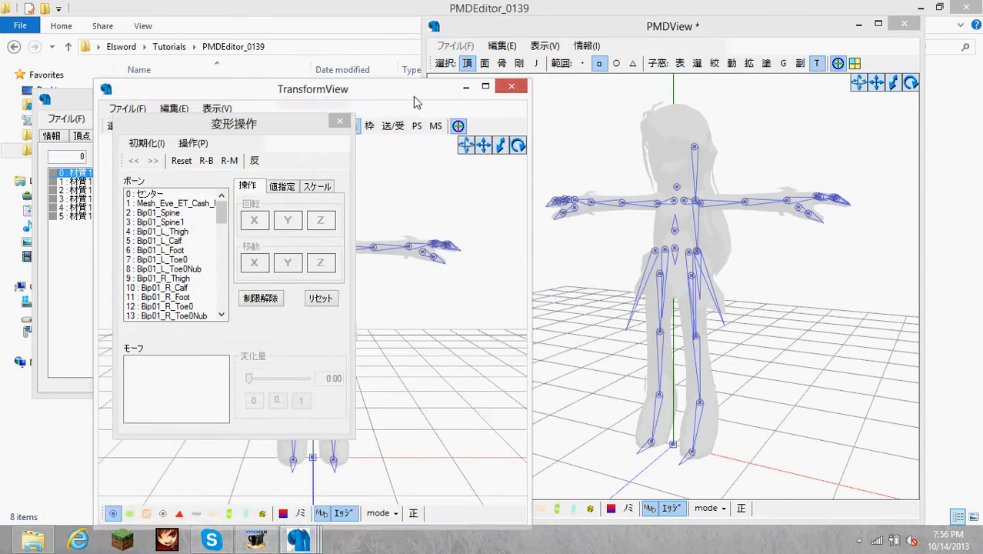
{"action": "left_click_drag", "start_coordinate": [314, 88], "coordinate": [294, 11]}
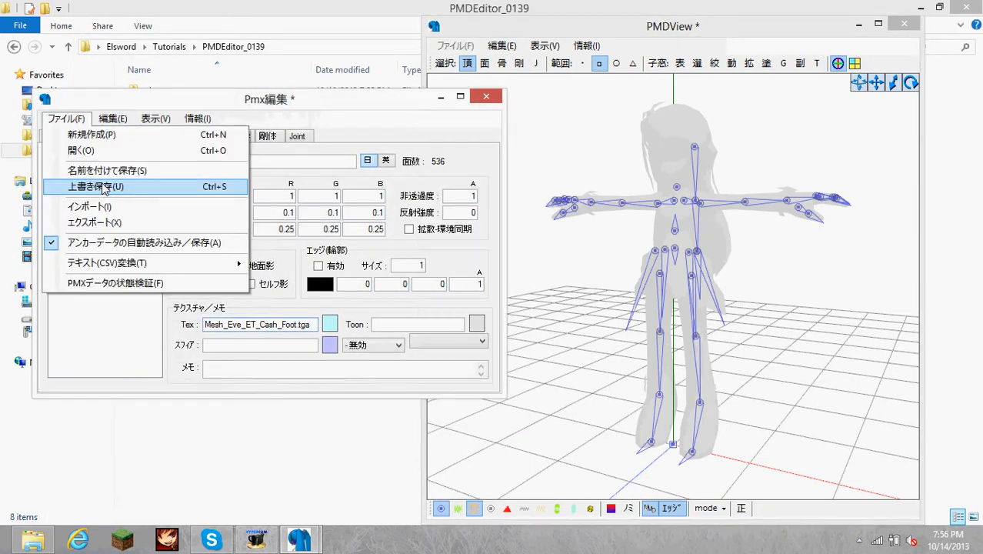
- Save As, appending _pmd to Eve_Code_Electra.pmx to make Eve_Code_Electra_pmd.pmx
{"action": "left_click", "coordinate": [107, 170]}
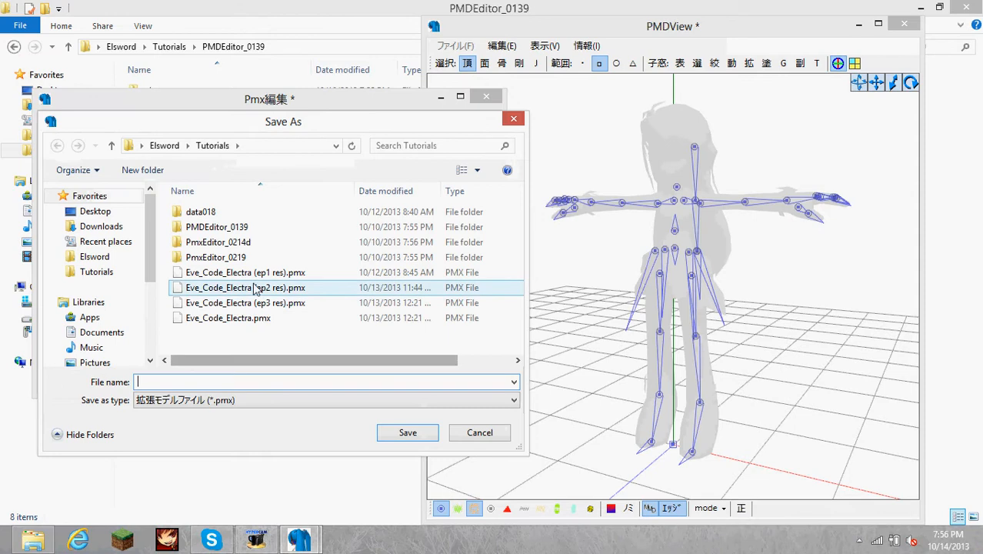
{"action": "left_click", "coordinate": [228, 318]}
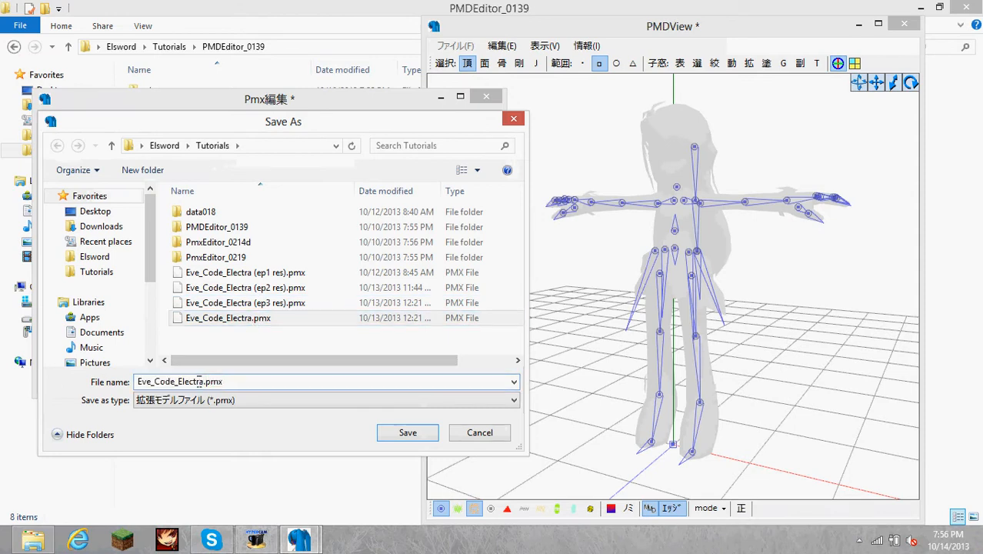
{"action": "type", "text": "_pmd"}
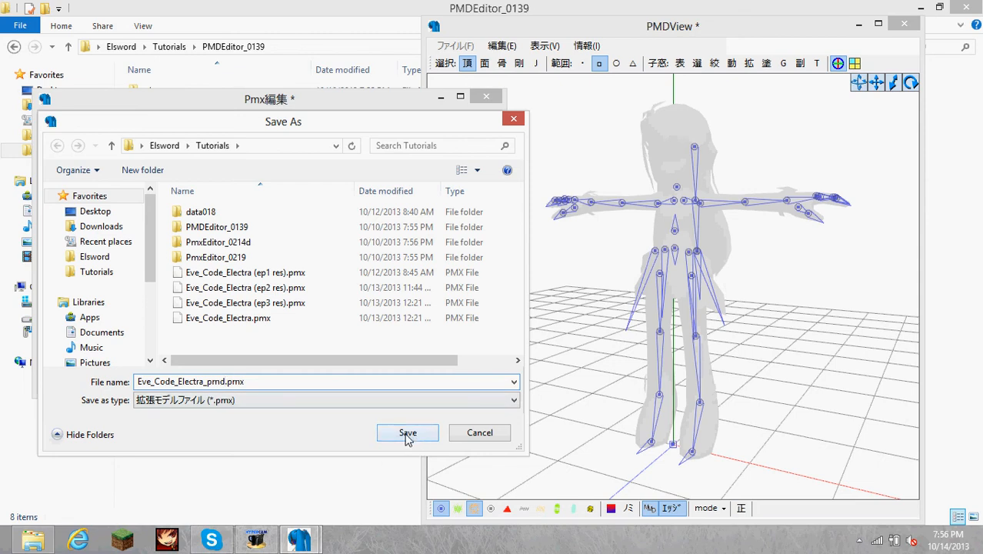
{"action": "left_click", "coordinate": [407, 433]}
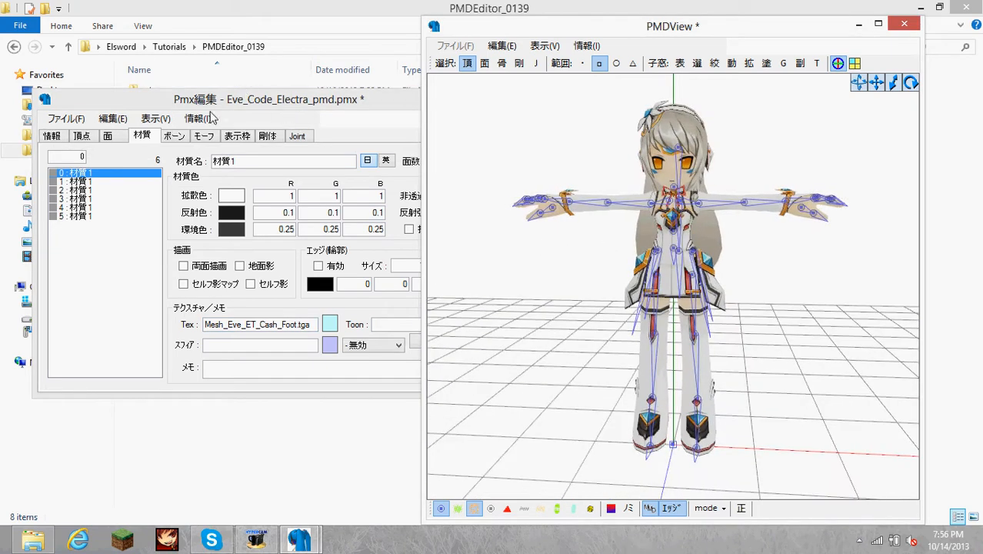
- Switch to PMX editing, turn to a side view, and select bone Bip01_R_Toe0Nub
{"action": "left_click", "coordinate": [197, 117]}
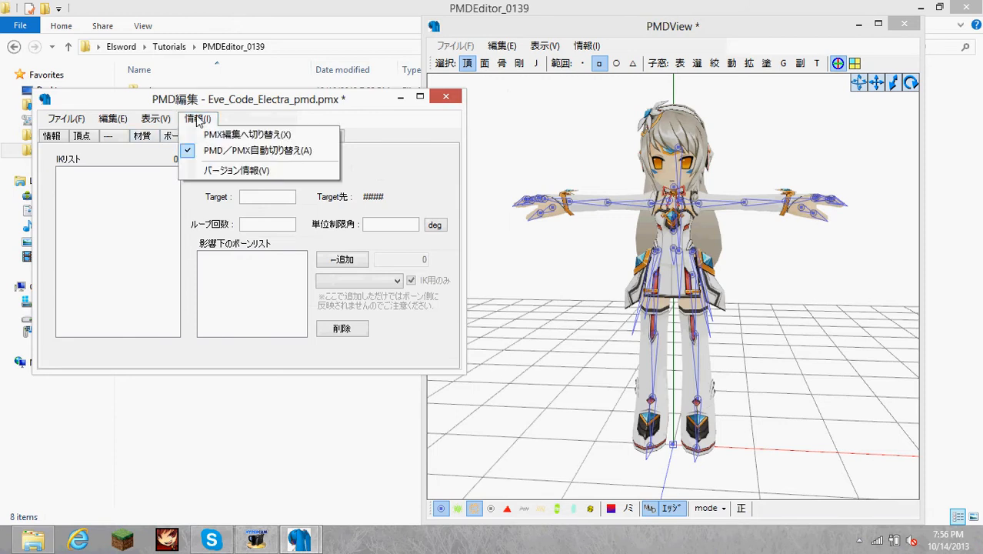
{"action": "left_click", "coordinate": [247, 134]}
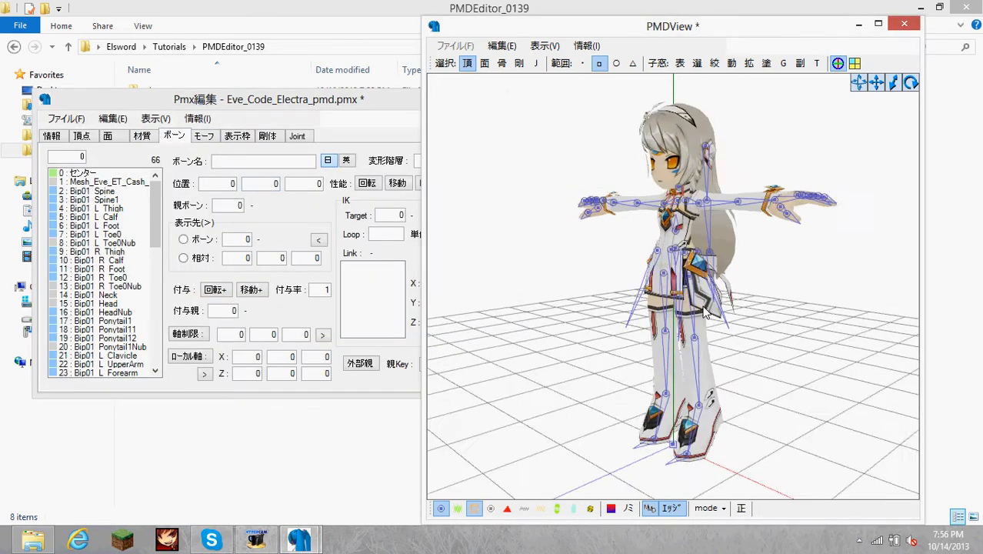
{"action": "left_click_drag", "start_coordinate": [700, 307], "coordinate": [777, 304]}
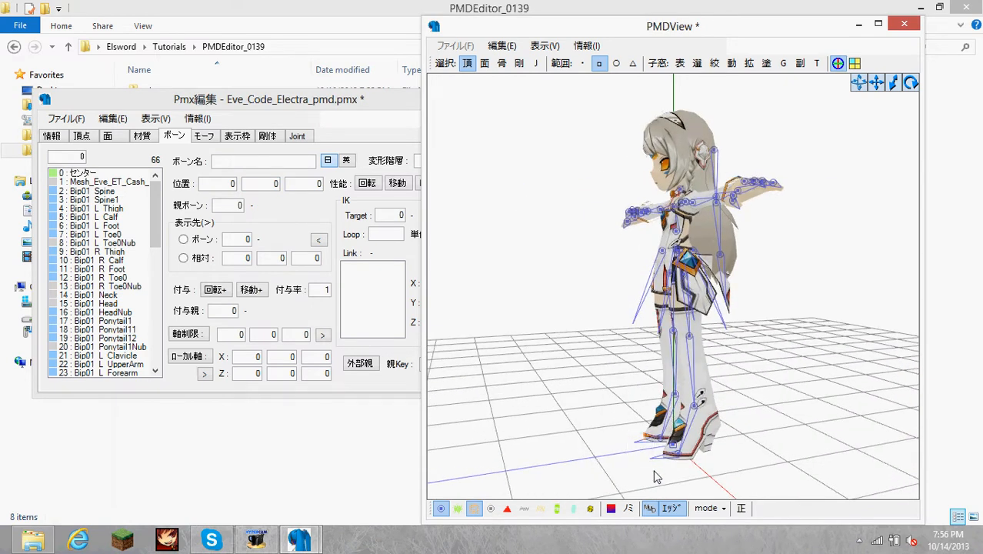
{"action": "left_click", "coordinate": [100, 286]}
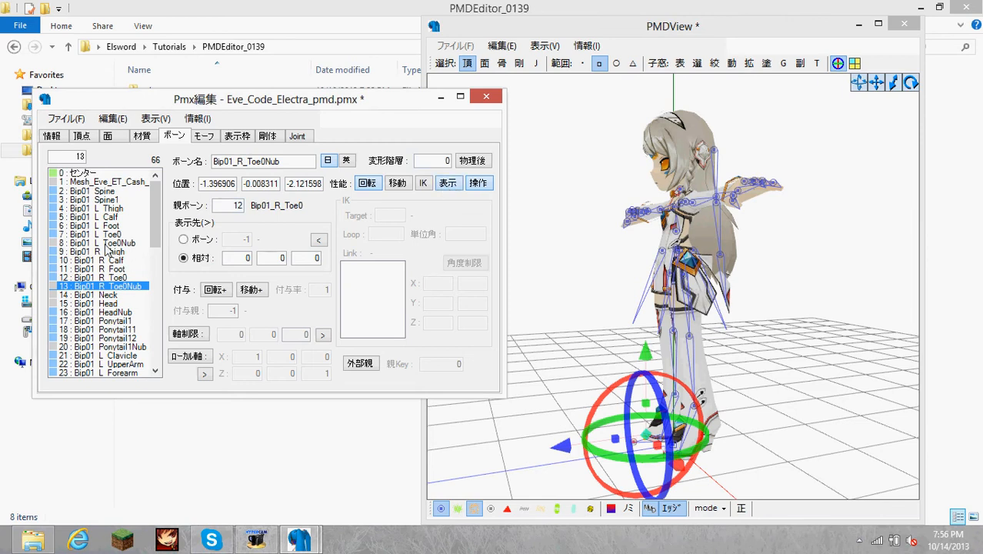
- Review the toe nub bones and clear Bip01_L_Toe0's display-target bone from 8 to -1
{"action": "left_click", "coordinate": [101, 242]}
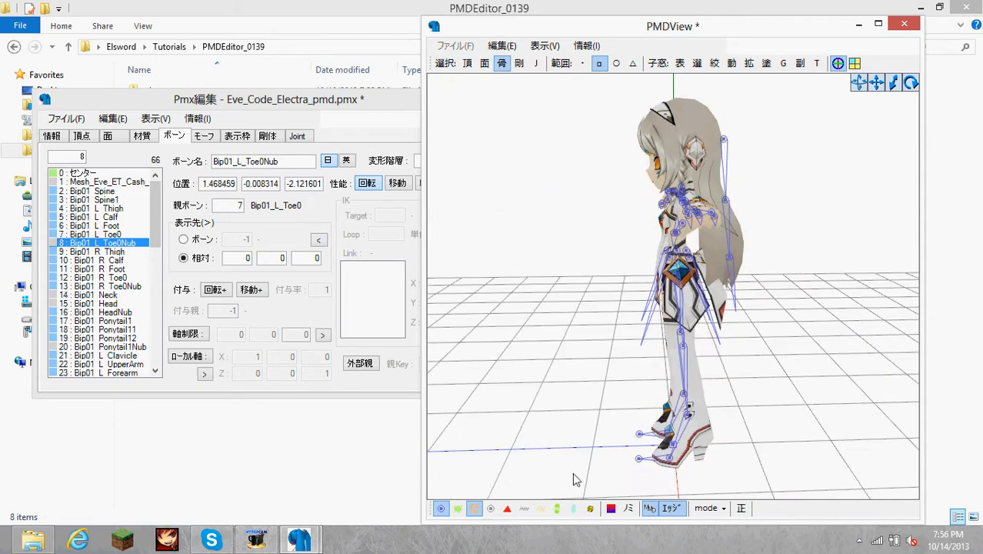
{"action": "left_click", "coordinate": [501, 63]}
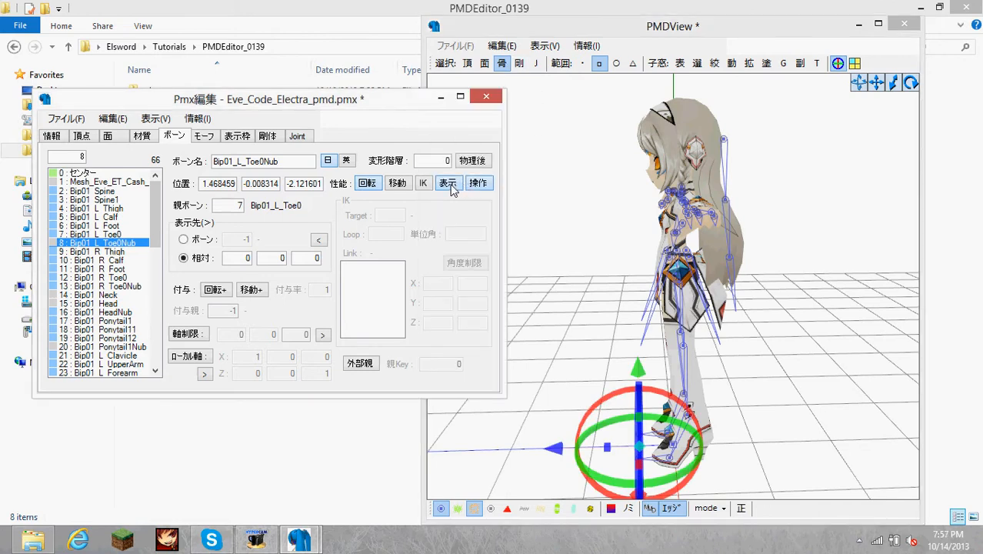
{"action": "left_click", "coordinate": [101, 285]}
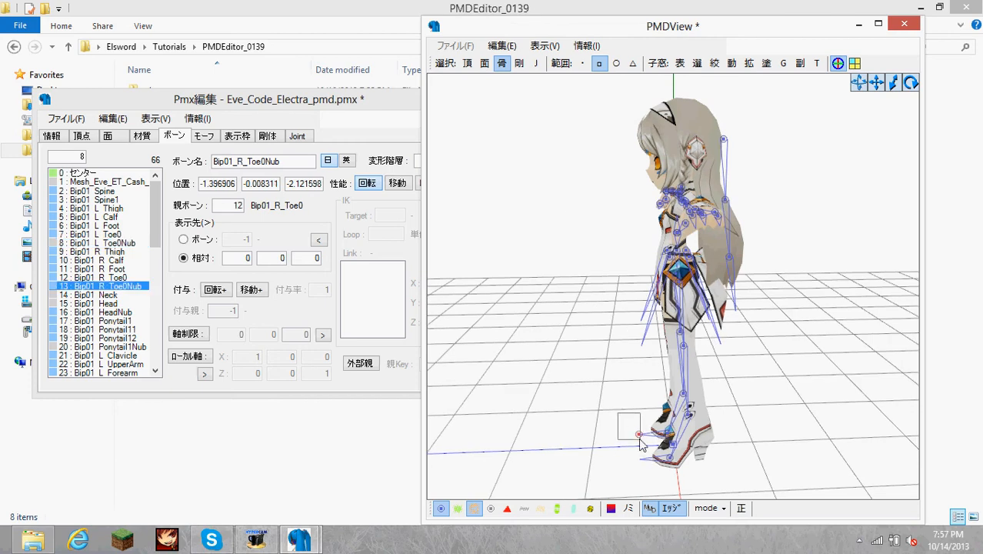
{"action": "left_click", "coordinate": [630, 435]}
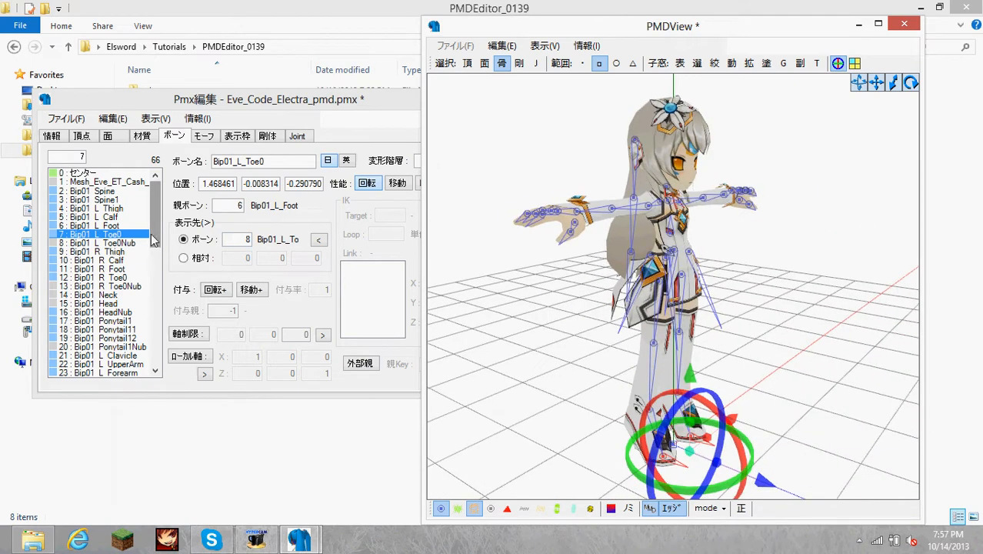
{"action": "left_click", "coordinate": [101, 226]}
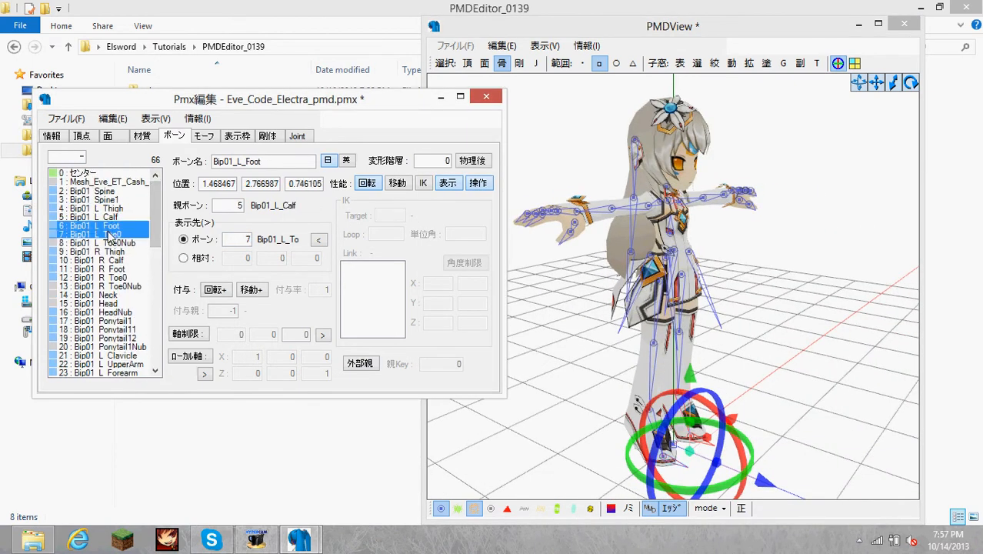
{"action": "left_click", "coordinate": [100, 234]}
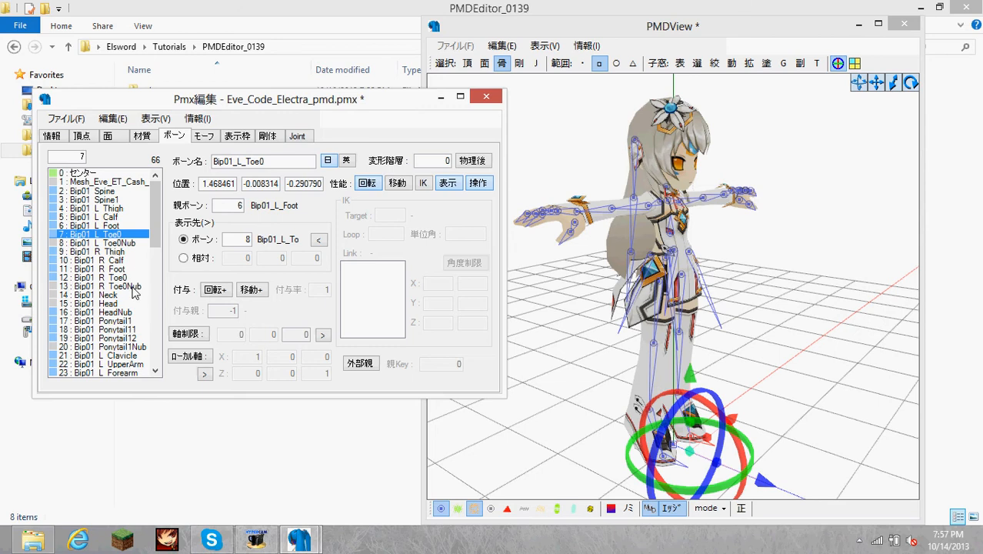
{"action": "left_click", "coordinate": [100, 277]}
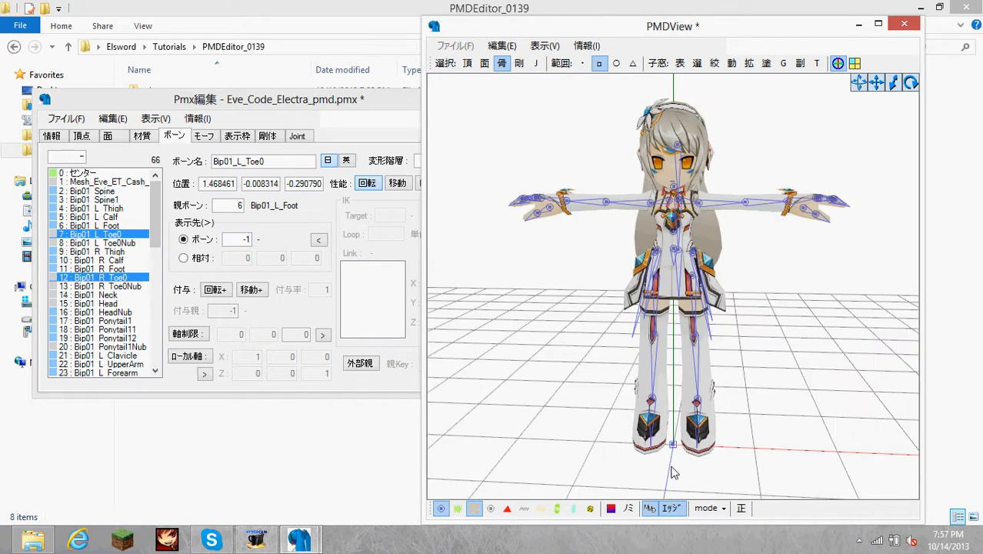
{"action": "left_click", "coordinate": [83, 172]}
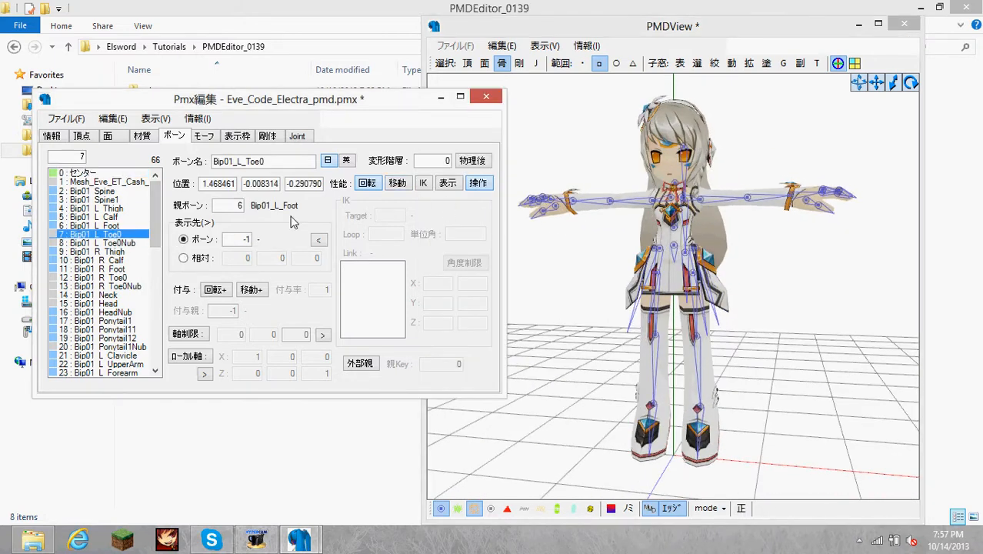
{"action": "left_click", "coordinate": [100, 277]}
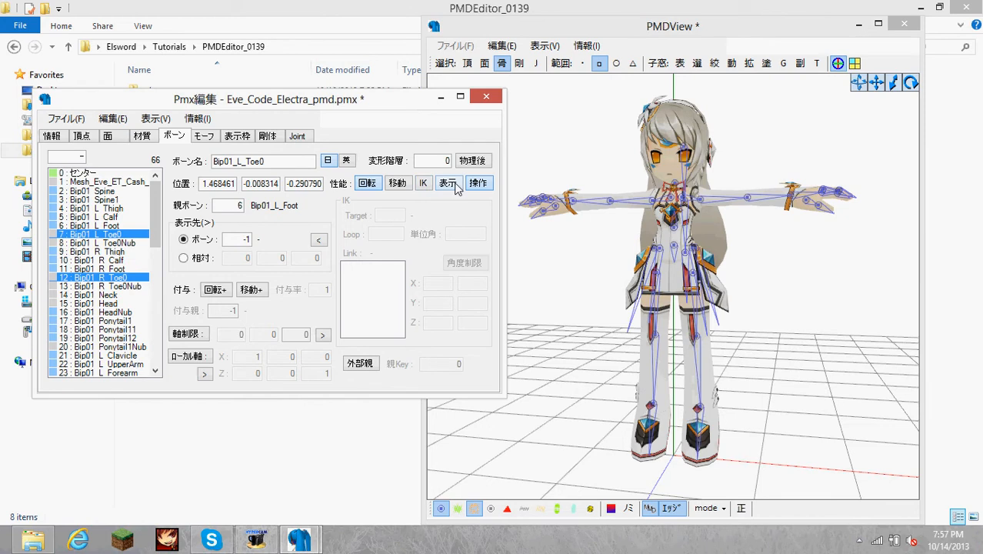
{"action": "left_click", "coordinate": [92, 226]}
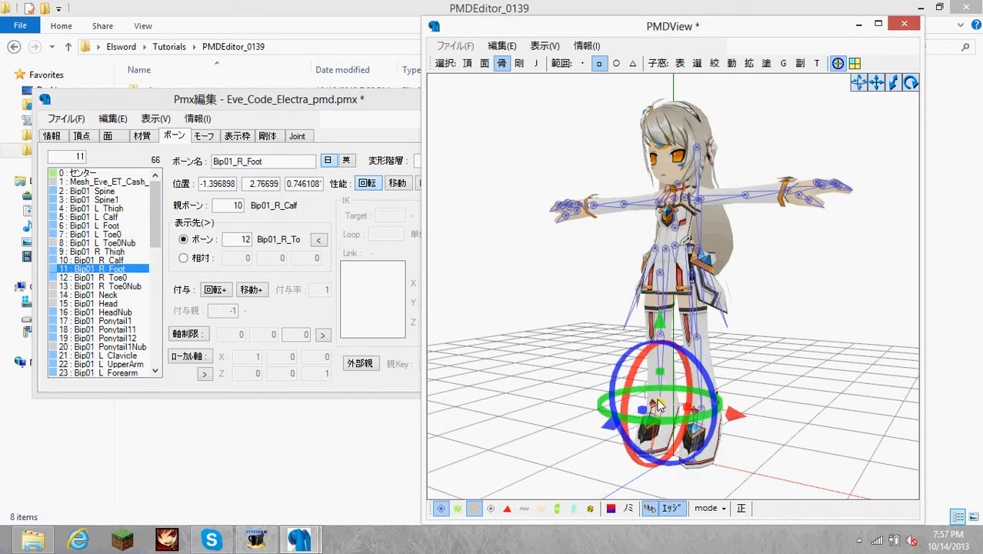
{"action": "left_click", "coordinate": [98, 226]}
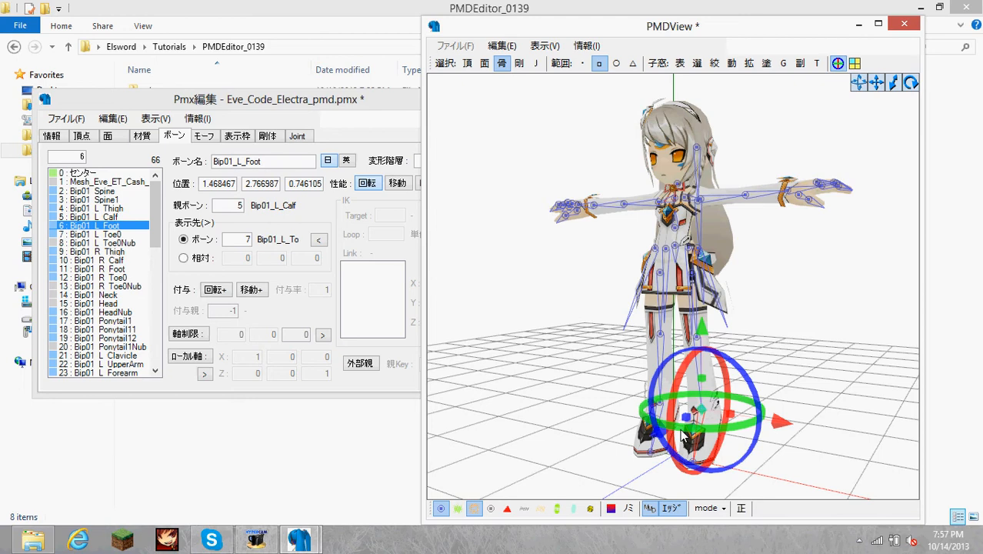
{"action": "left_click", "coordinate": [107, 234]}
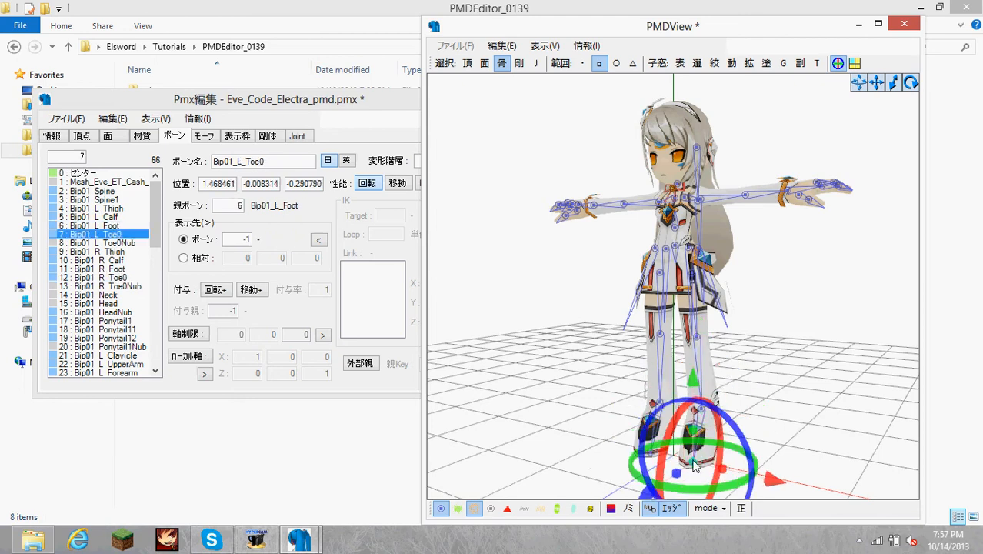
- Duplicate Bip01_L_Foot, Bip01_L_Toe0, Bip01_R_Foot and Bip01_R_Toe0 with 複製を追加, reaching 70 bones
{"action": "right_click", "coordinate": [100, 226]}
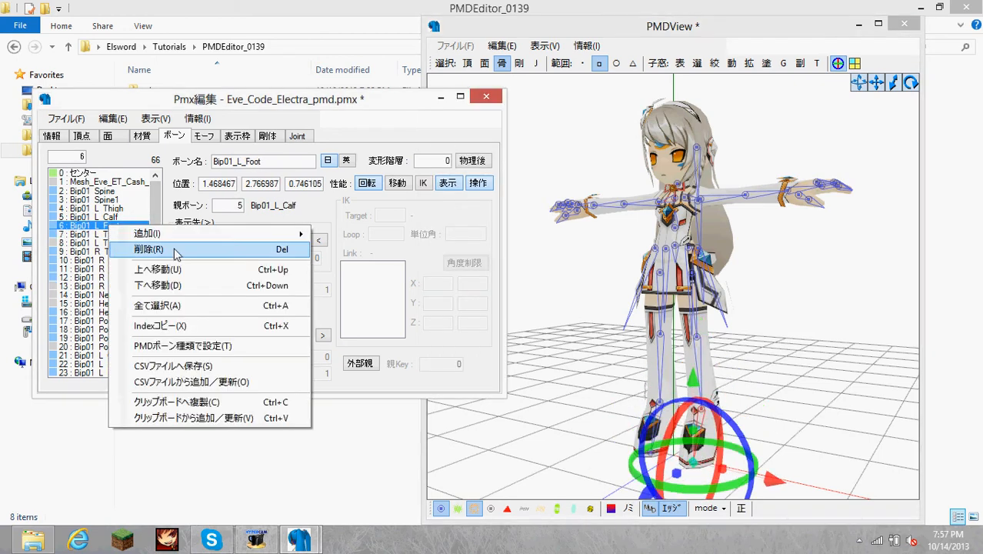
{"action": "mouse_move", "coordinate": [146, 234]}
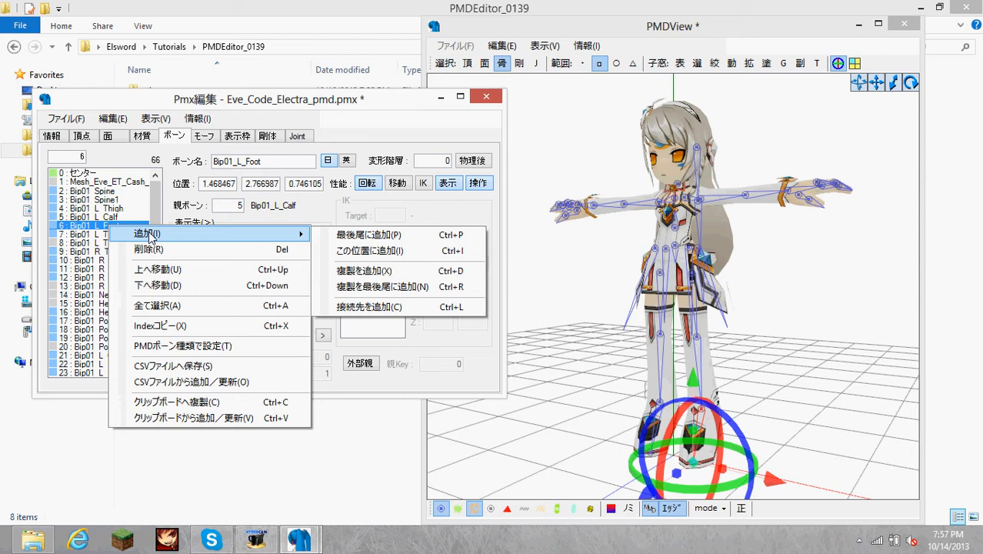
{"action": "mouse_move", "coordinate": [234, 249]}
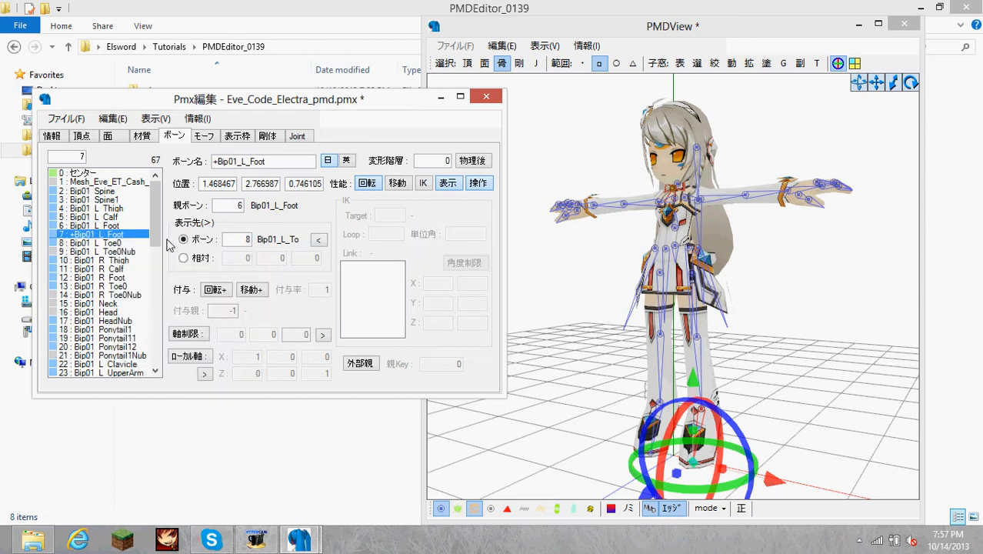
{"action": "right_click", "coordinate": [96, 243]}
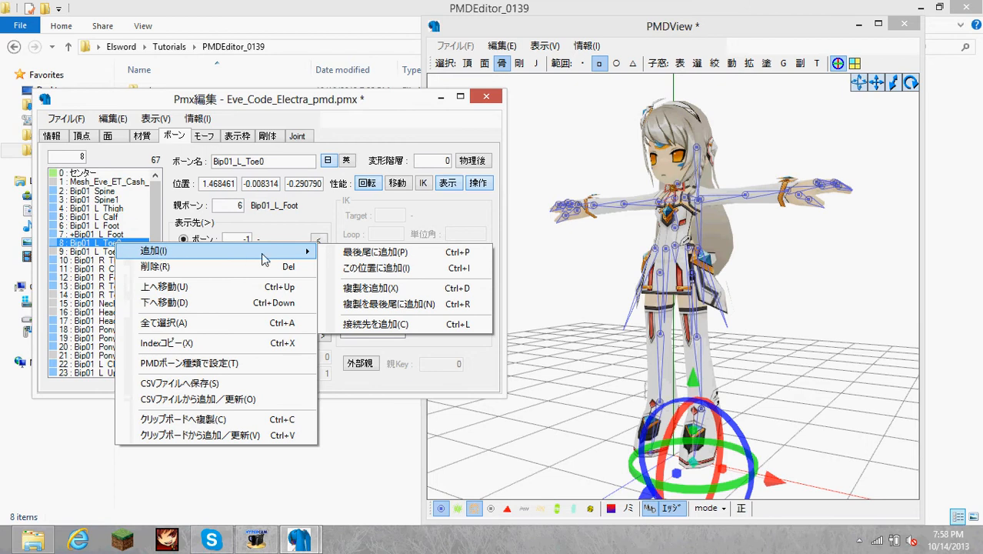
{"action": "left_click", "coordinate": [370, 288]}
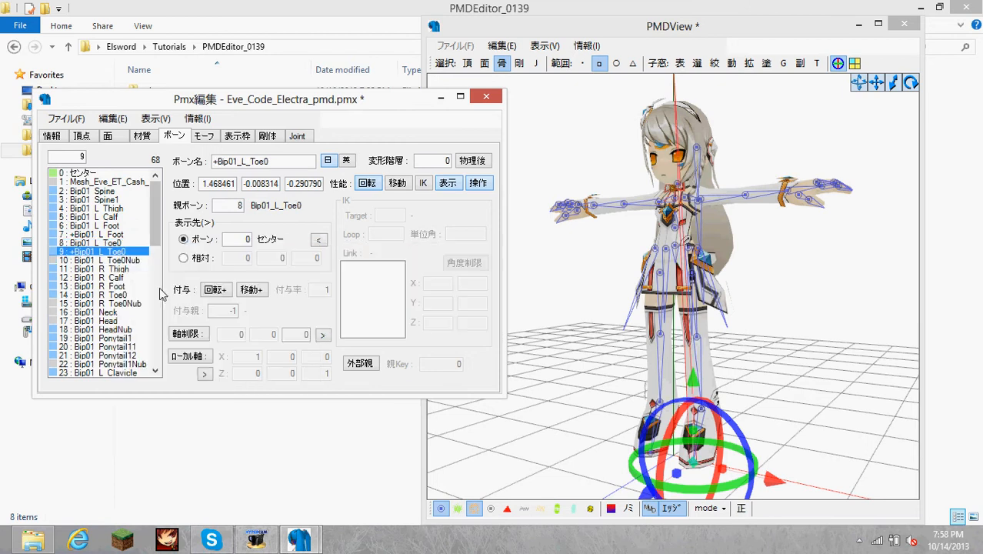
{"action": "left_click", "coordinate": [100, 287]}
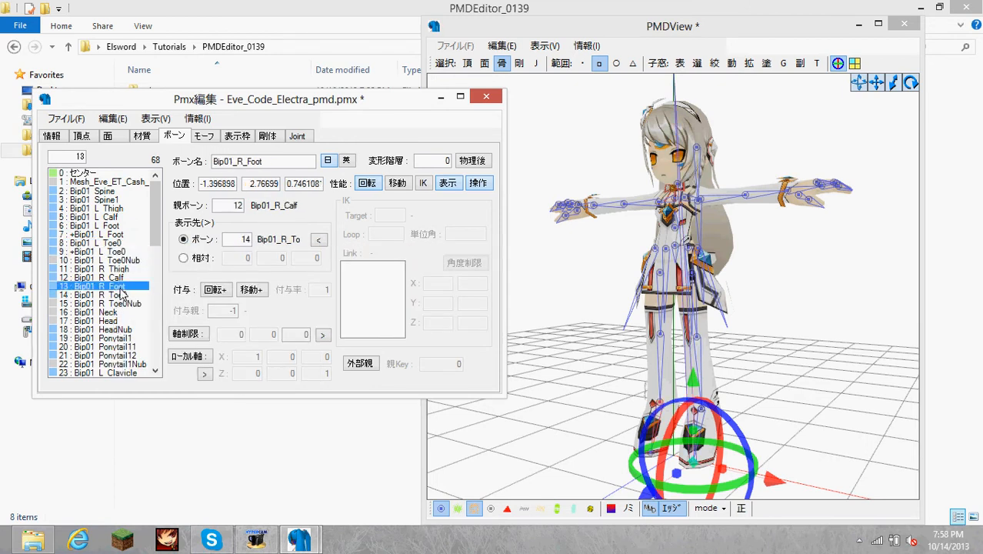
{"action": "left_click", "coordinate": [104, 295]}
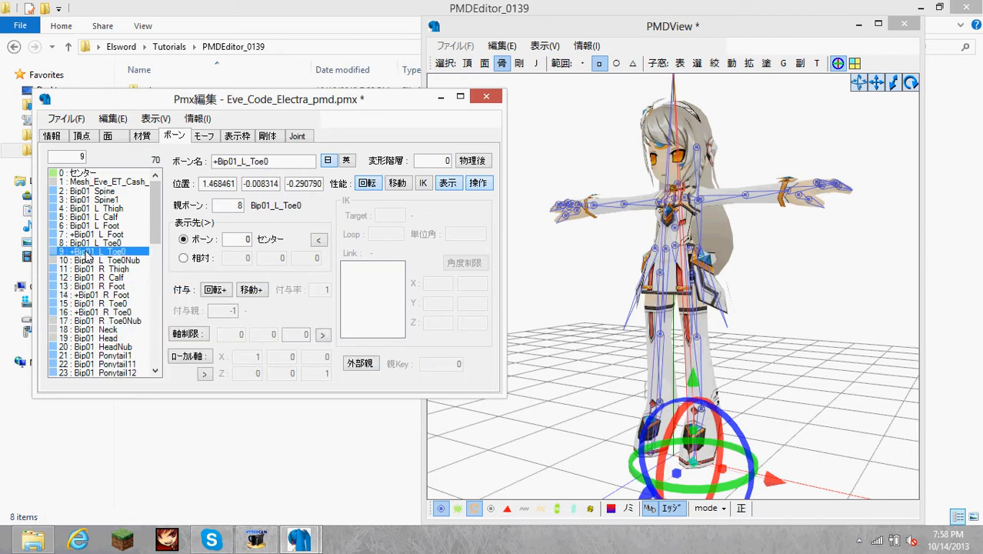
- Mark the four + copy bones as IK and set +Bip01_L_Foot's display target to -1
{"action": "left_click", "coordinate": [98, 312]}
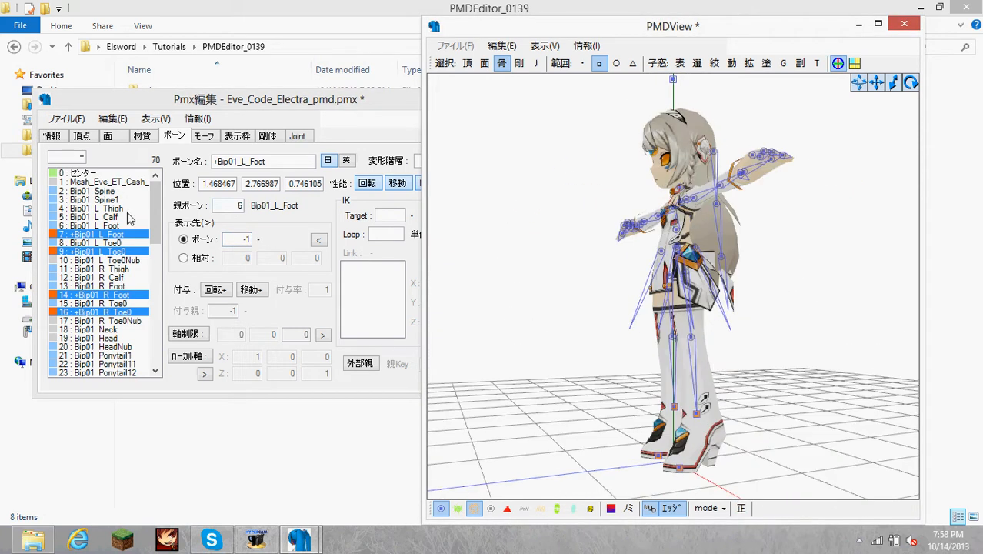
{"action": "left_click", "coordinate": [92, 225]}
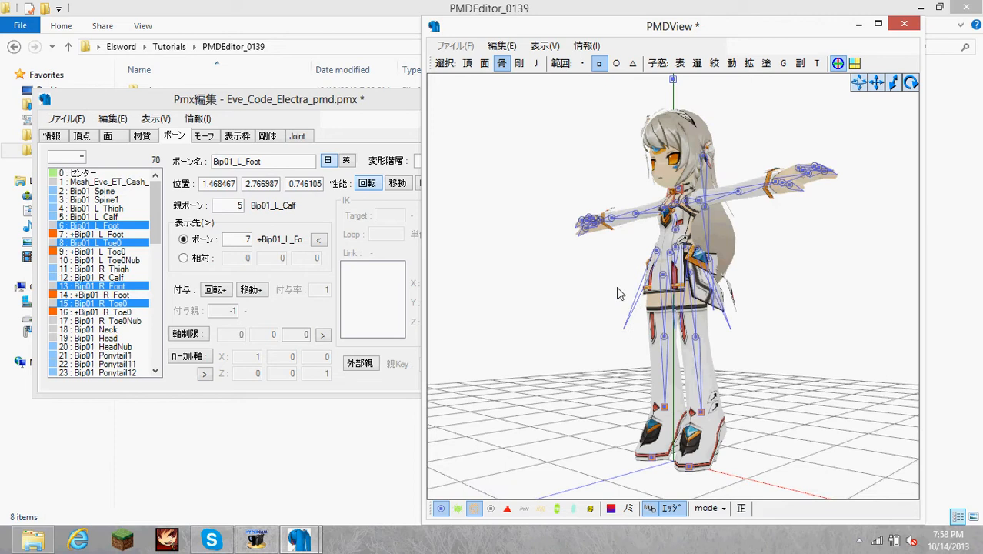
{"action": "mouse_move", "coordinate": [614, 295]}
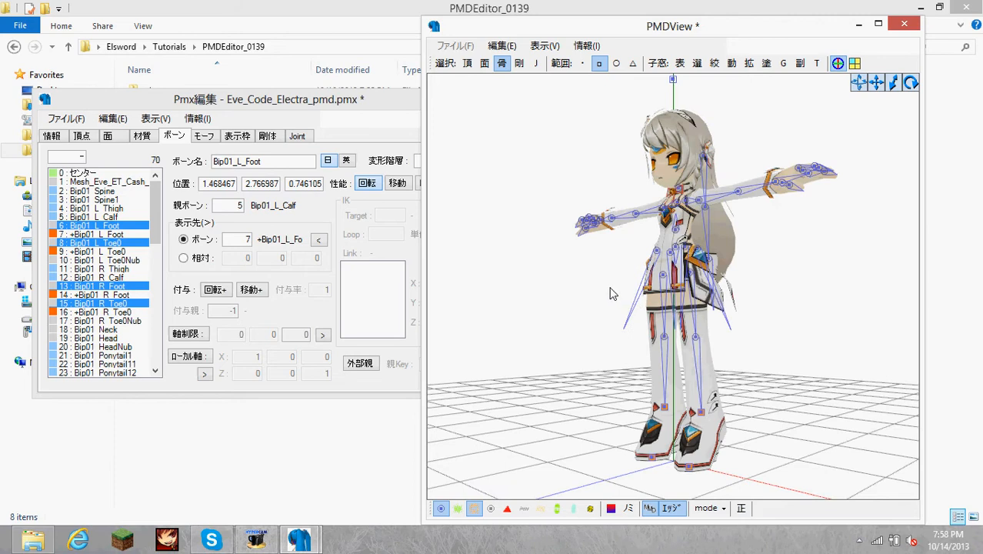
{"action": "mouse_move", "coordinate": [431, 260]}
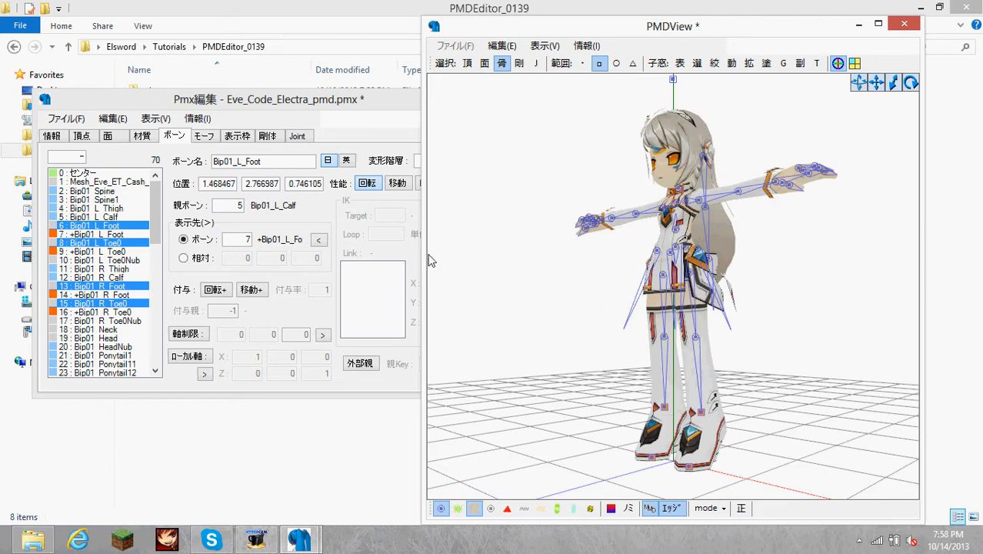
{"action": "mouse_move", "coordinate": [398, 233]}
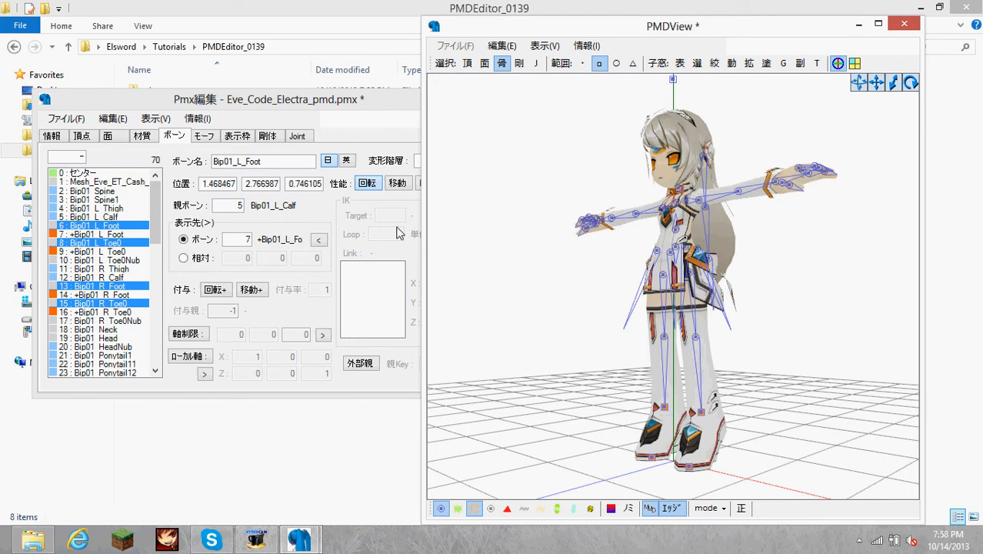
{"action": "mouse_move", "coordinate": [356, 113]}
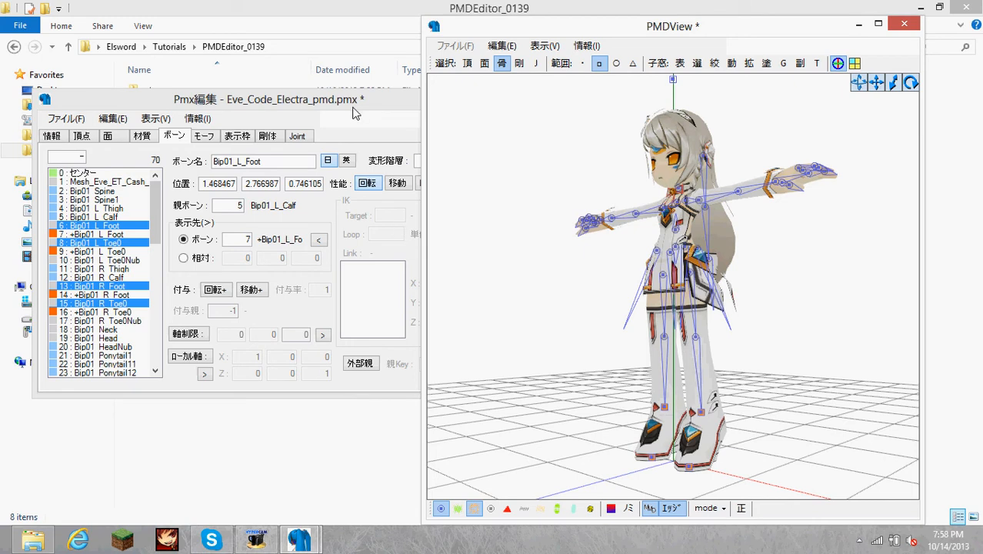
{"action": "mouse_move", "coordinate": [351, 116]}
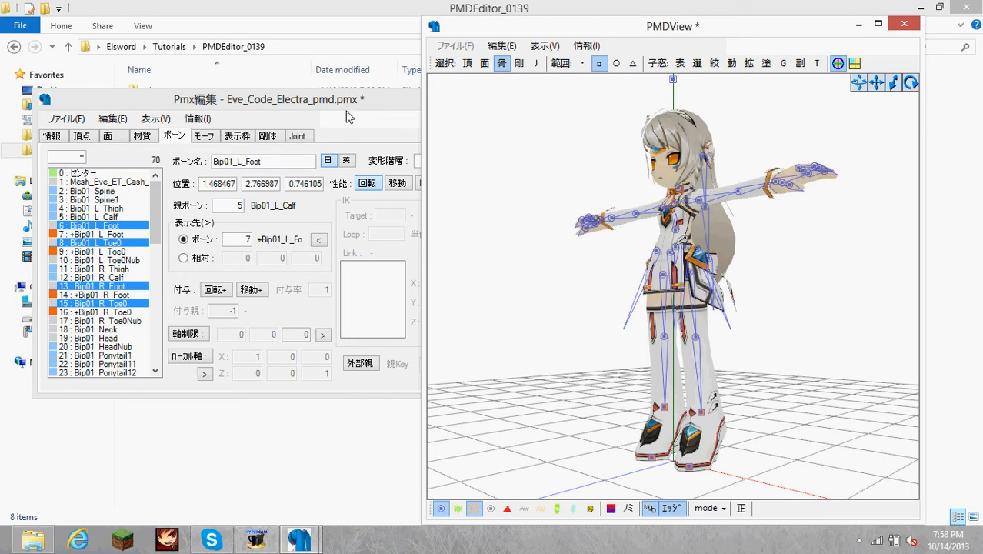
{"action": "mouse_move", "coordinate": [368, 275]}
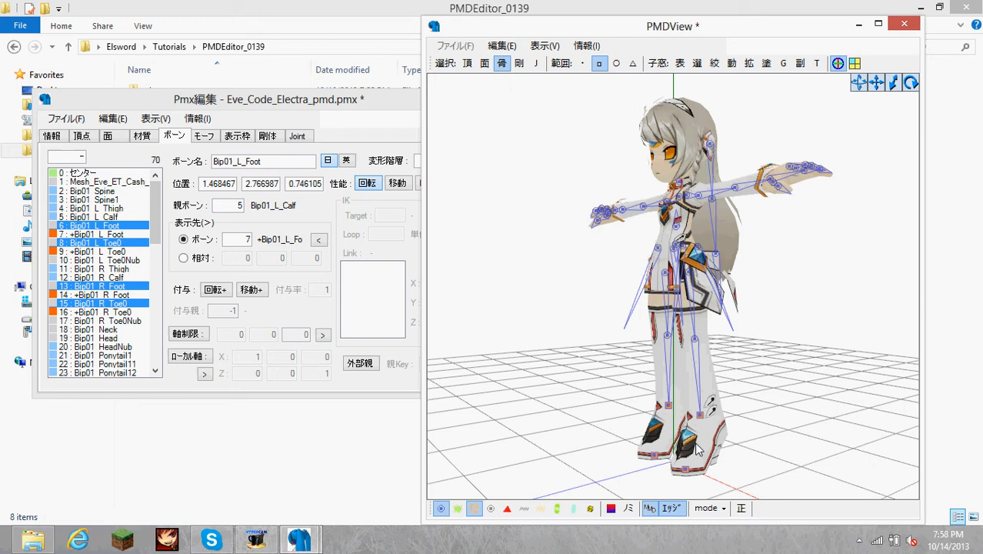
{"action": "mouse_move", "coordinate": [689, 474]}
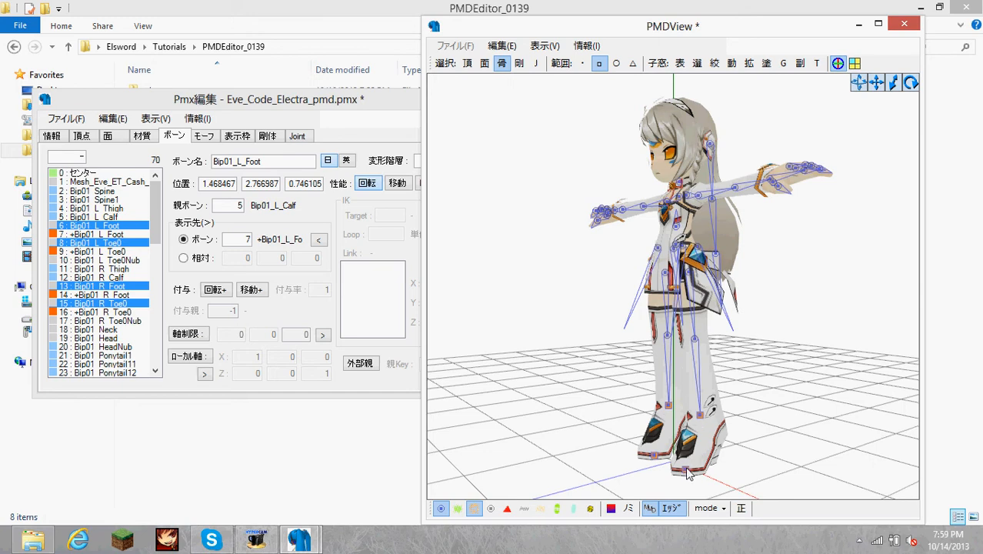
{"action": "mouse_move", "coordinate": [703, 422]}
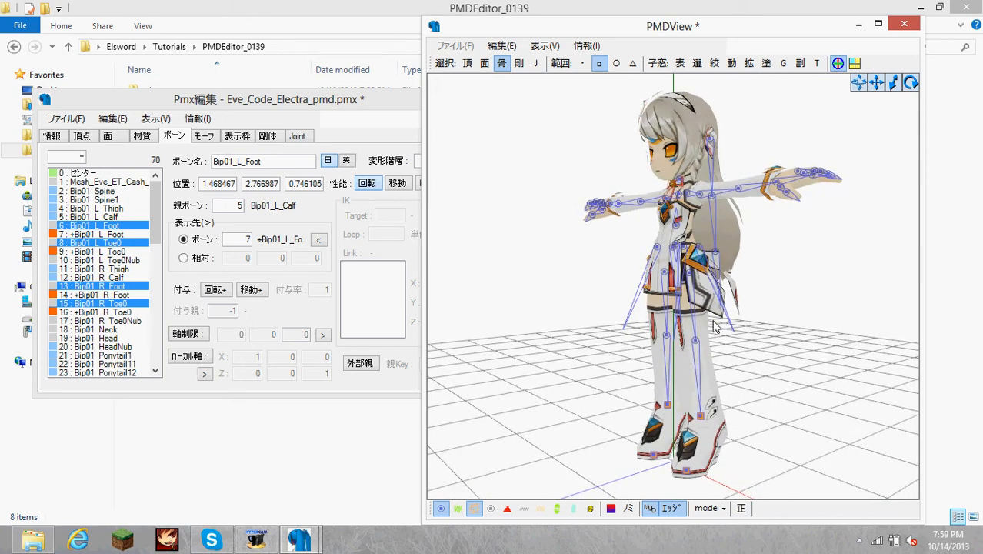
{"action": "mouse_move", "coordinate": [362, 223]}
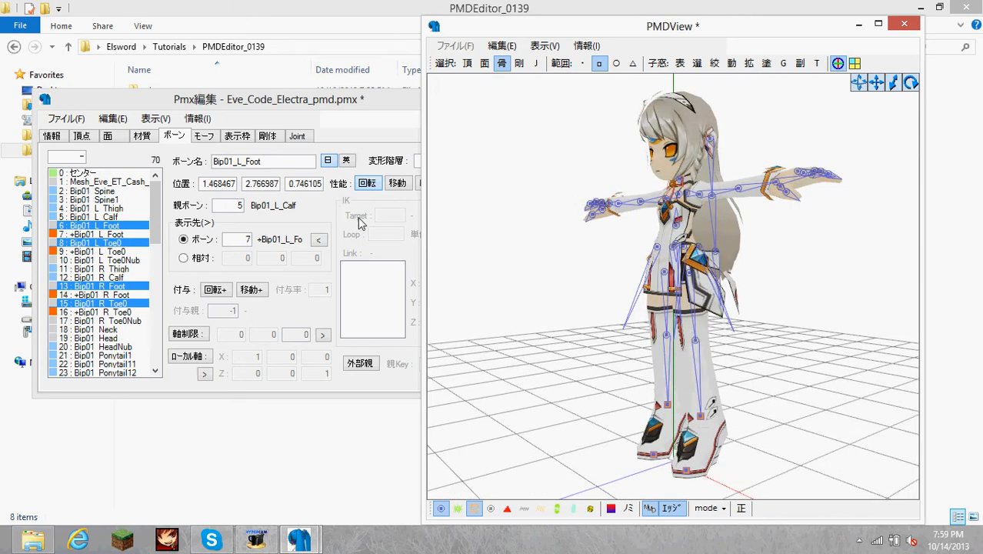
- Inspect the toe and foot IK copies and give all four IK bones loop count 8
{"action": "left_click", "coordinate": [93, 303]}
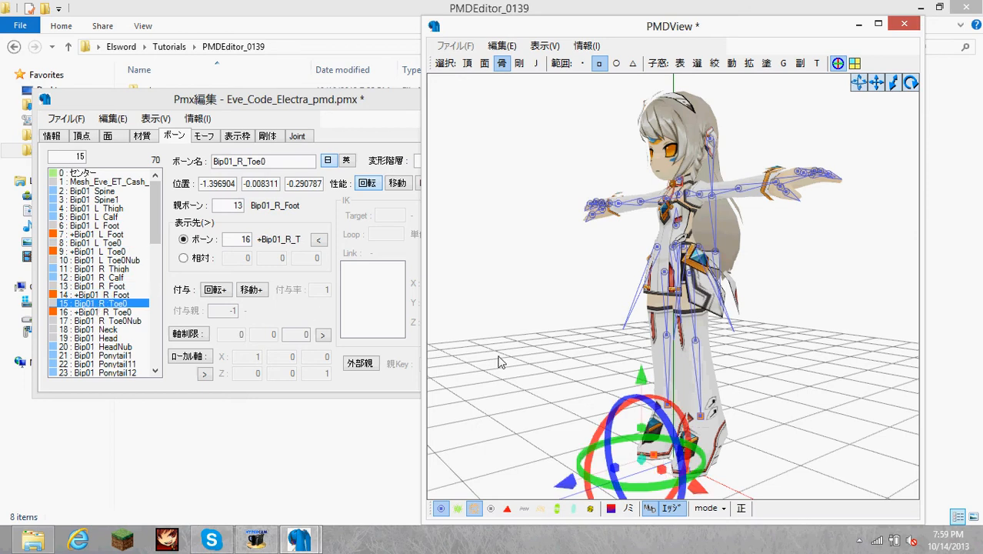
{"action": "left_click", "coordinate": [95, 312]}
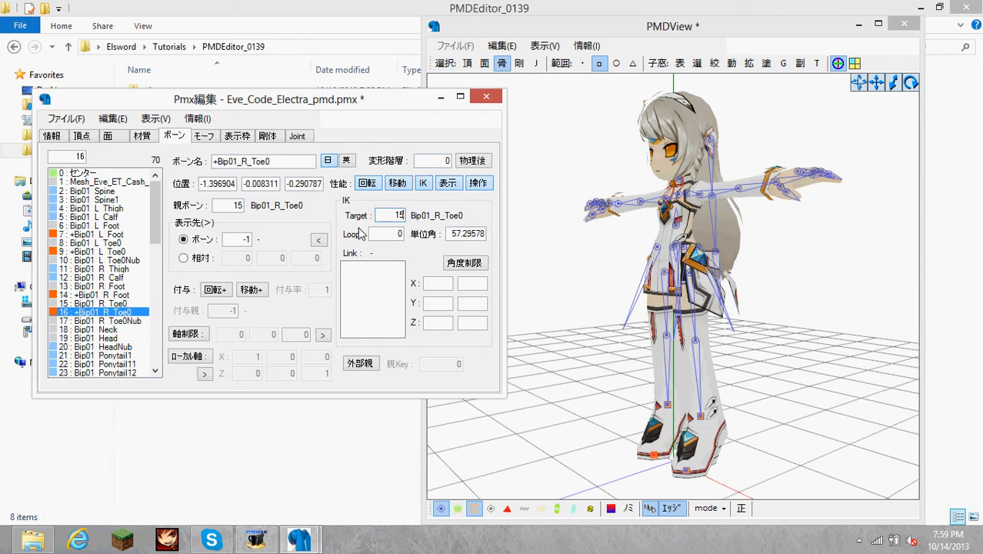
{"action": "left_click", "coordinate": [92, 304]}
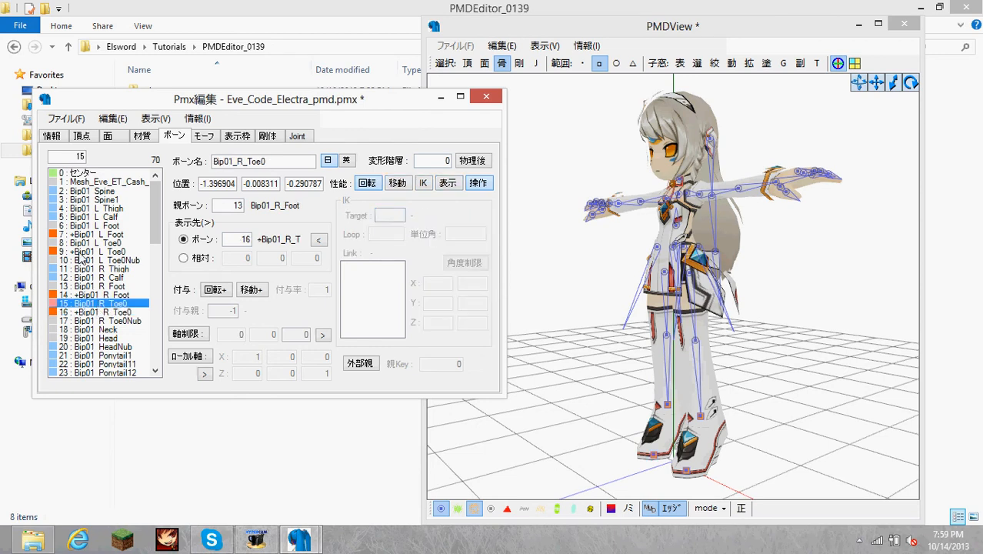
{"action": "left_click", "coordinate": [96, 251]}
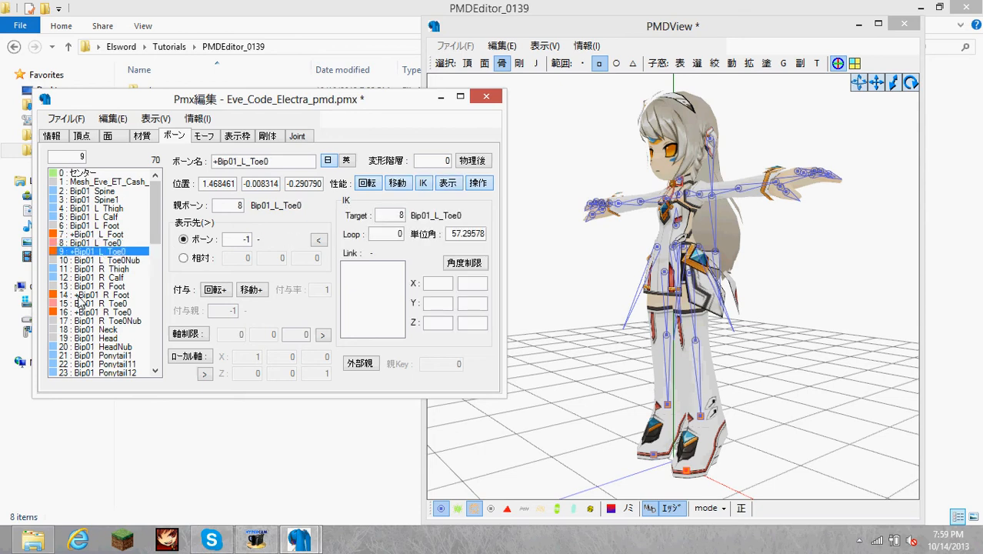
{"action": "left_click", "coordinate": [100, 226]}
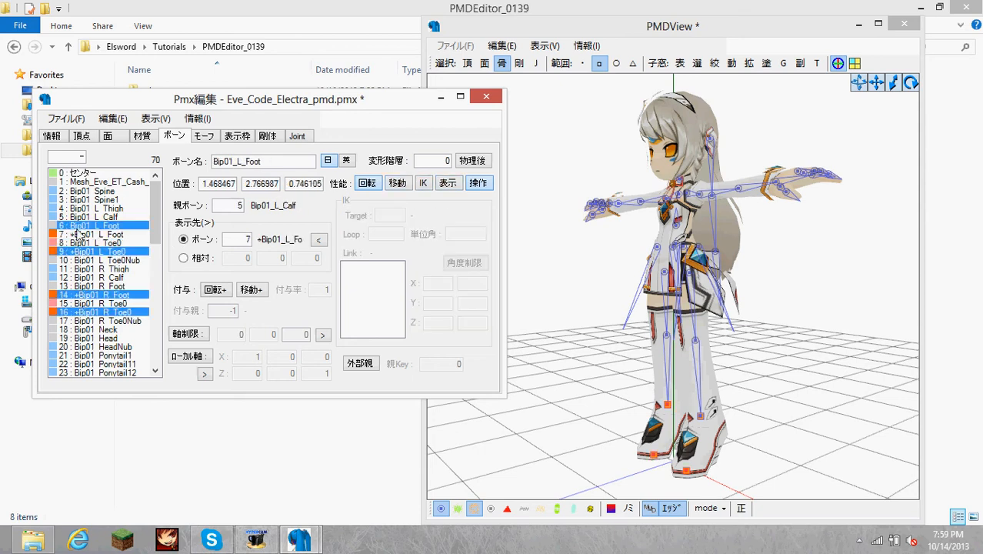
{"action": "left_click", "coordinate": [97, 233]}
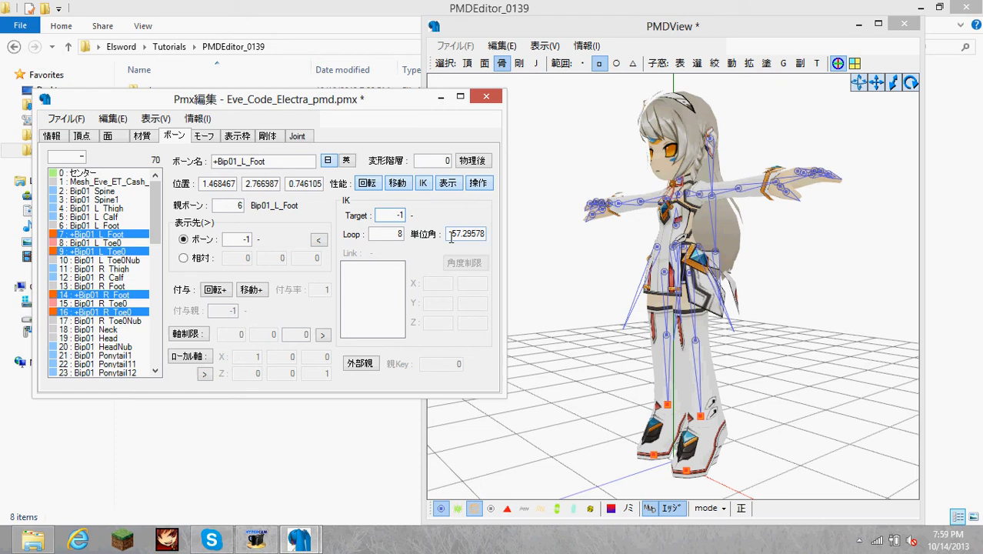
- Set +Bip01_L_Foot's IK target to bone 6, Bip01_L_Foot
{"action": "triple_click", "coordinate": [466, 233]}
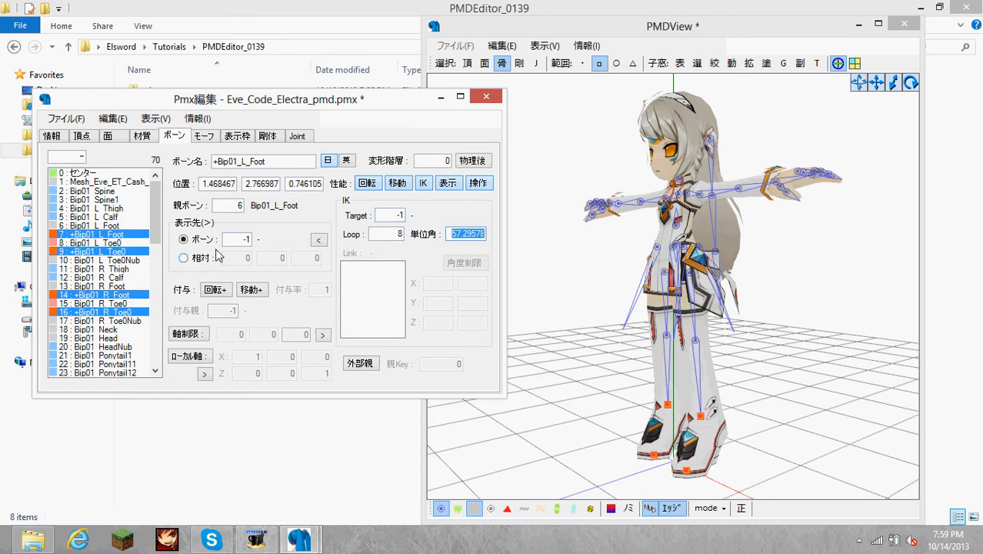
{"action": "left_click", "coordinate": [100, 251]}
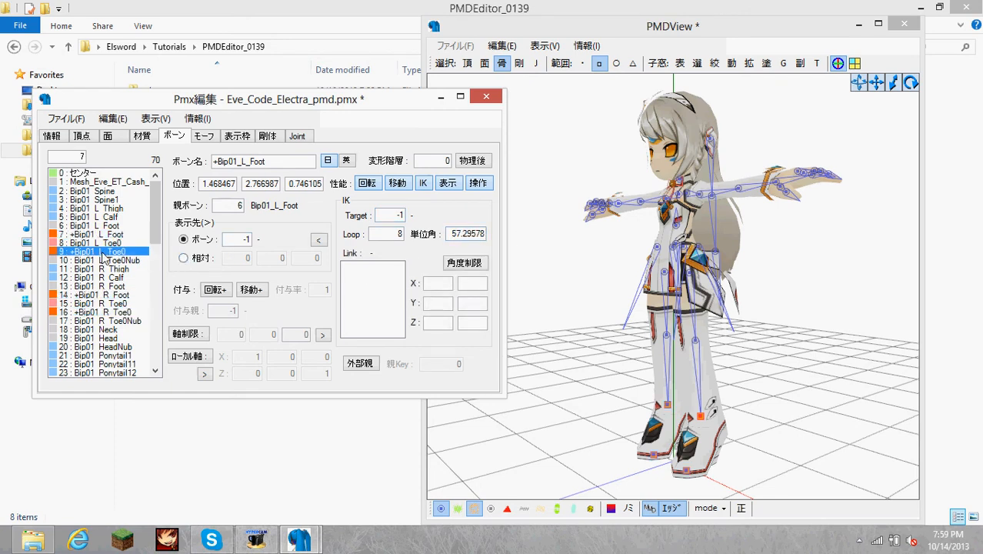
{"action": "left_click", "coordinate": [100, 252]}
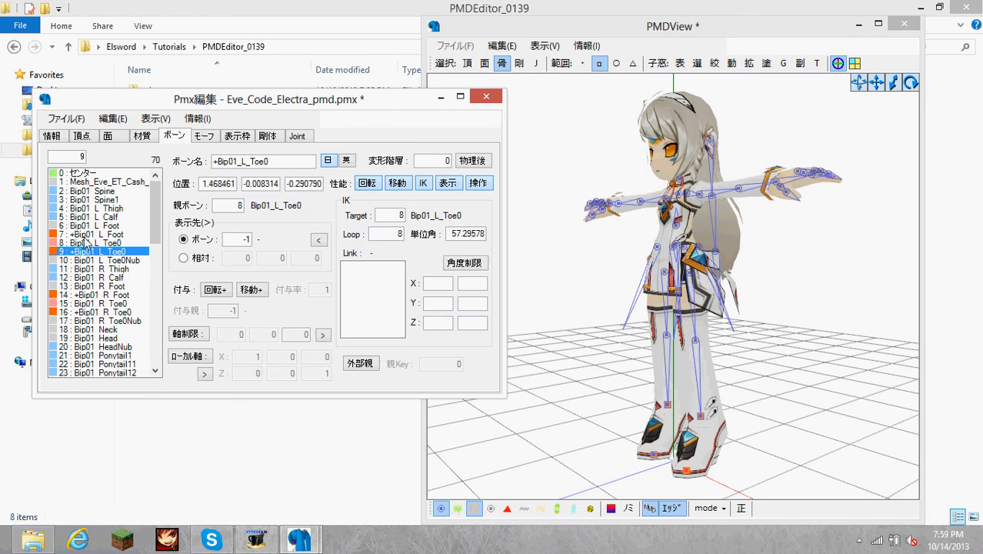
{"action": "left_click", "coordinate": [93, 234]}
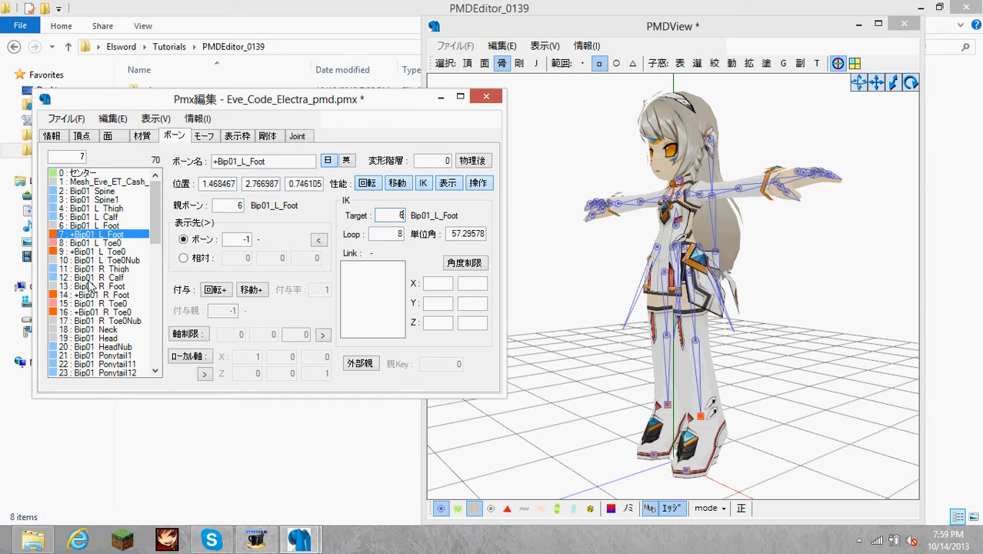
- Review +Bip01_R_Foot and Bip01_R_Toe0, then show the list of four IK chains
{"action": "left_click", "coordinate": [100, 295]}
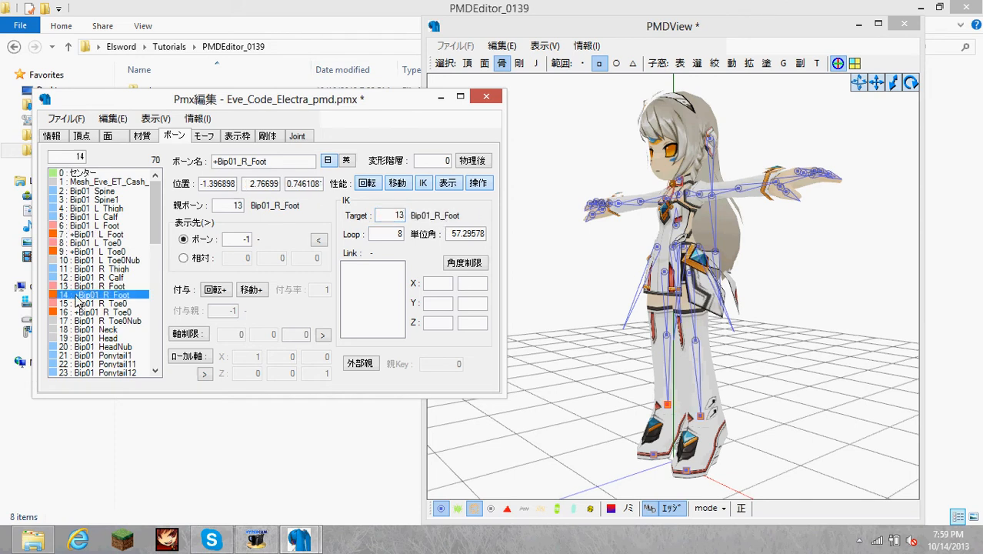
{"action": "left_click", "coordinate": [97, 302]}
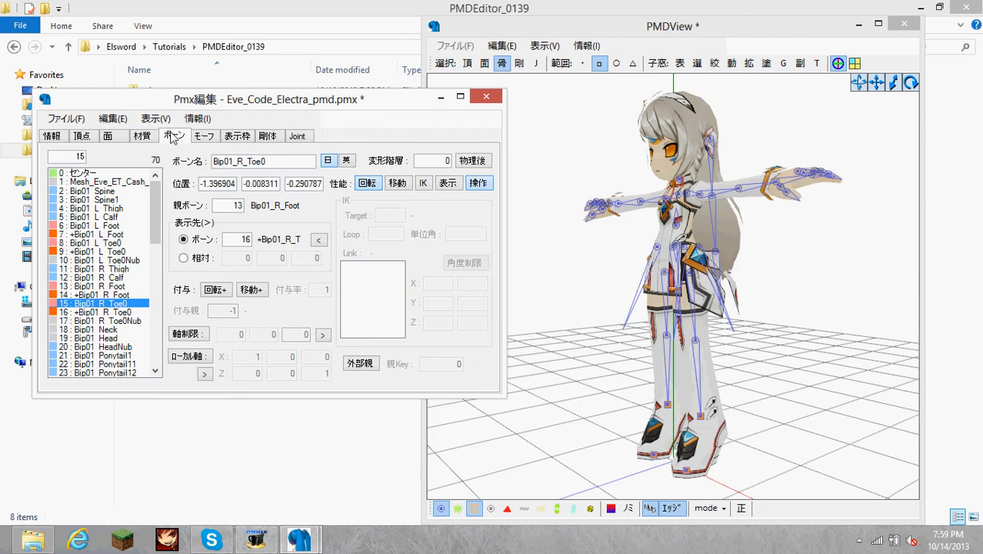
{"action": "left_click", "coordinate": [198, 118]}
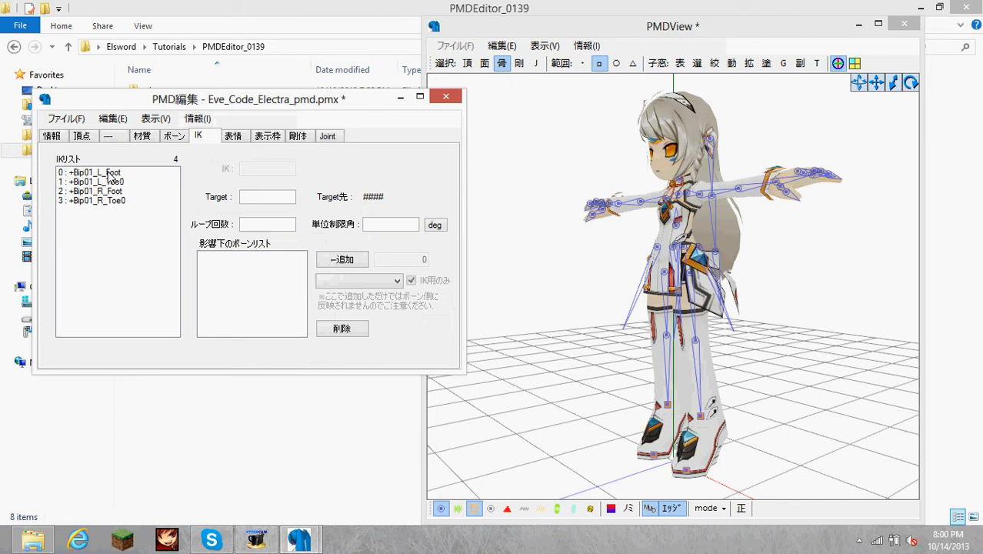
- Inspect the +Bip01_L_Foot and +Bip01_R_Toe0 IK chains and the right and left foot bones
{"action": "left_click", "coordinate": [92, 171]}
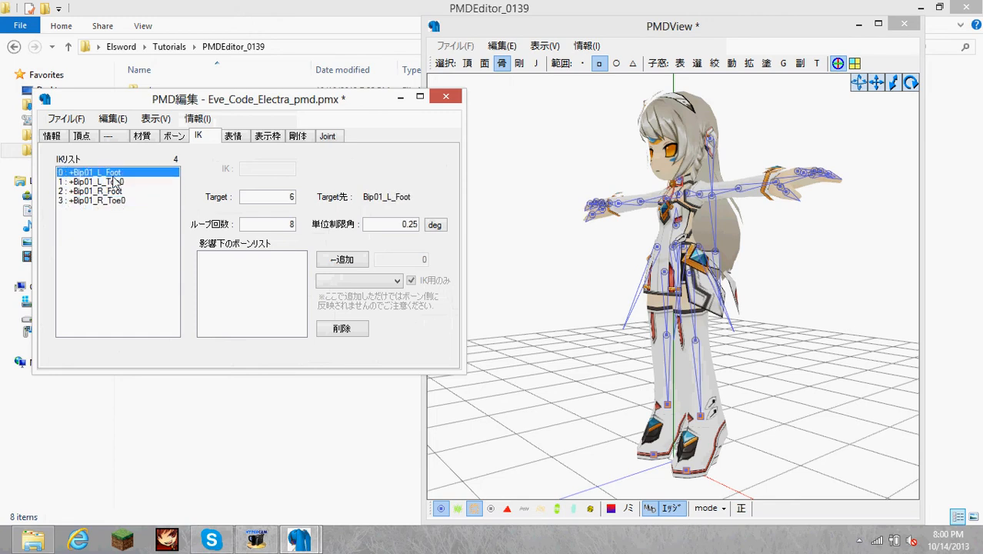
{"action": "left_click", "coordinate": [92, 191]}
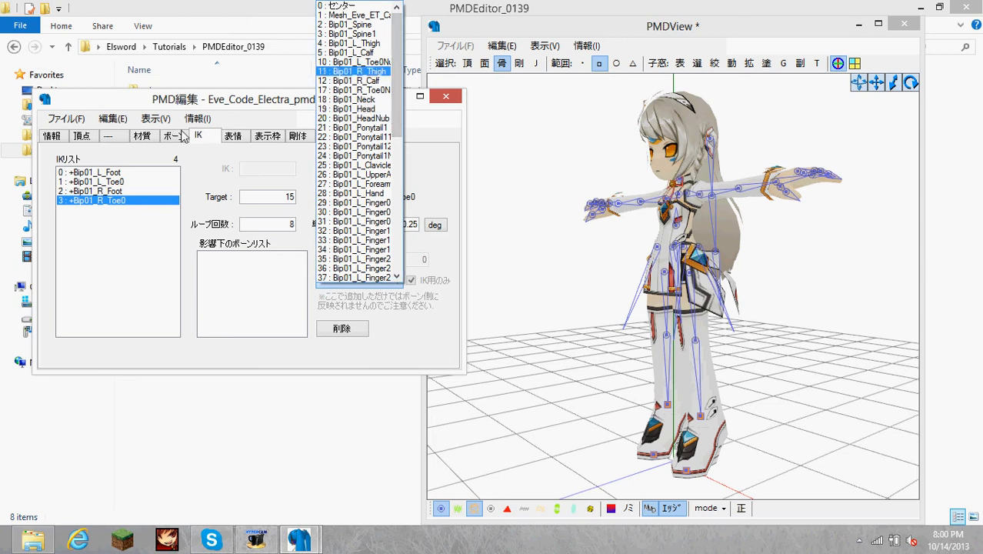
{"action": "left_click", "coordinate": [173, 135]}
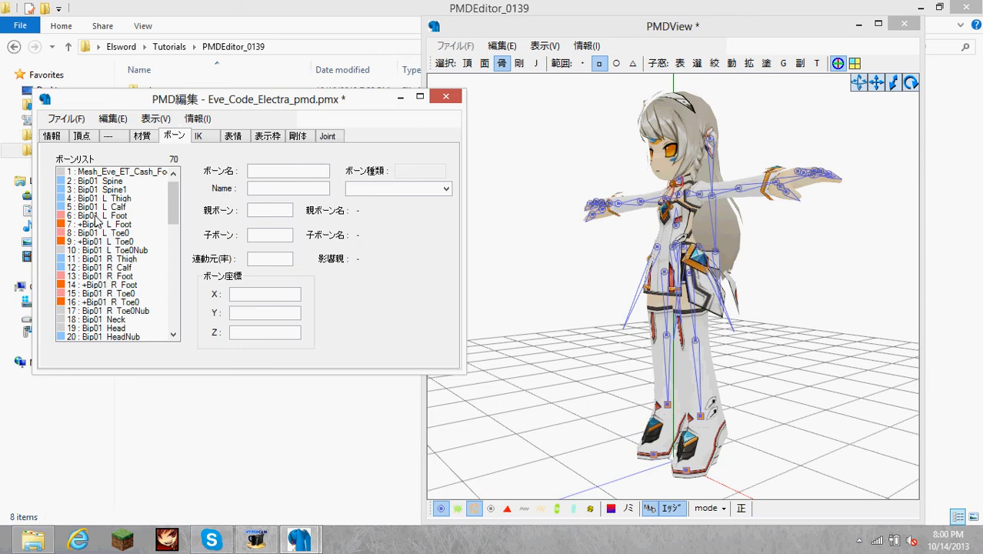
{"action": "left_click", "coordinate": [104, 276]}
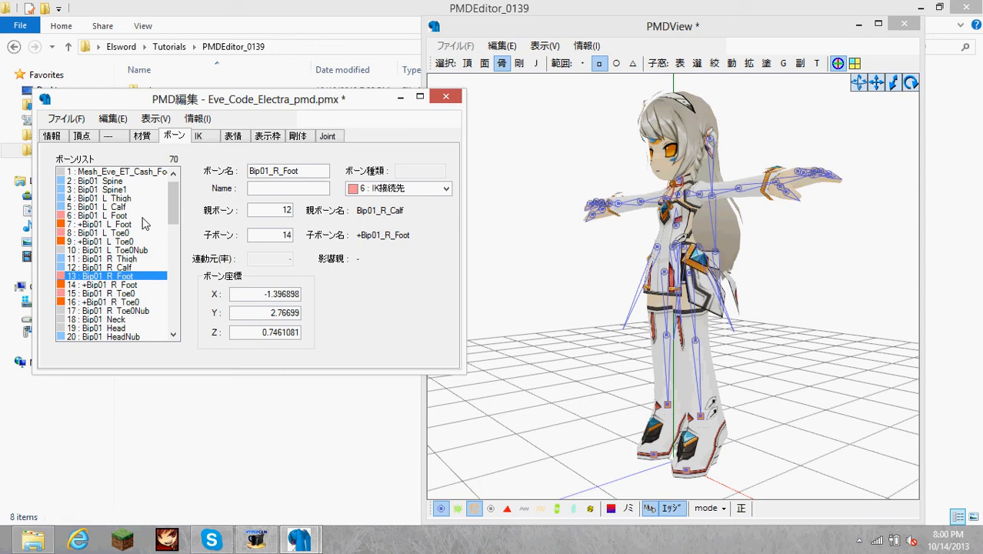
{"action": "left_click", "coordinate": [104, 215]}
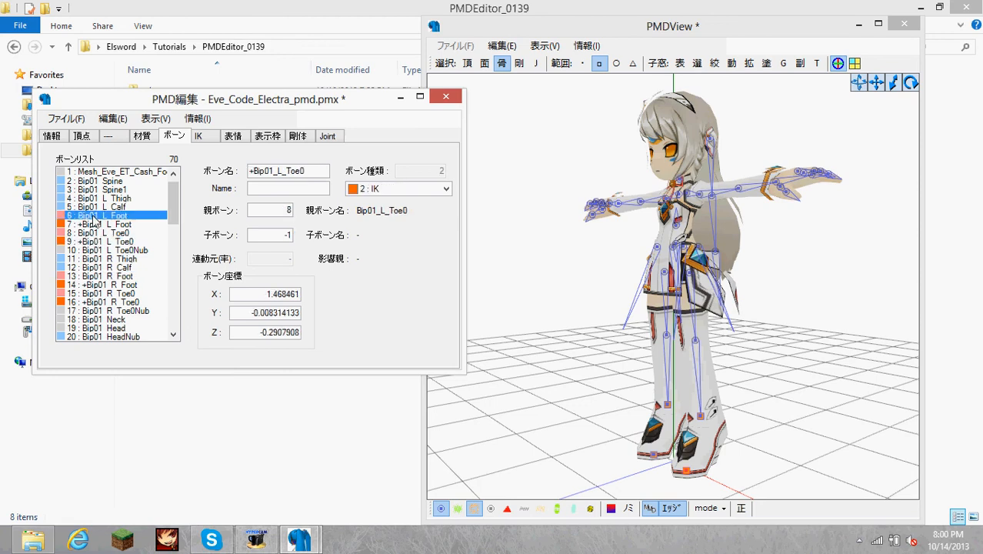
{"action": "left_click", "coordinate": [104, 215]}
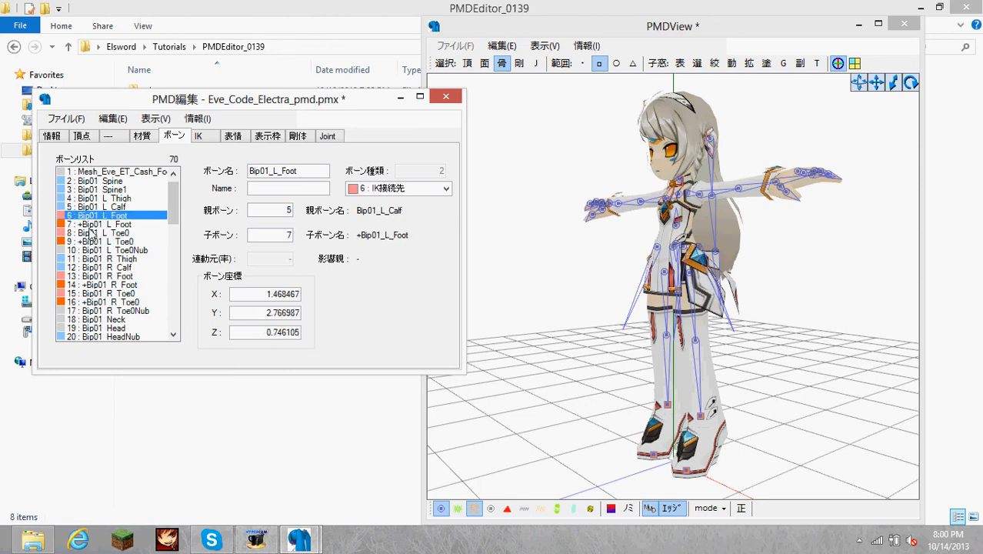
- Recheck +Bip01_L_Toe0's bone and IK chain, returning to the PMX bone editor on Bip01_L_Foot
{"action": "left_click", "coordinate": [198, 136]}
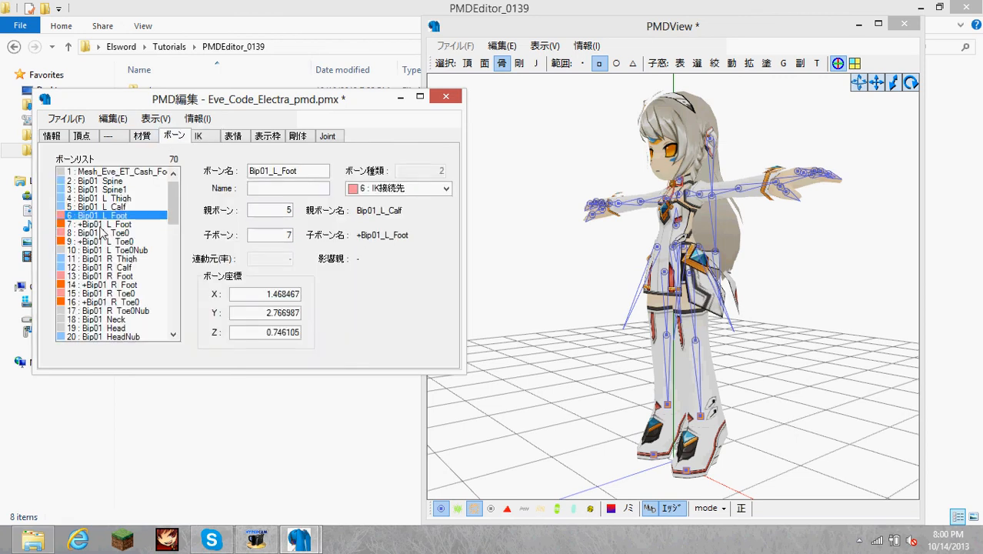
{"action": "left_click", "coordinate": [114, 241]}
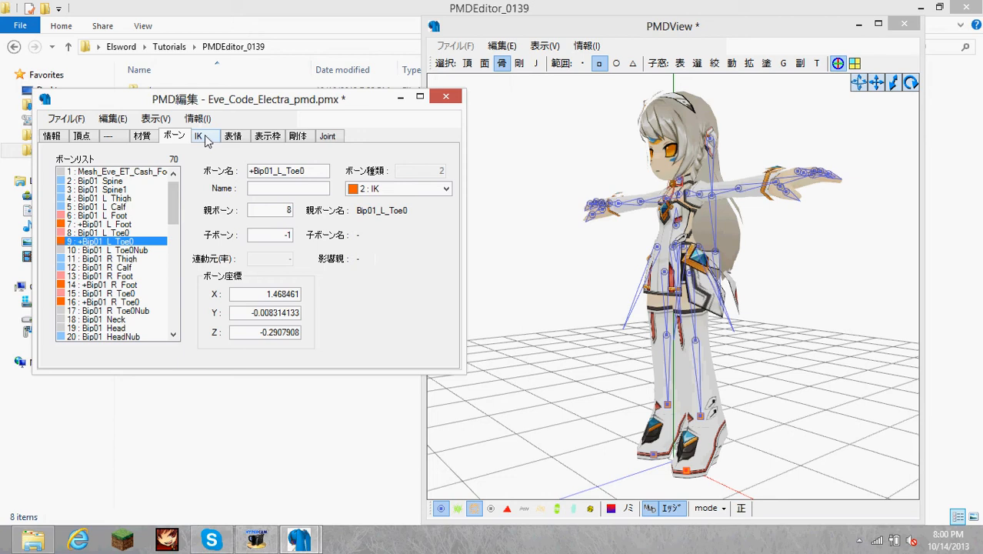
{"action": "left_click", "coordinate": [198, 135]}
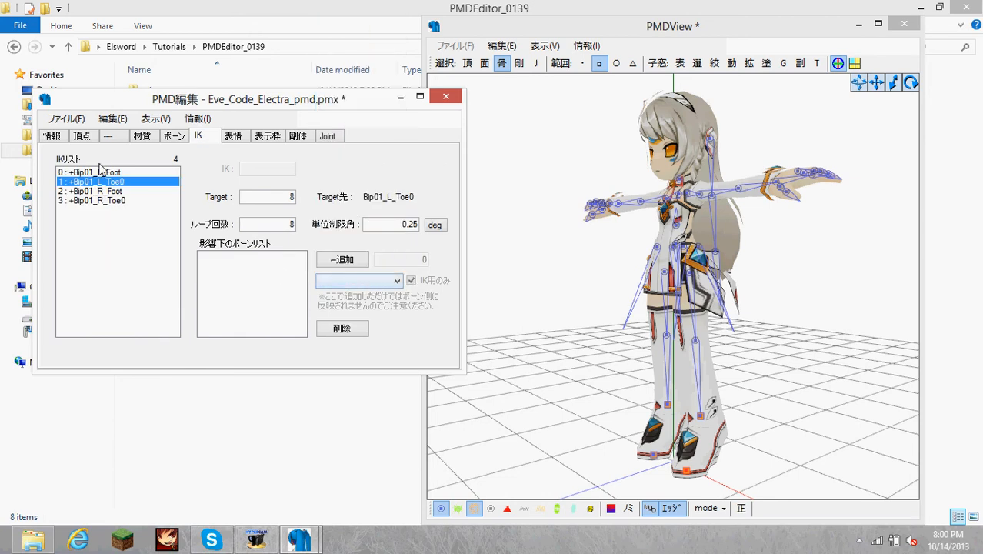
{"action": "left_click", "coordinate": [92, 171]}
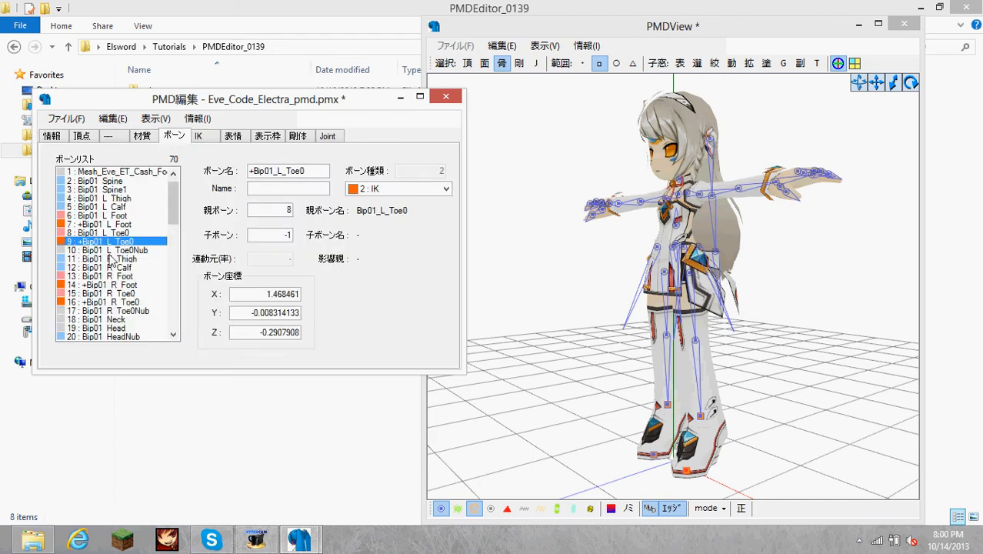
{"action": "left_click", "coordinate": [100, 216]}
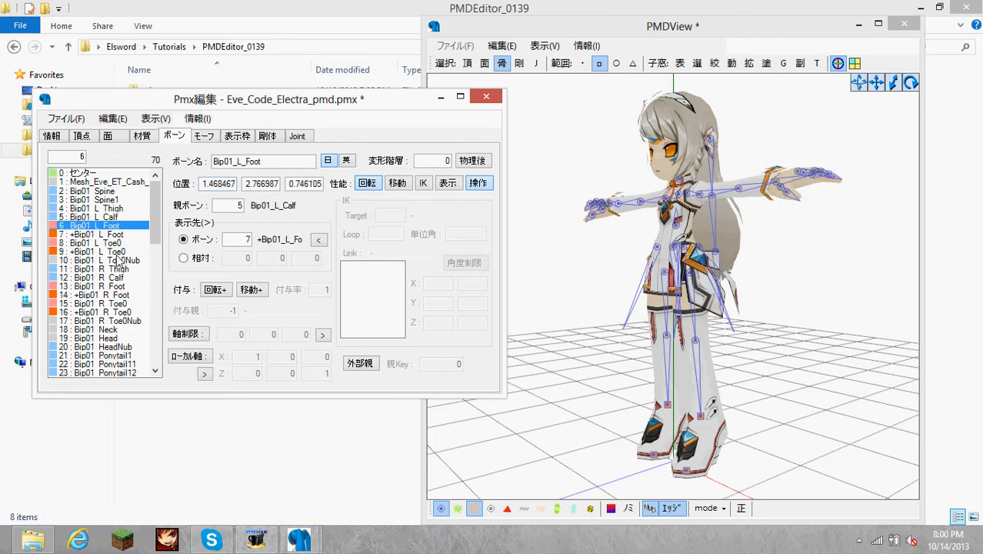
- Clear the foot IK's target to -1 and switch to the PMD bone editing window
{"action": "left_click", "coordinate": [100, 234]}
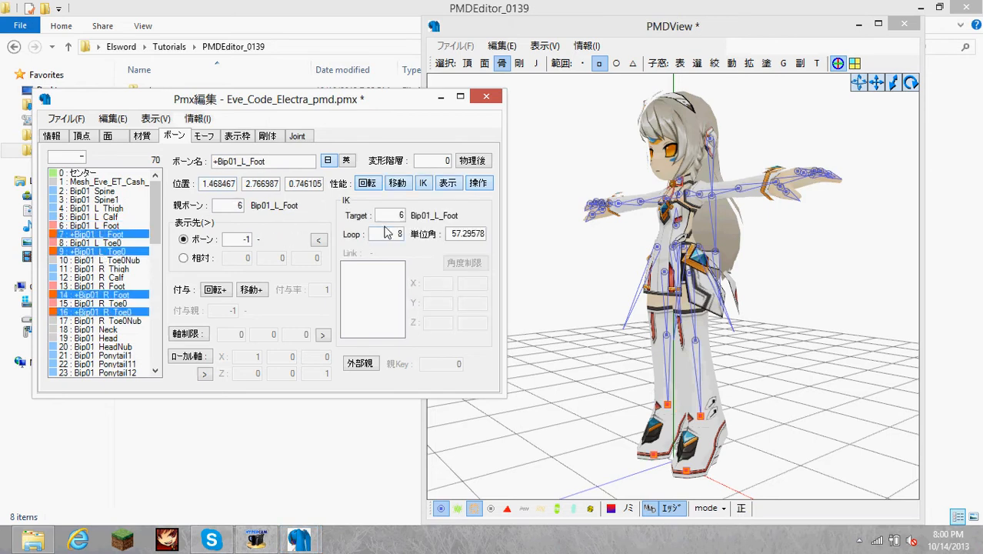
{"action": "triple_click", "coordinate": [391, 215]}
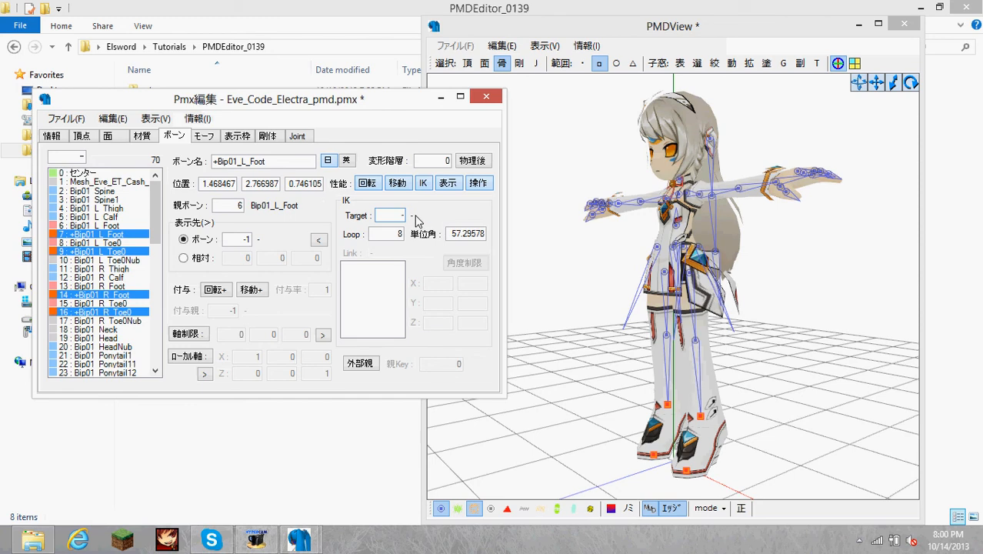
{"action": "left_click", "coordinate": [92, 252]}
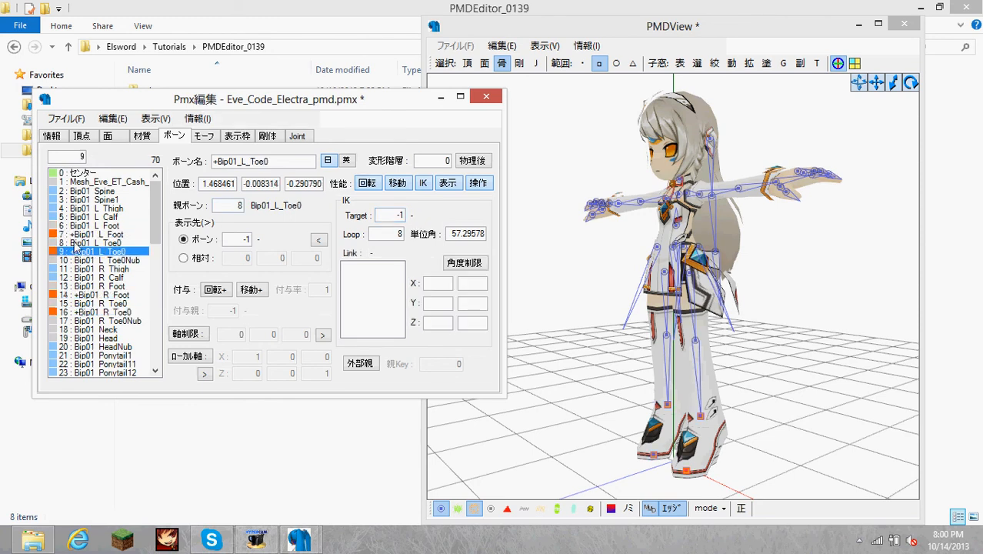
{"action": "left_click", "coordinate": [197, 117]}
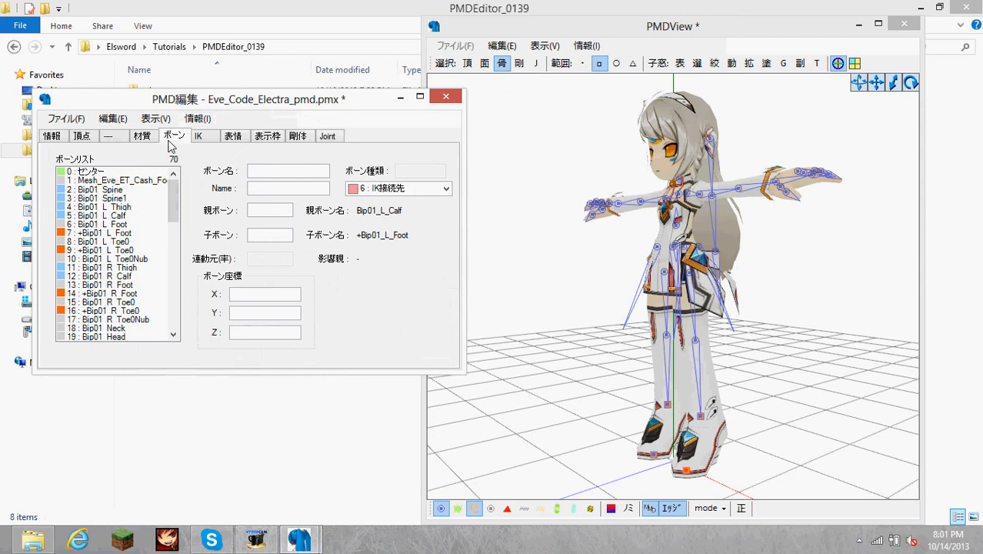
{"action": "left_click", "coordinate": [104, 250]}
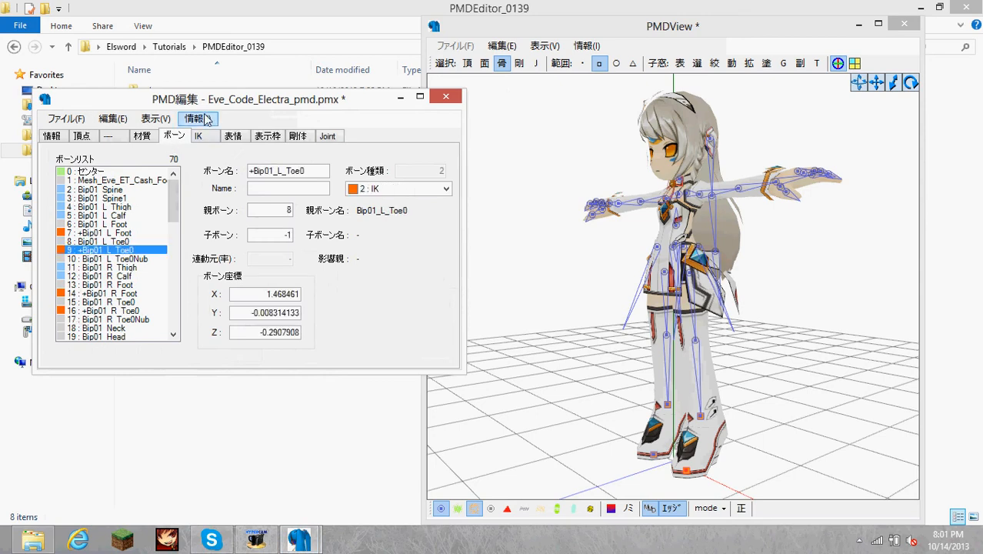
{"action": "left_click", "coordinate": [198, 136]}
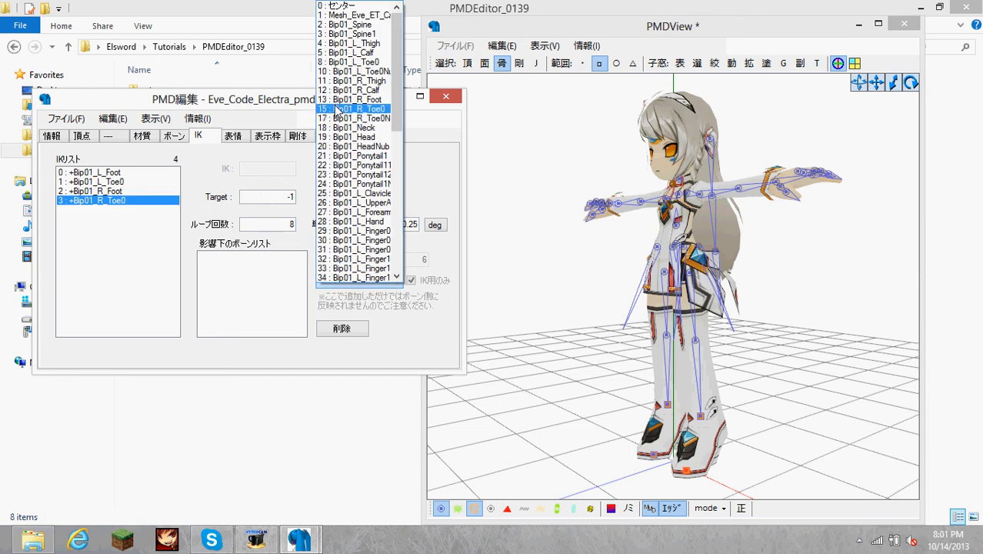
{"action": "left_click", "coordinate": [354, 99]}
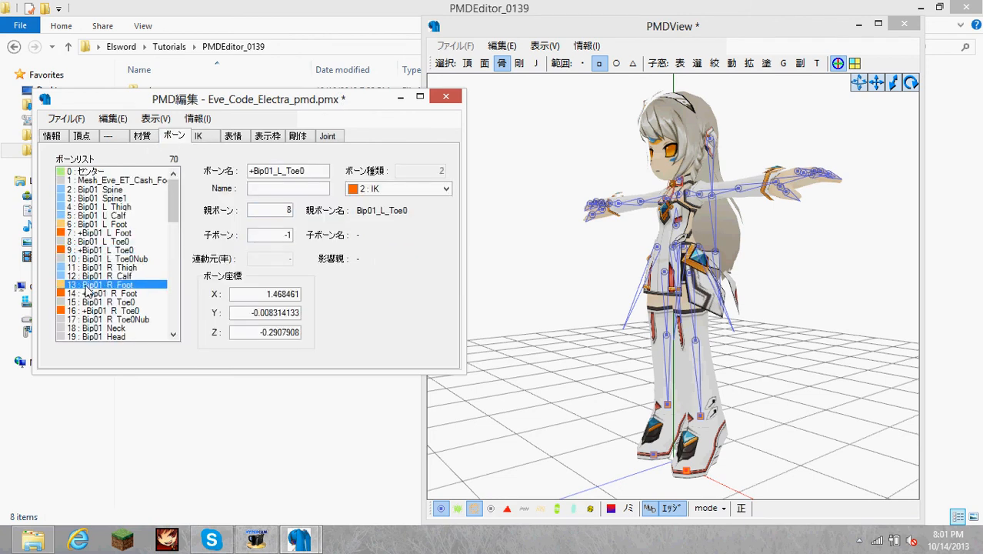
{"action": "left_click", "coordinate": [104, 224]}
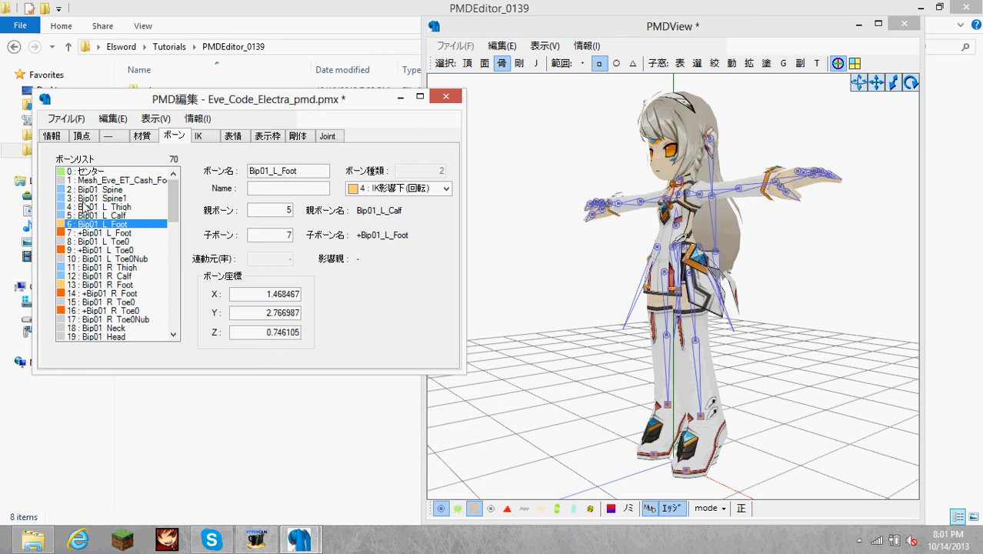
{"action": "left_click", "coordinate": [100, 233]}
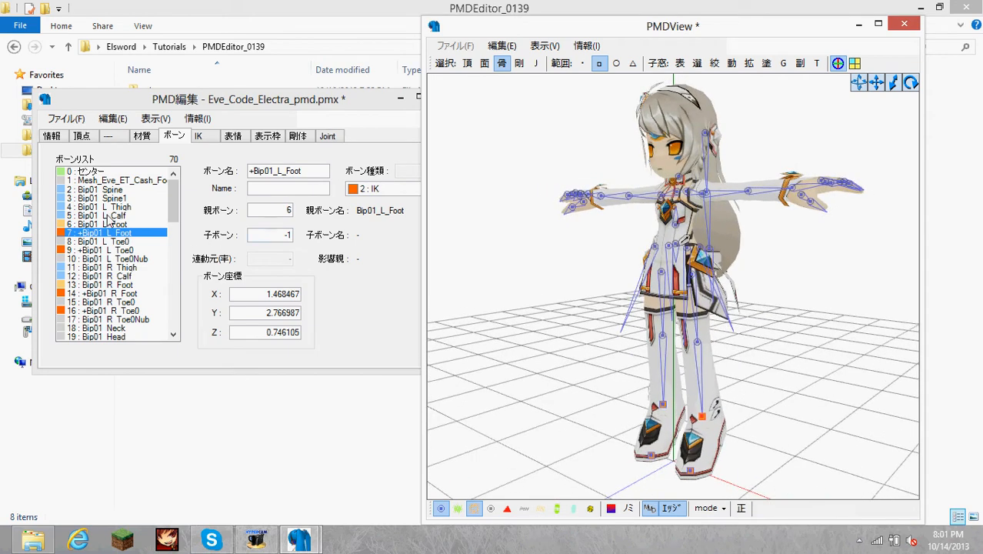
{"action": "left_click", "coordinate": [100, 199]}
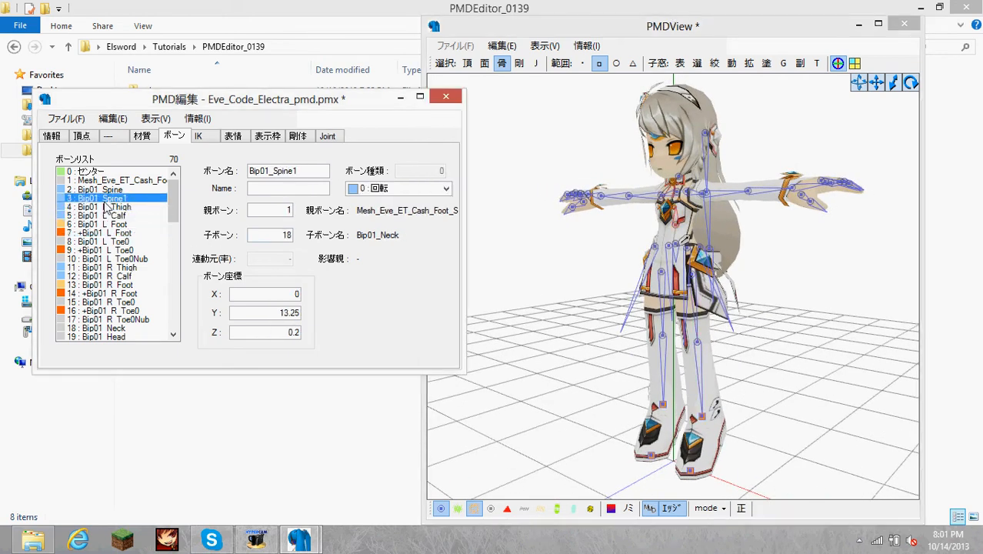
{"action": "left_click", "coordinate": [103, 207]}
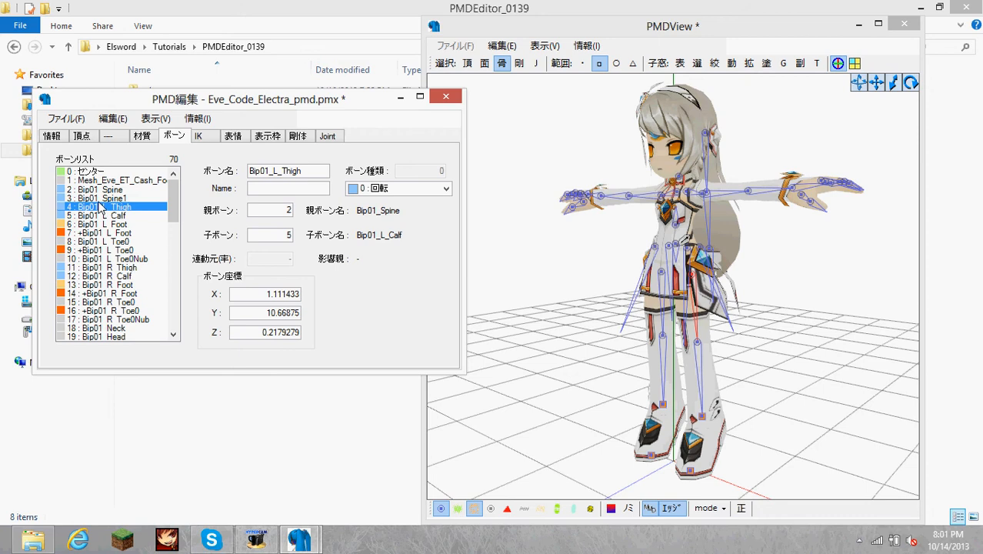
{"action": "left_click", "coordinate": [100, 198]}
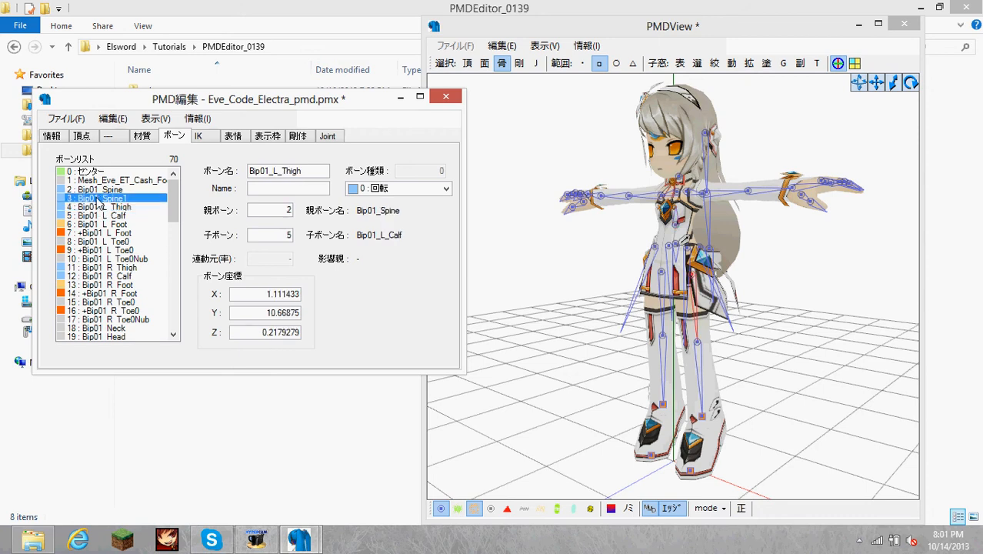
{"action": "left_click", "coordinate": [102, 197]}
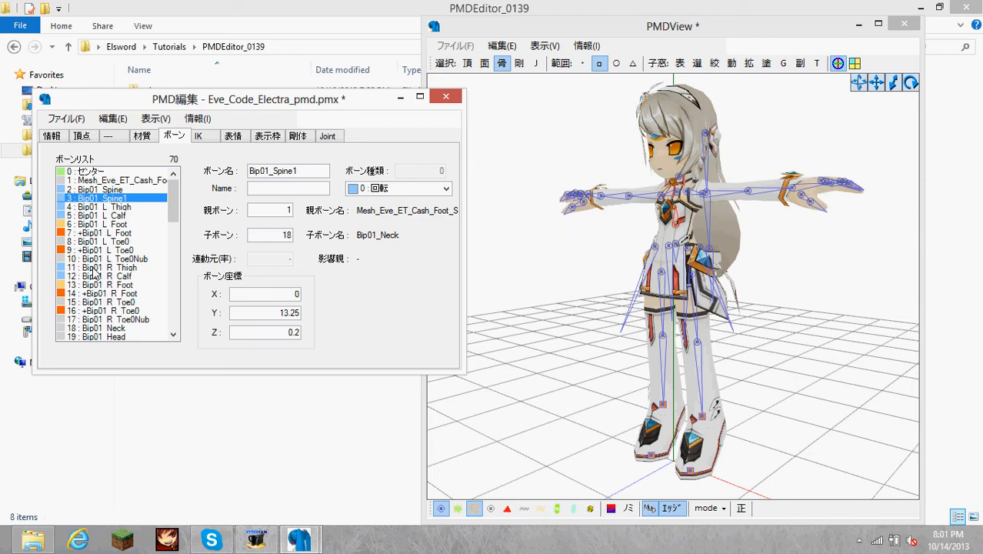
{"action": "left_click", "coordinate": [107, 267]}
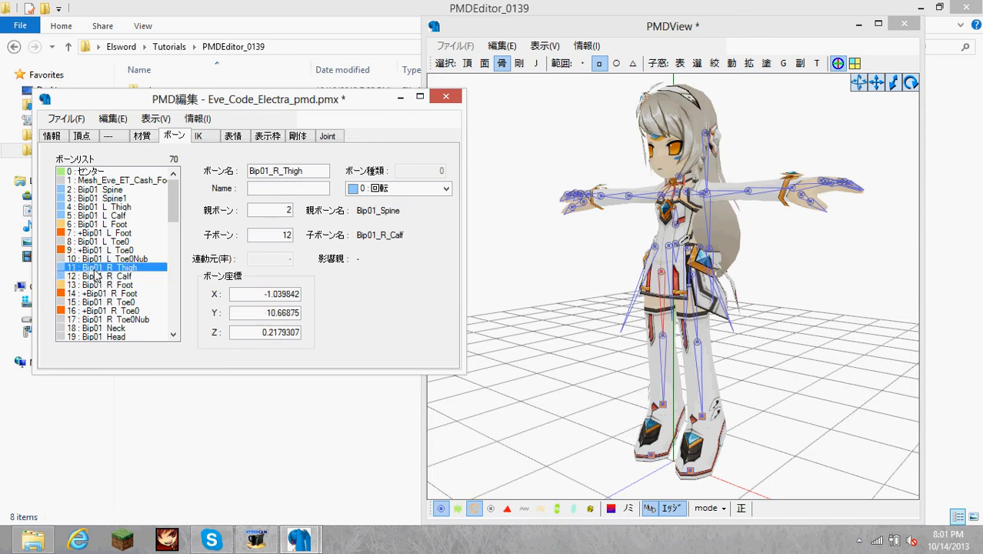
{"action": "left_click", "coordinate": [102, 207]}
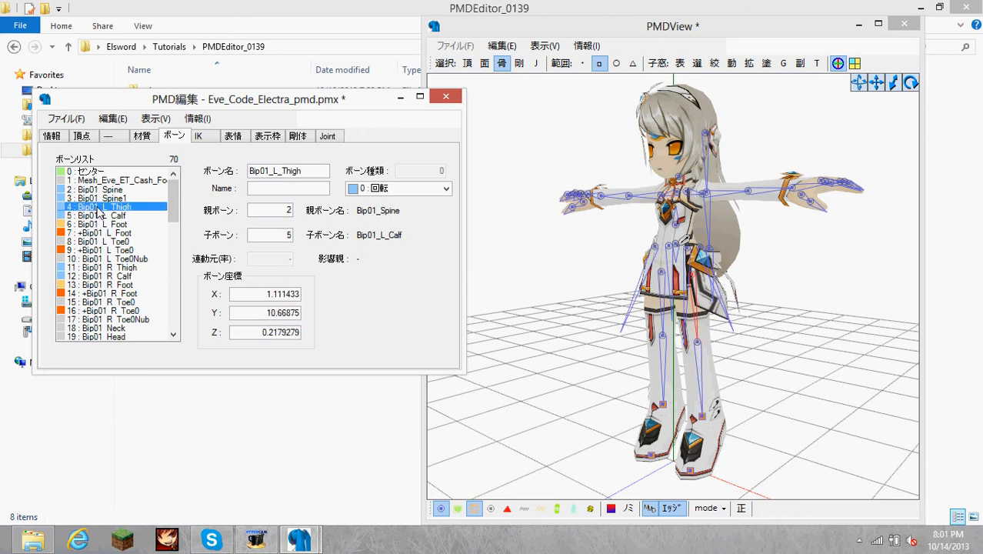
{"action": "left_click", "coordinate": [104, 232]}
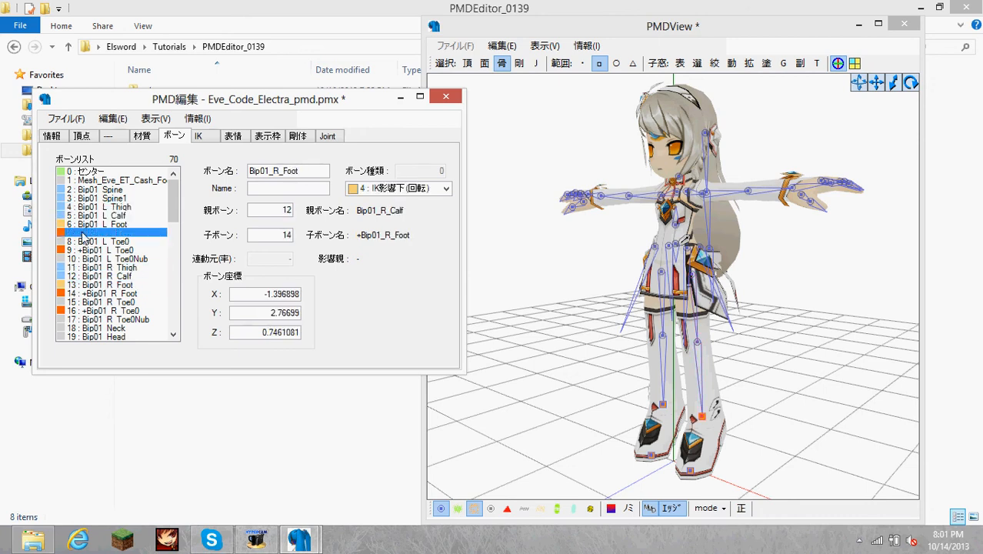
{"action": "left_click", "coordinate": [199, 136]}
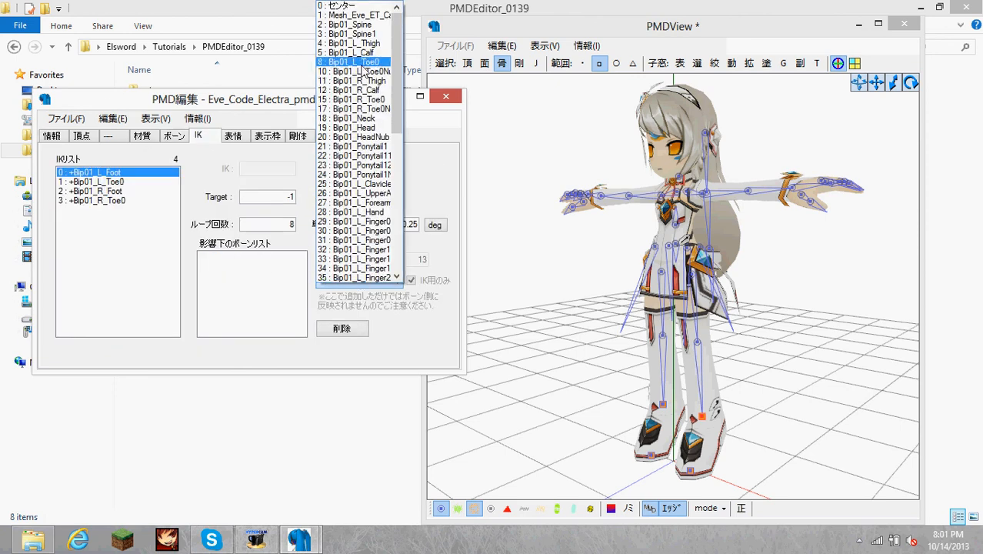
- Add Bip01_L_Calf and Bip01_L_Thigh as links of the +Bip01_L_Foot IK chain
{"action": "left_click", "coordinate": [353, 80]}
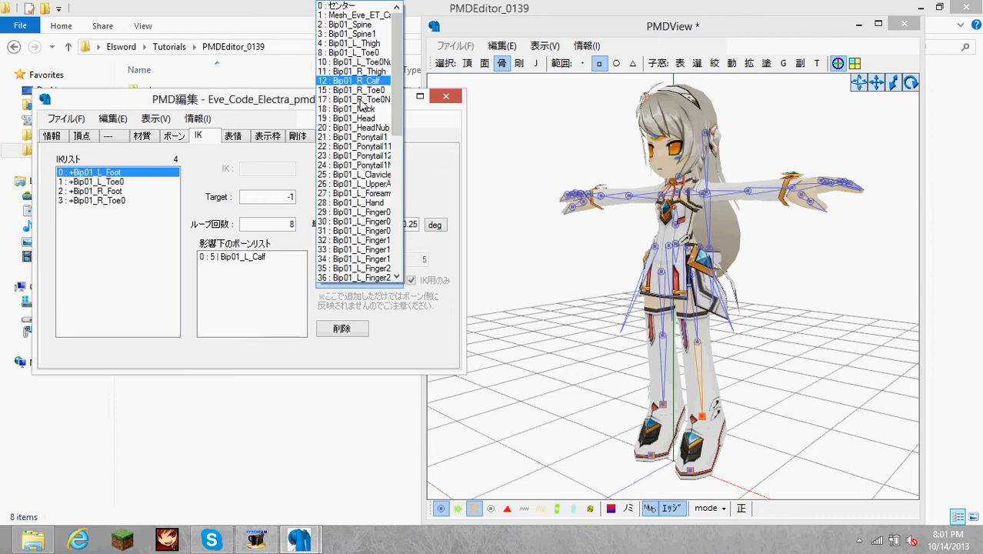
{"action": "left_click", "coordinate": [358, 44]}
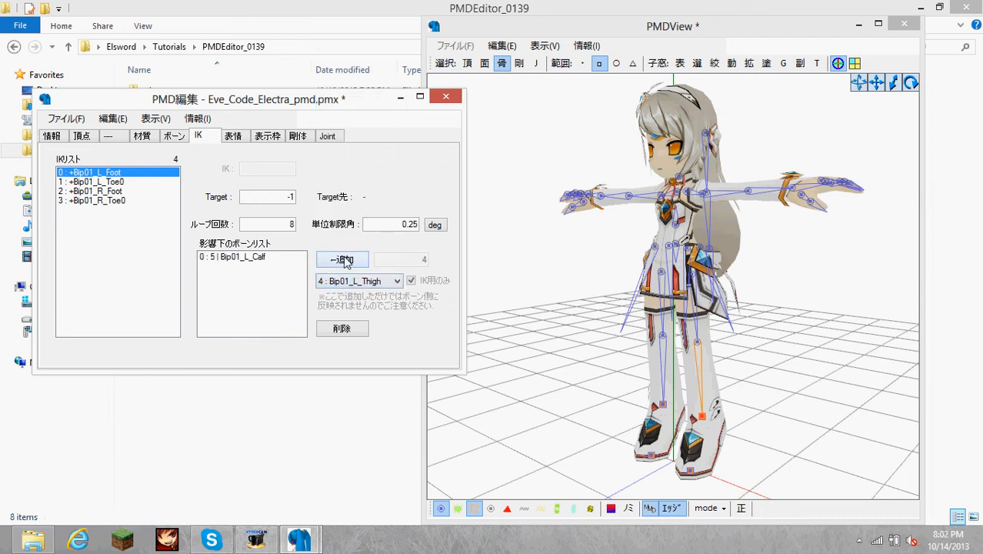
{"action": "left_click", "coordinate": [342, 259]}
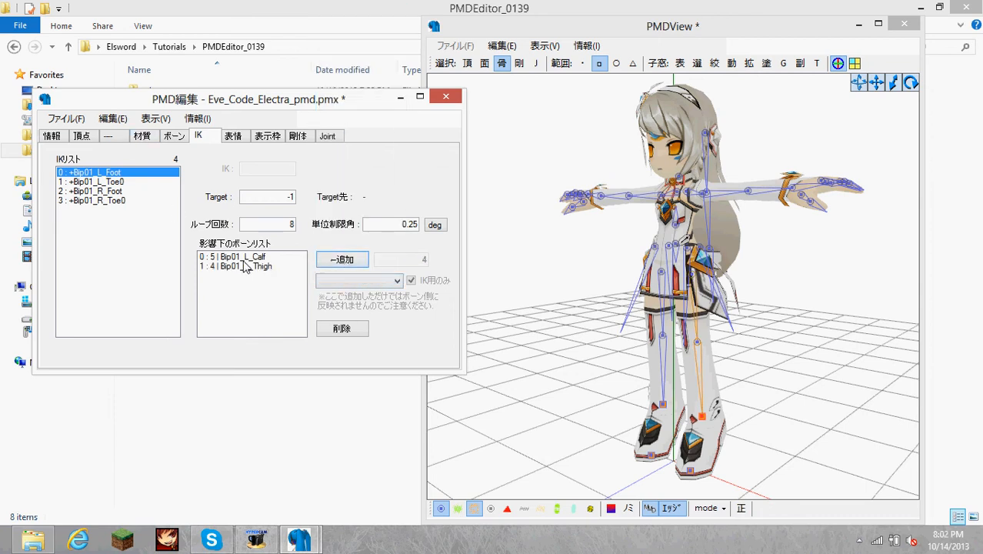
{"action": "left_click", "coordinate": [251, 265]}
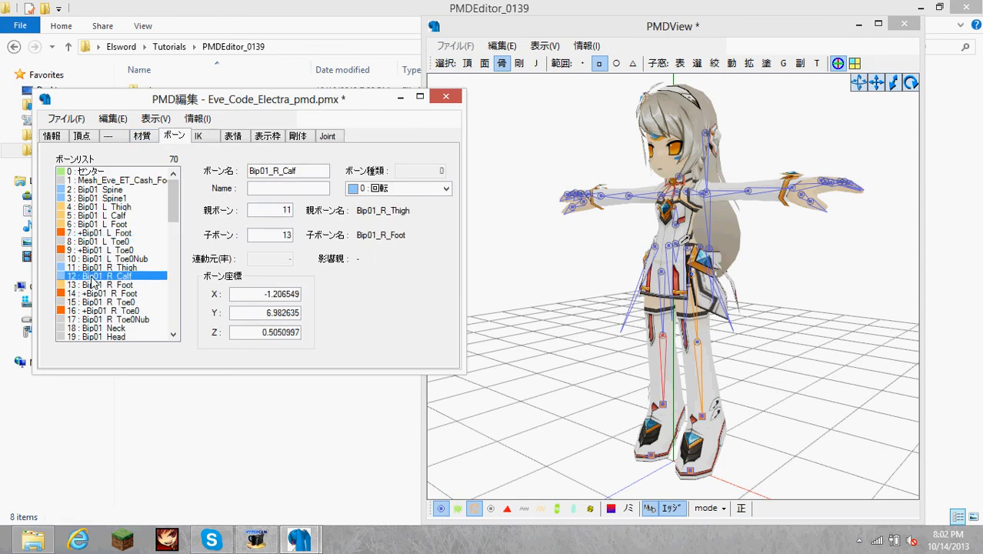
- Add Bip01_R_Calf and Bip01_R_Thigh to the +Bip01_R_Foot IK chain, then return to PMX editing
{"action": "left_click", "coordinate": [104, 267]}
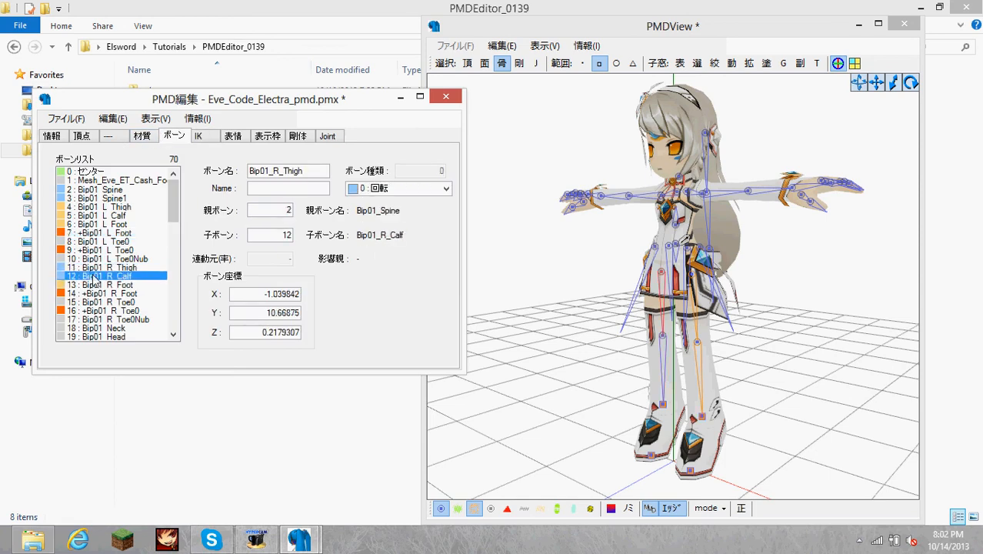
{"action": "left_click", "coordinate": [107, 293]}
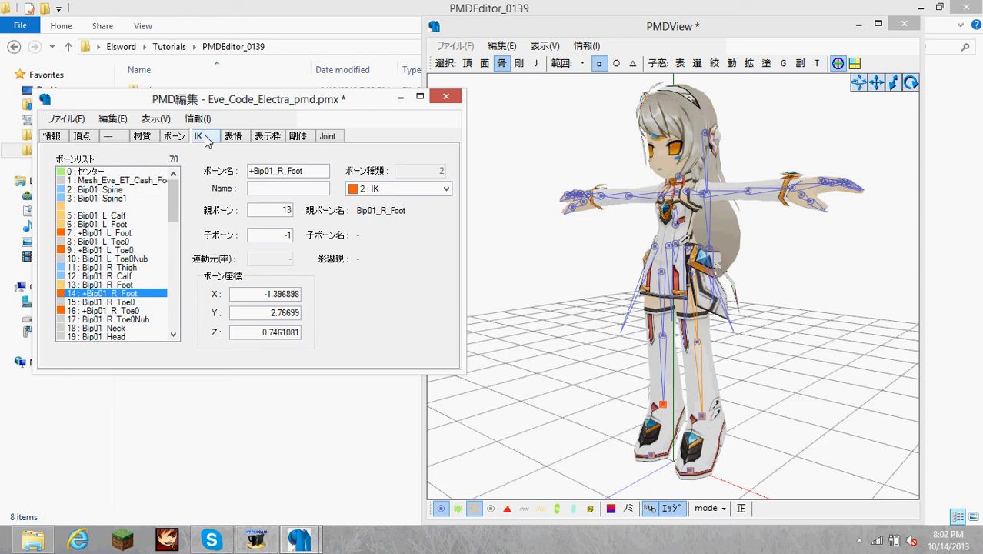
{"action": "left_click", "coordinate": [198, 136]}
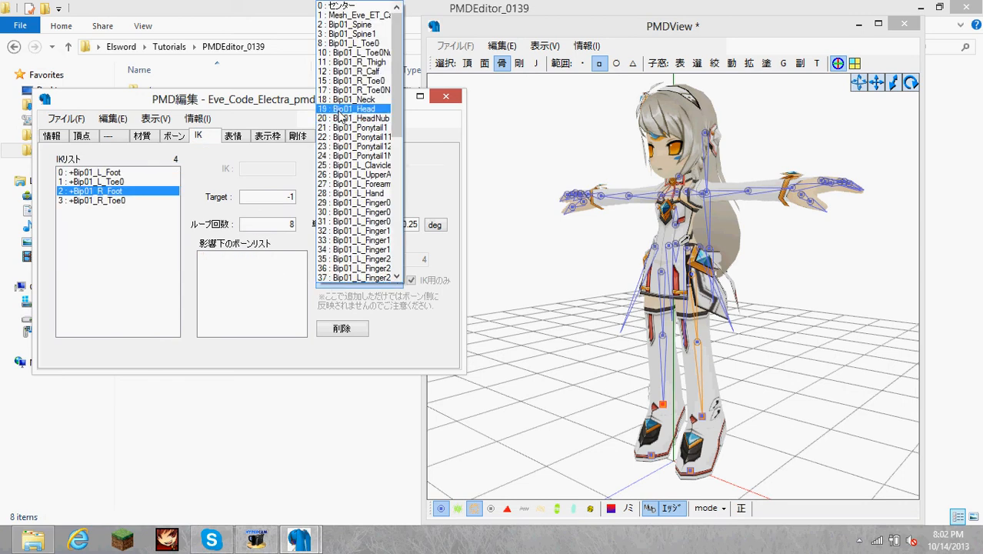
{"action": "left_click", "coordinate": [355, 211]}
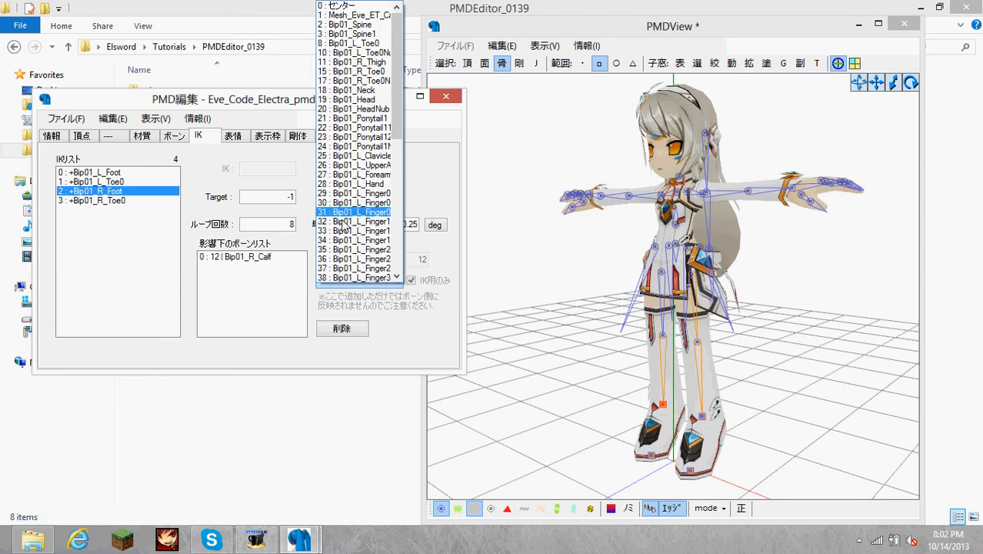
{"action": "left_click", "coordinate": [358, 62]}
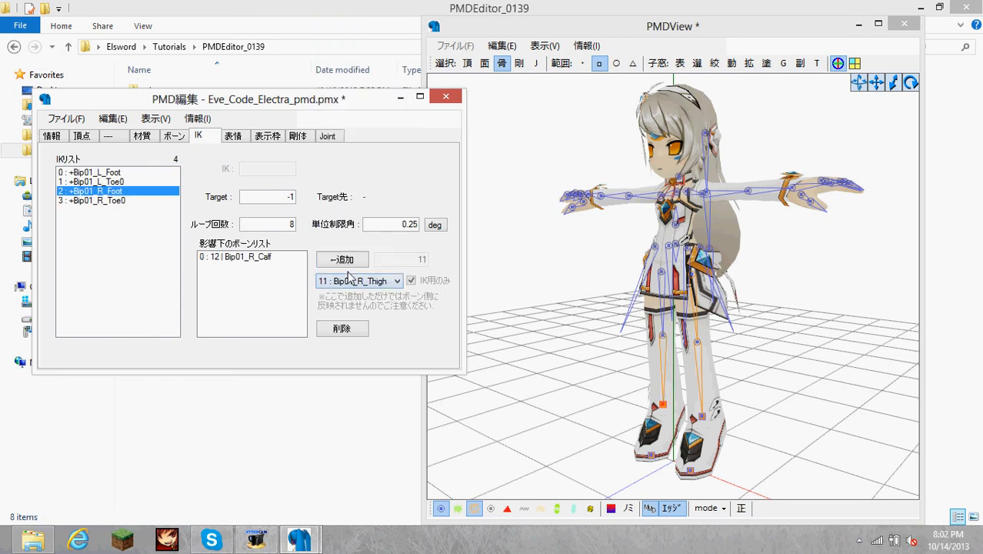
{"action": "left_click", "coordinate": [341, 258]}
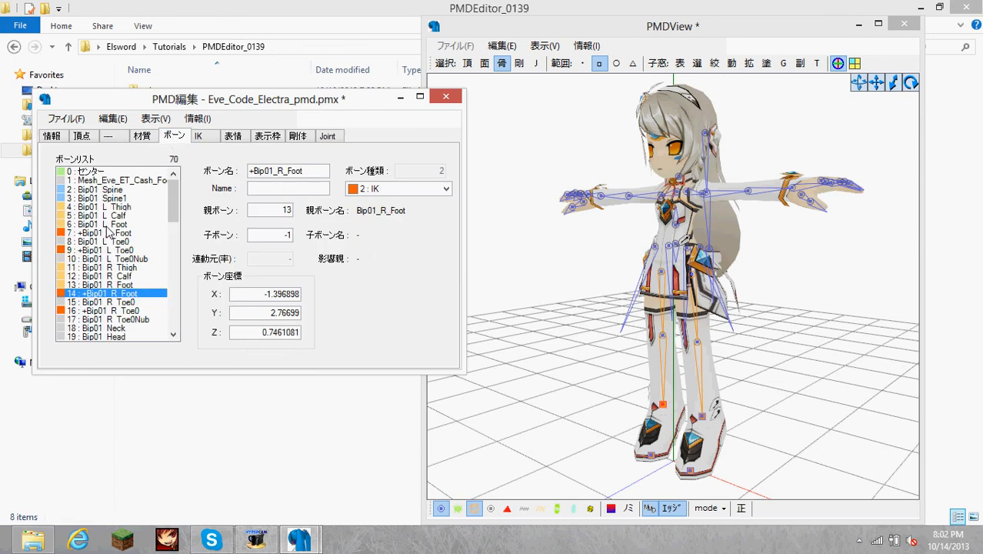
{"action": "left_click", "coordinate": [100, 232]}
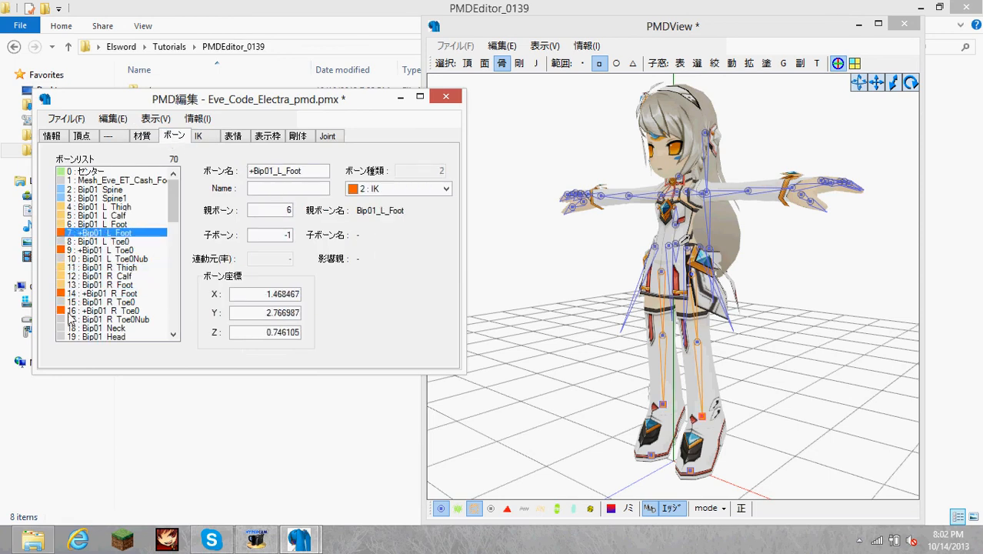
{"action": "left_click", "coordinate": [112, 310]}
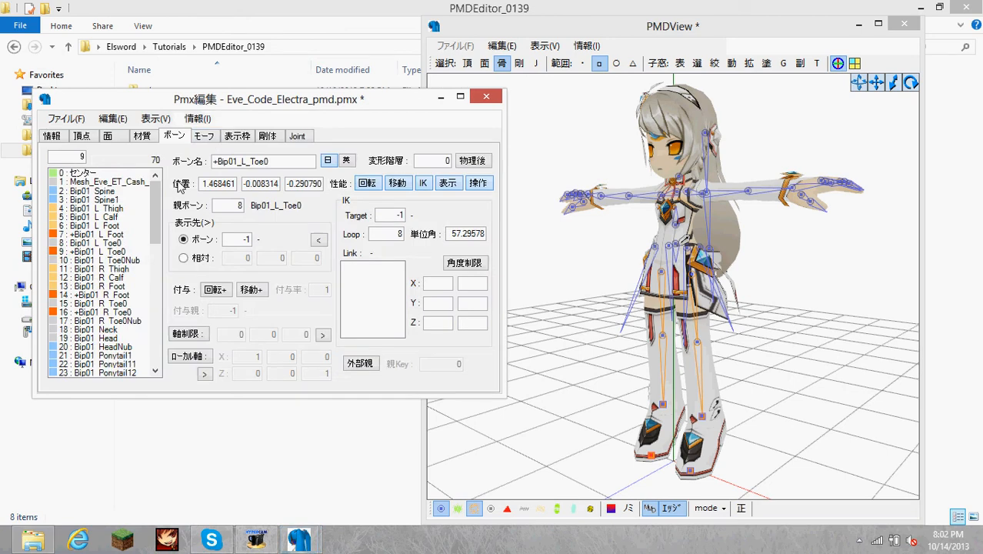
- Set +Bip01_R_Toe0's IK target to 15 and verify the other copies target 8, 13 and 6
{"action": "left_click", "coordinate": [100, 312]}
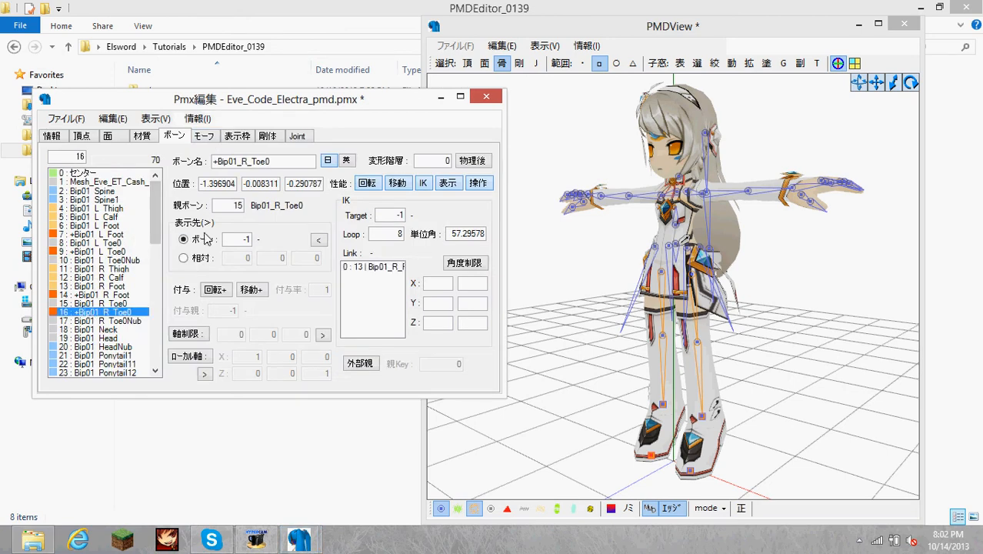
{"action": "mouse_move", "coordinate": [196, 274]}
{"action": "type", "text": "15"}
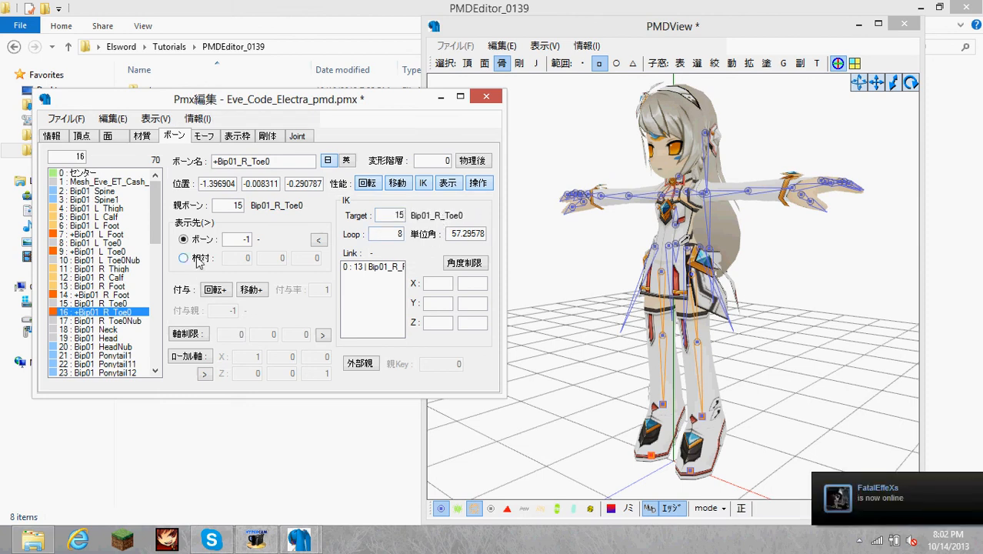
{"action": "left_click", "coordinate": [92, 251]}
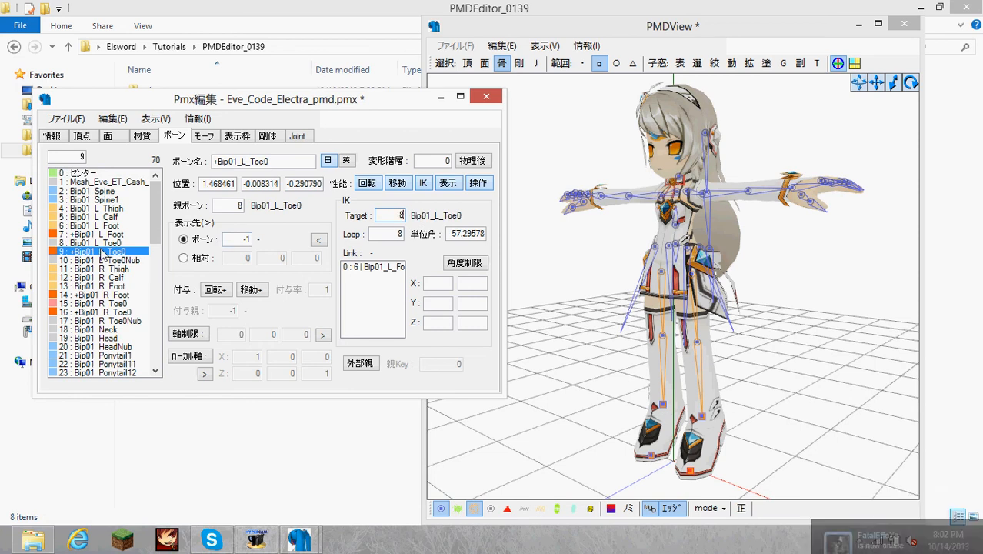
{"action": "left_click", "coordinate": [100, 295]}
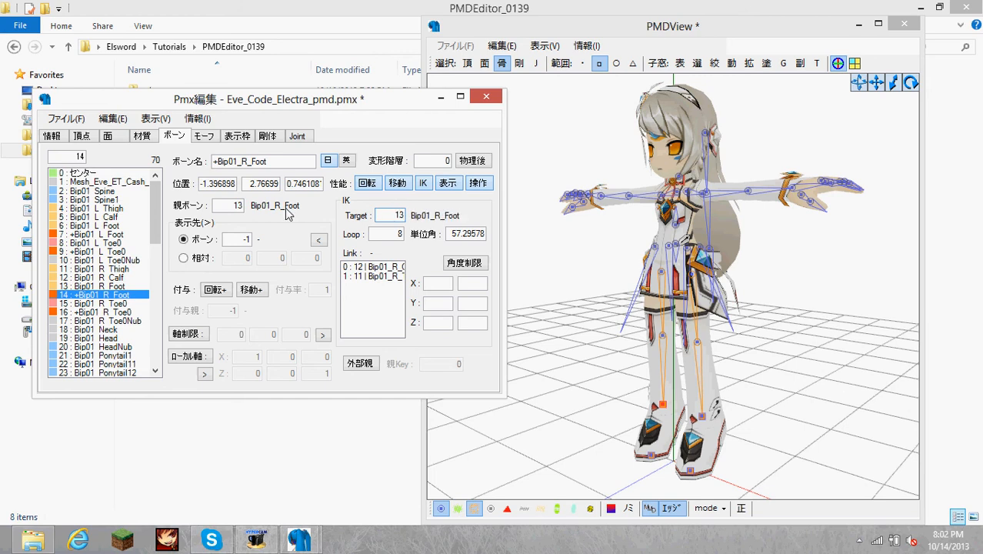
{"action": "left_click", "coordinate": [92, 234]}
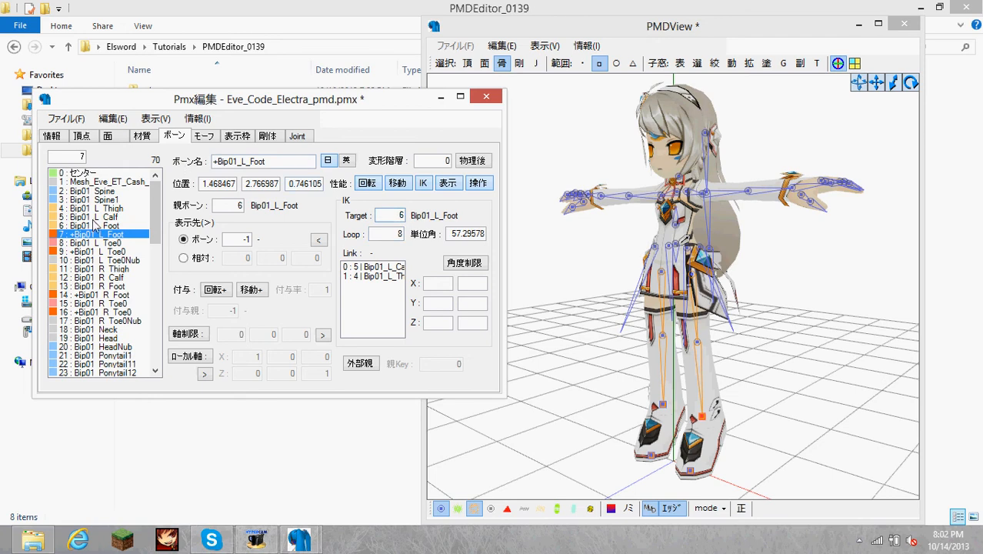
{"action": "left_click", "coordinate": [100, 225]}
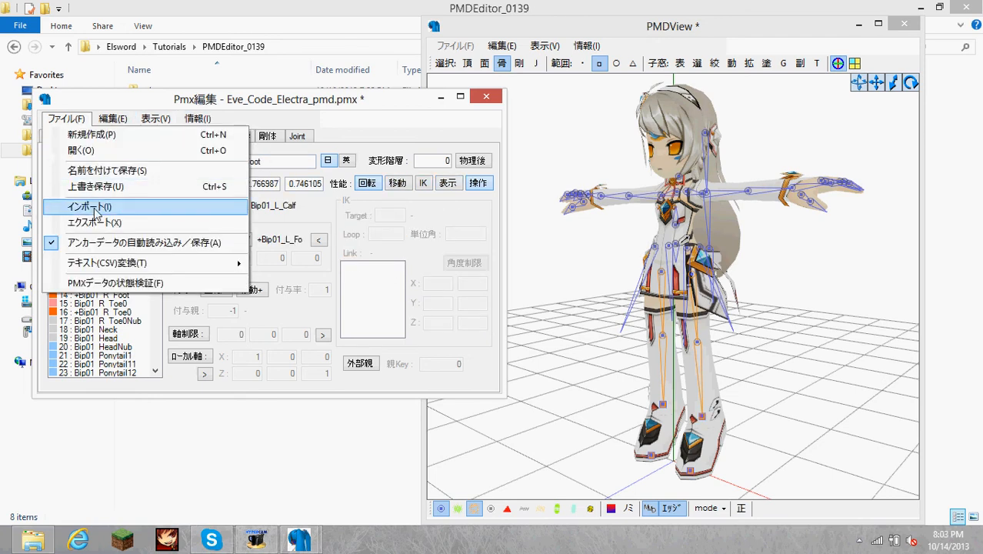
- Overwrite-save the model and open TransformView via View > Model Deformation Check
{"action": "left_click", "coordinate": [154, 118]}
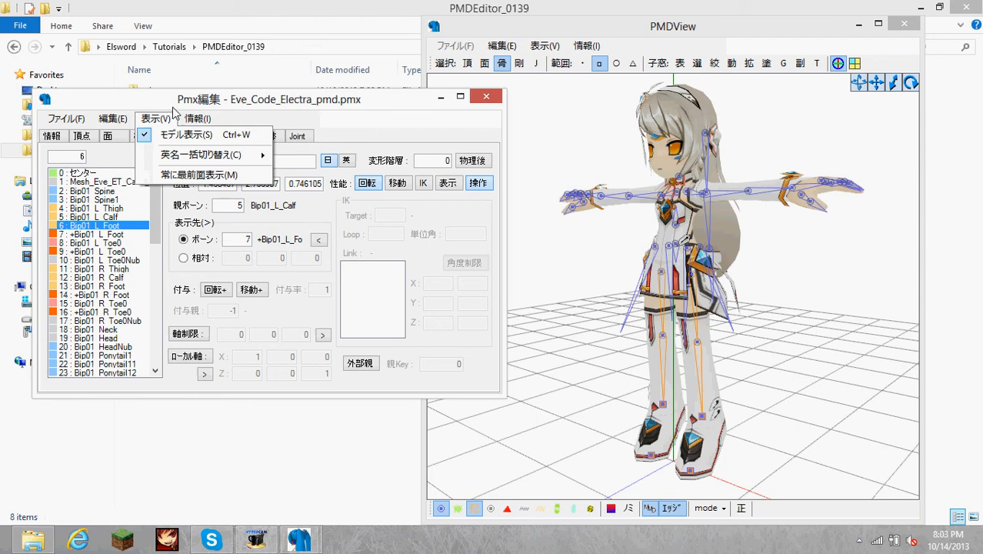
{"action": "left_click", "coordinate": [197, 119]}
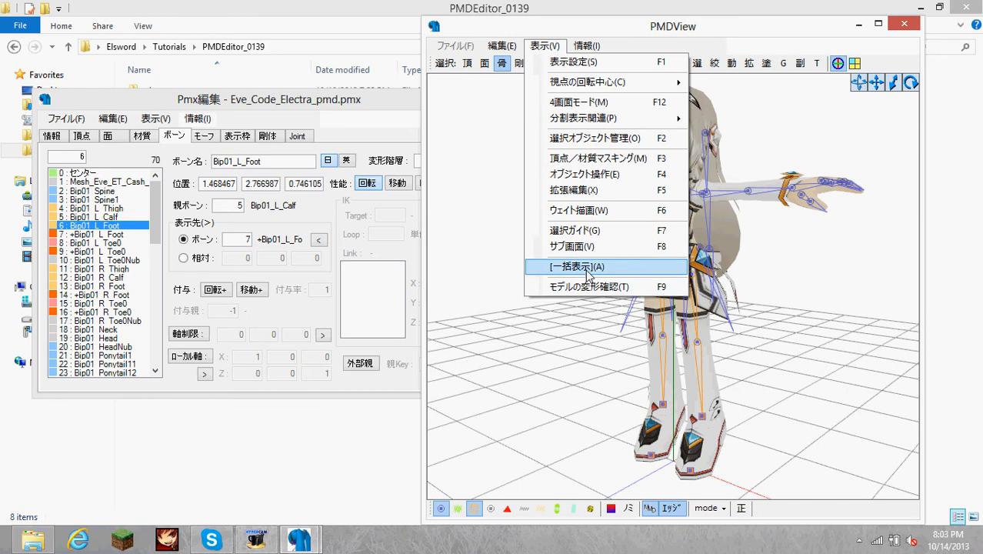
{"action": "left_click", "coordinate": [577, 266]}
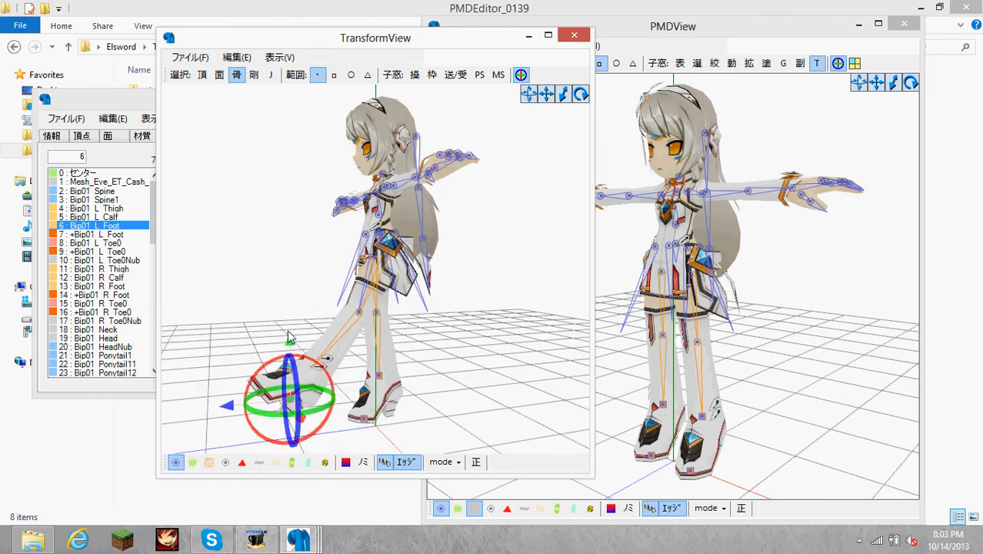
- Drag the left foot IK up, forward and back down, watching the leg bend
{"action": "left_click_drag", "start_coordinate": [291, 400], "coordinate": [290, 312]}
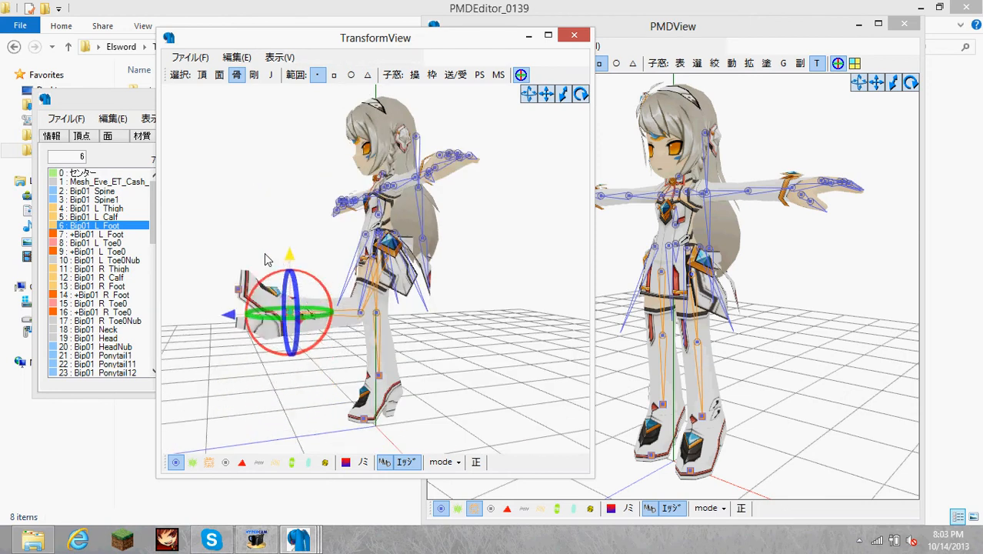
{"action": "left_click_drag", "start_coordinate": [289, 311], "coordinate": [288, 335]}
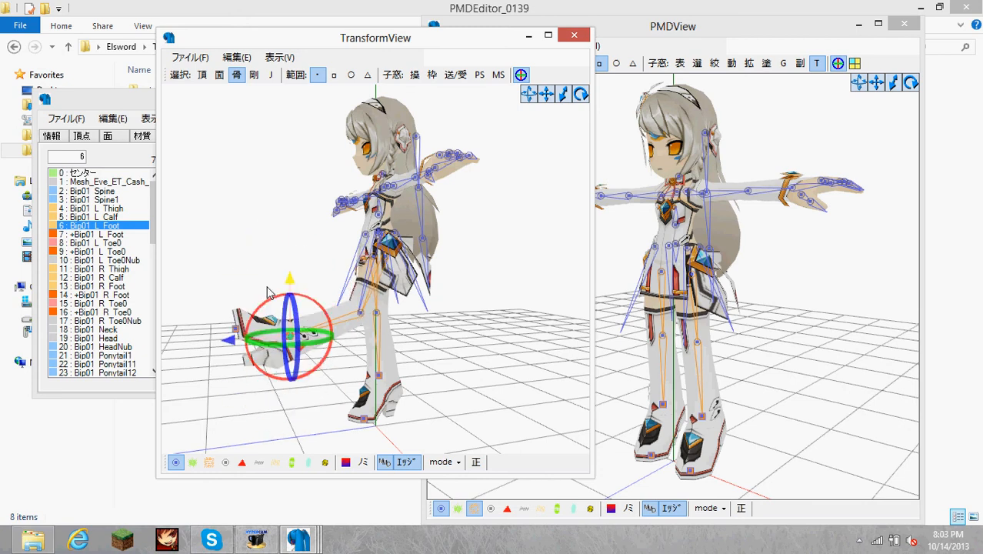
{"action": "left_click_drag", "start_coordinate": [288, 335], "coordinate": [292, 400]}
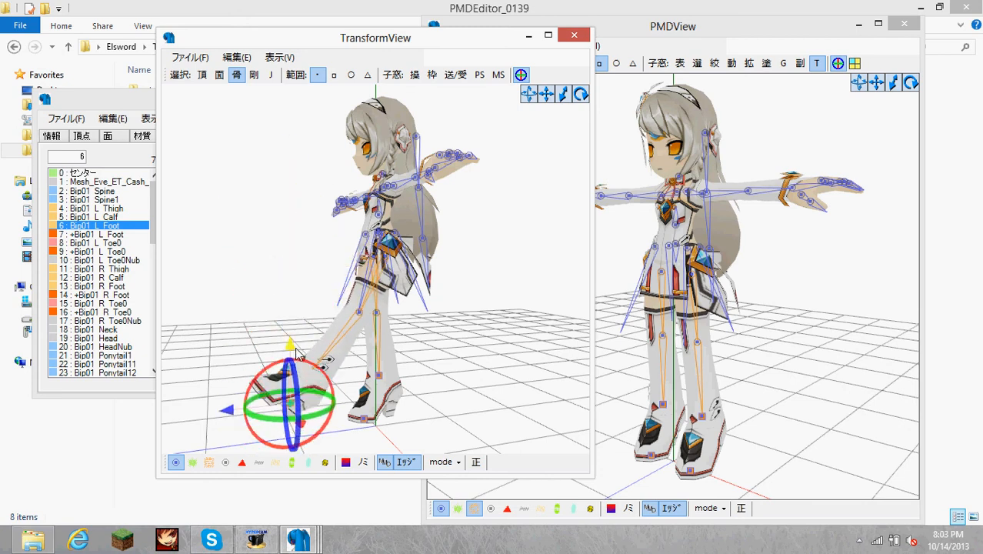
{"action": "left_click_drag", "start_coordinate": [288, 404], "coordinate": [473, 377]}
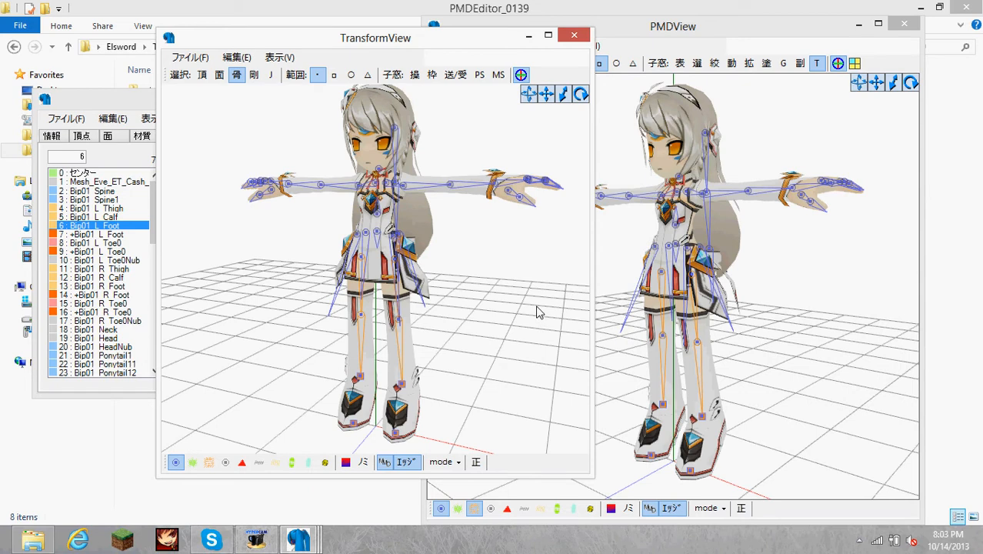
{"action": "mouse_move", "coordinate": [527, 309]}
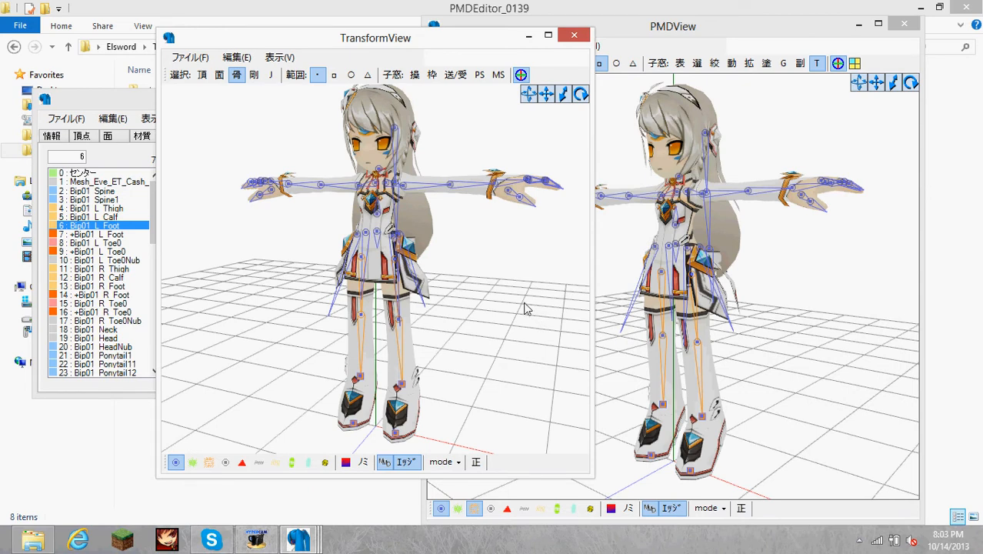
{"action": "mouse_move", "coordinate": [501, 313]}
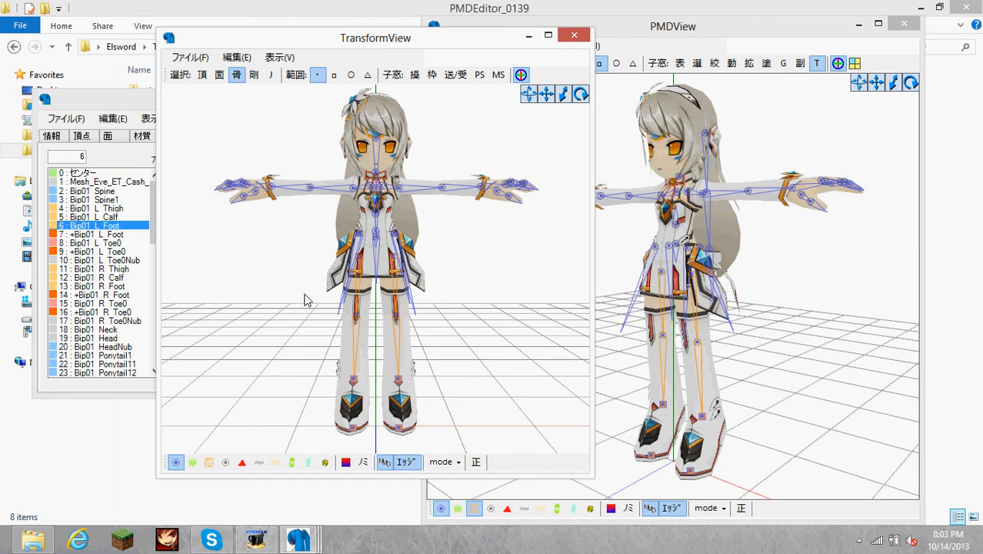
{"action": "mouse_move", "coordinate": [444, 264]}
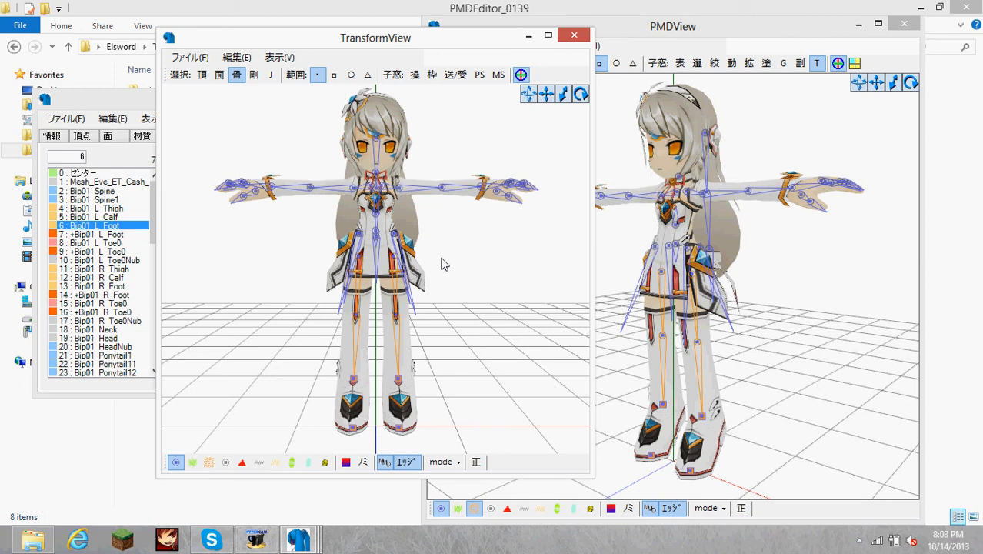
{"action": "mouse_move", "coordinate": [741, 270]}
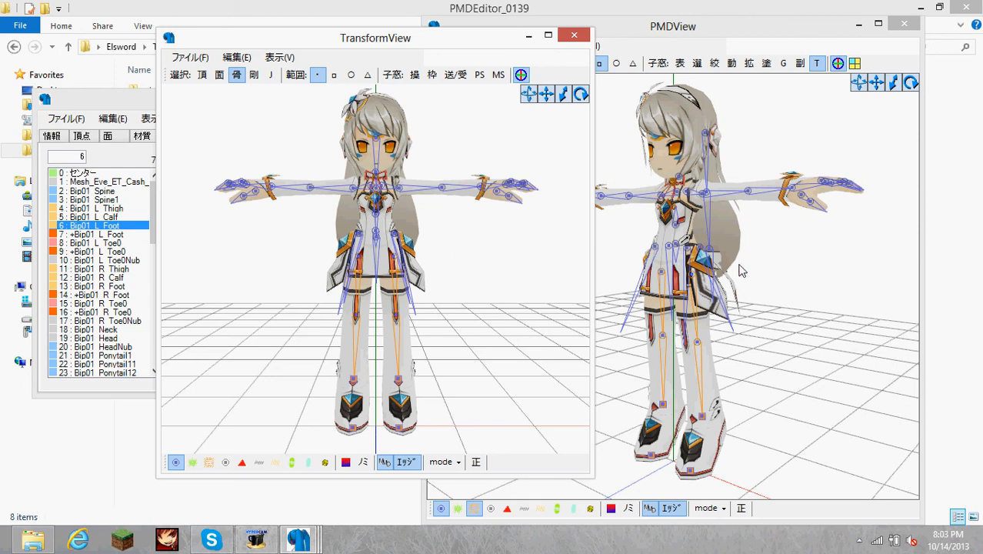
{"action": "mouse_move", "coordinate": [485, 215]}
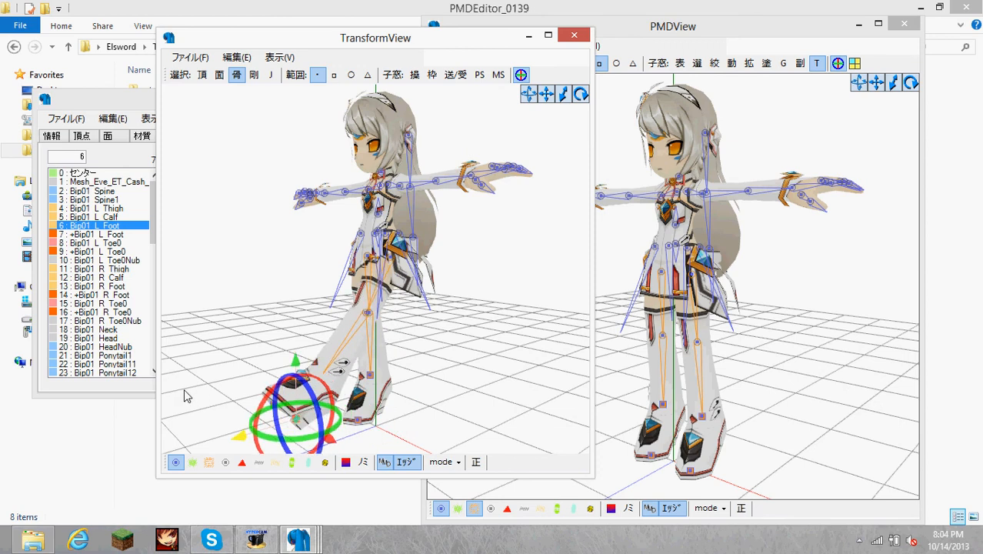
- Pull the left foot IK outward and down to check the leg follows
{"action": "left_click_drag", "start_coordinate": [300, 419], "coordinate": [281, 427]}
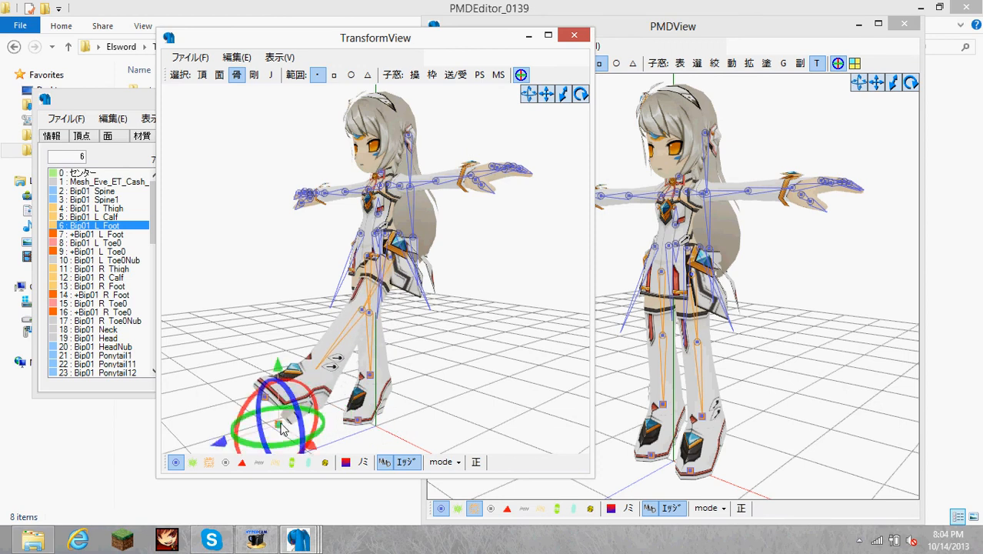
{"action": "left_click_drag", "start_coordinate": [281, 427], "coordinate": [300, 245]}
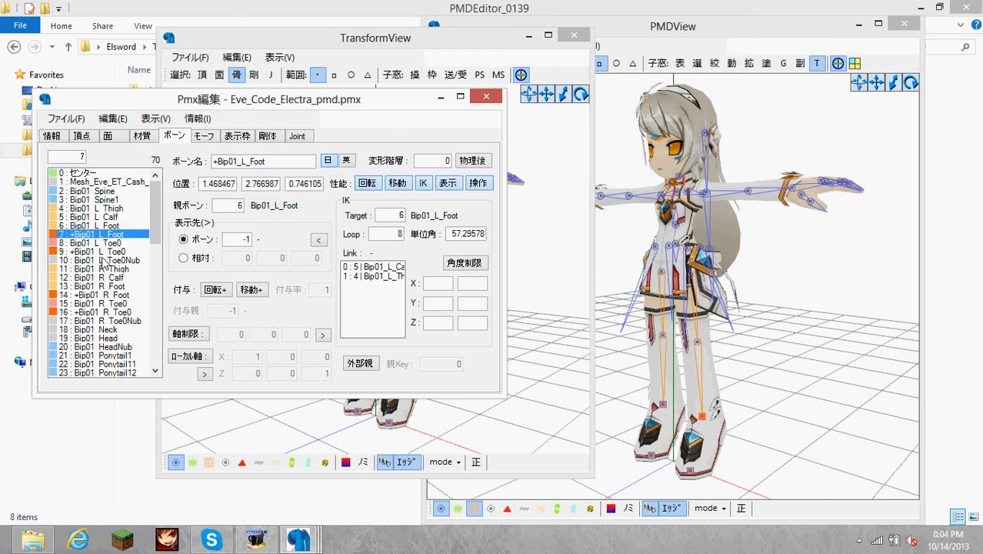
- Check the left toe IK's parent, then set +Bip01_L_Foot's parent bone to -1
{"action": "left_click", "coordinate": [100, 252]}
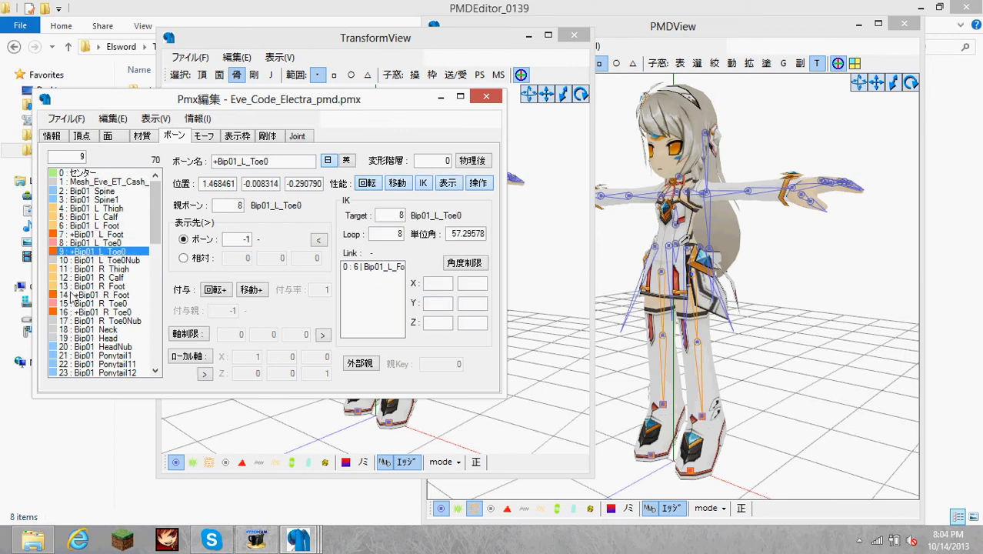
{"action": "left_click", "coordinate": [100, 234]}
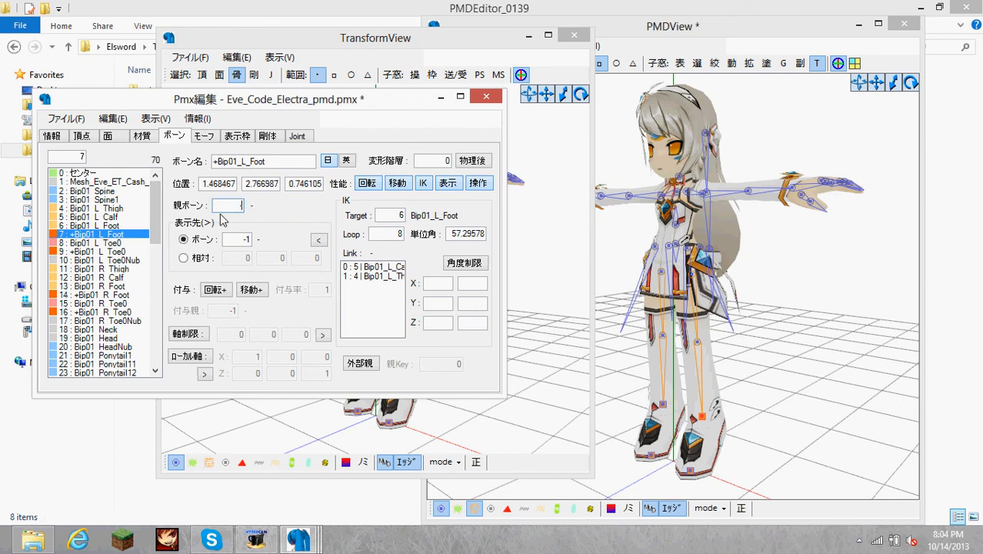
{"action": "left_click", "coordinate": [100, 295]}
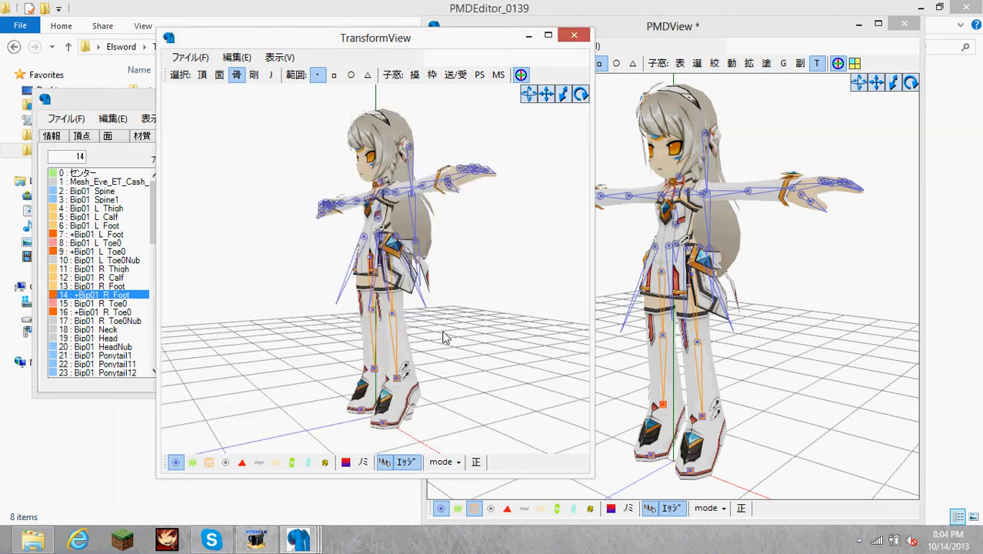
- Pick the right foot IK and drag it sideways, forward and back toward rest
{"action": "left_click", "coordinate": [367, 381]}
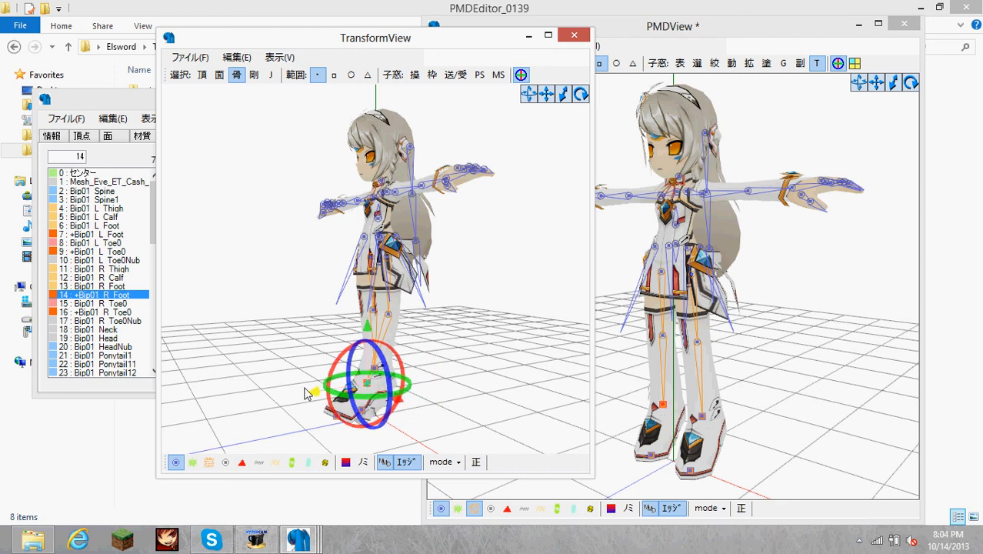
{"action": "left_click_drag", "start_coordinate": [368, 382], "coordinate": [230, 400]}
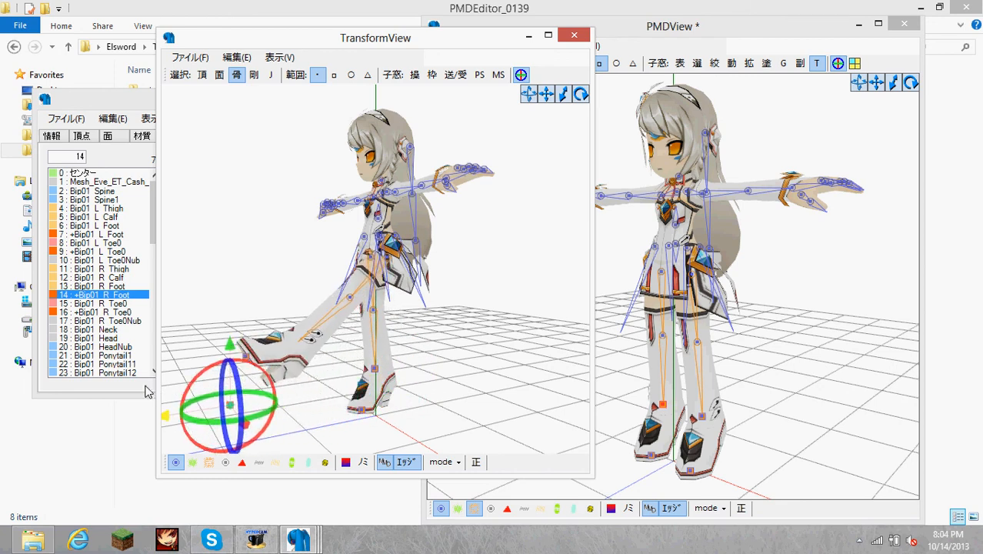
{"action": "left_click_drag", "start_coordinate": [231, 404], "coordinate": [483, 366]}
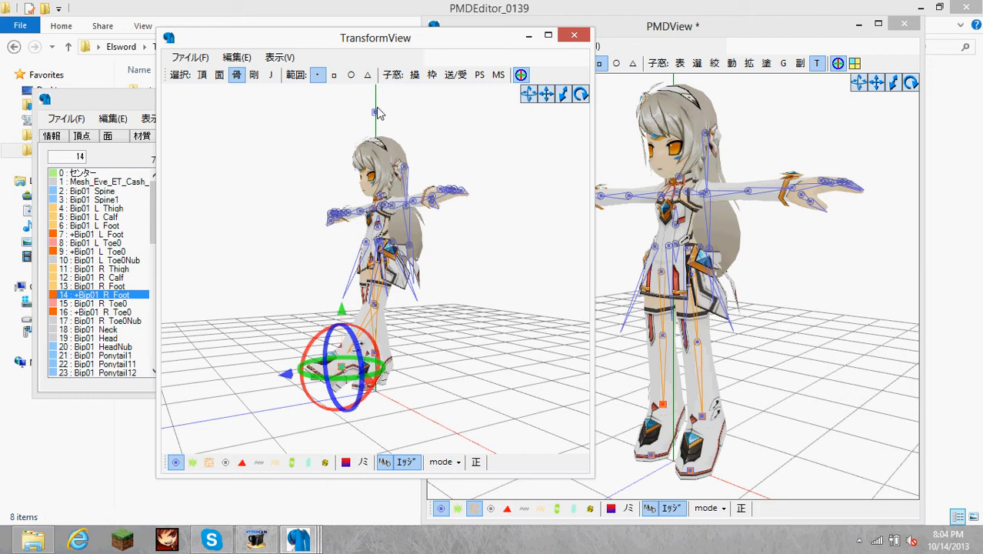
{"action": "left_click_drag", "start_coordinate": [338, 366], "coordinate": [445, 123]}
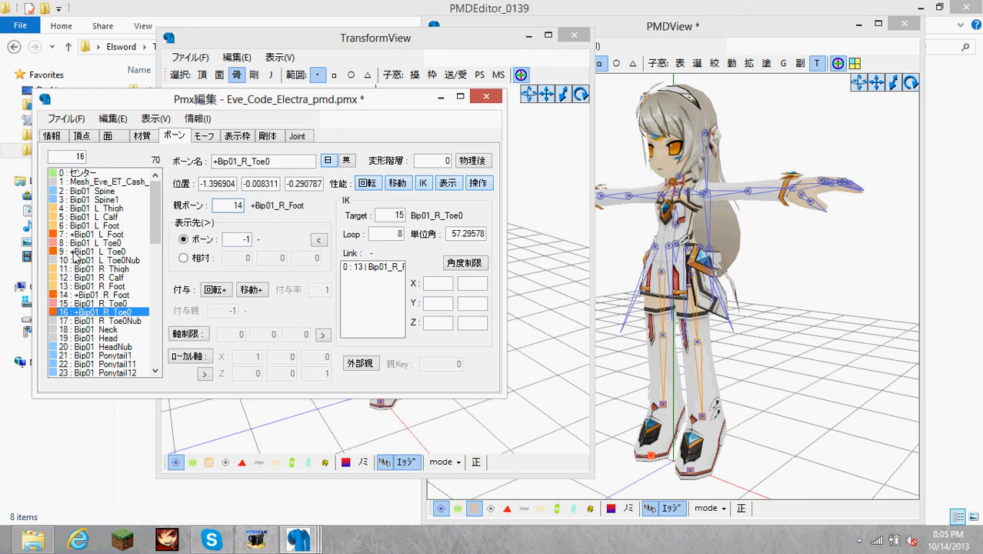
- Select the left toe IK and left foot IK bones, then pick +Bip01_L_Foot in TransformView
{"action": "left_click", "coordinate": [100, 251]}
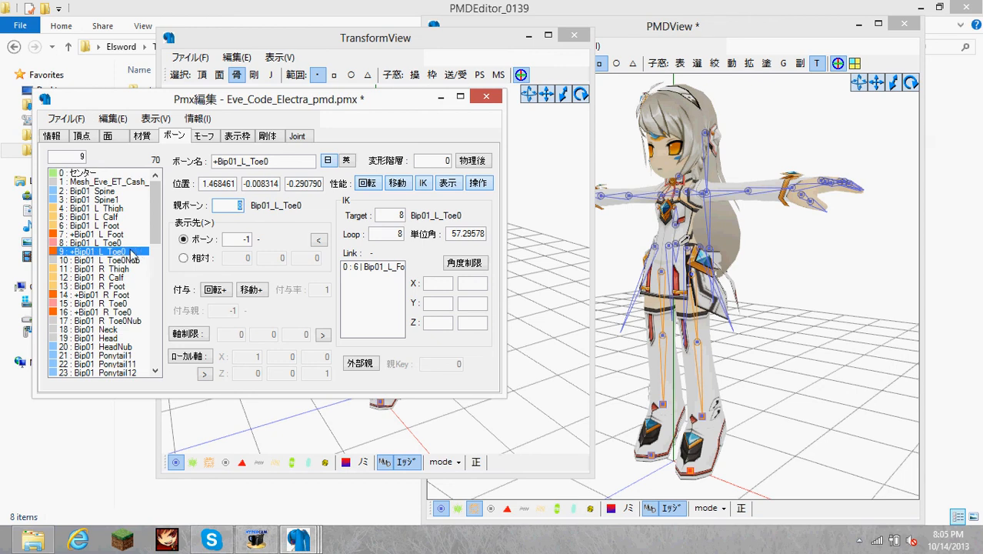
{"action": "left_click", "coordinate": [96, 234]}
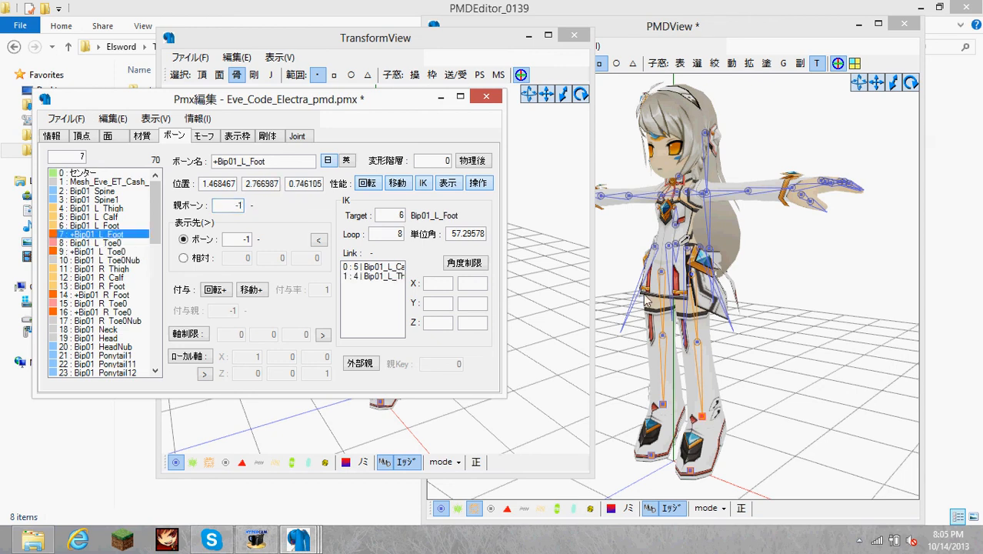
{"action": "left_click", "coordinate": [486, 96]}
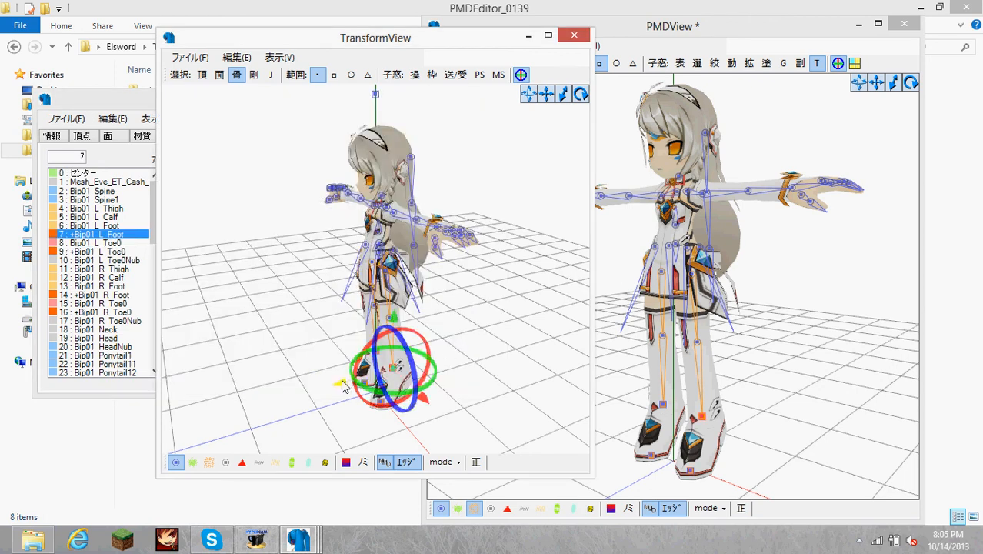
- Drag +Bip01_L_Foot sideways and up to confirm the left leg bends along
{"action": "left_click_drag", "start_coordinate": [393, 369], "coordinate": [281, 373]}
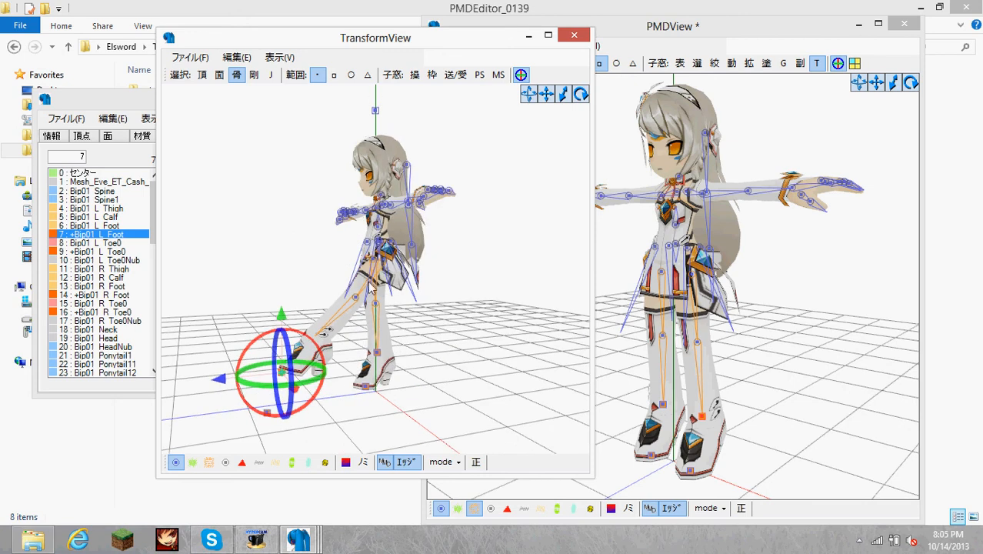
{"action": "left_click_drag", "start_coordinate": [280, 373], "coordinate": [281, 288]}
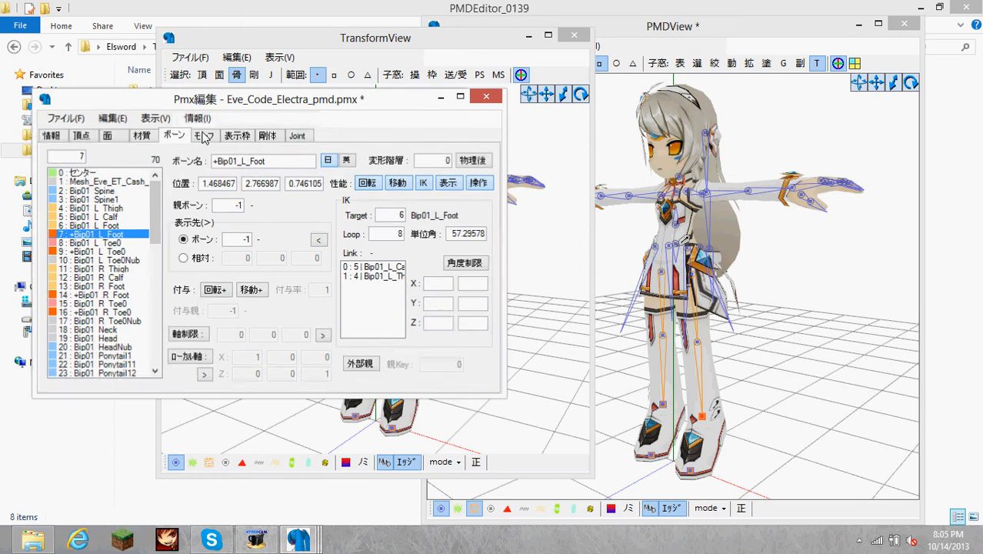
{"action": "left_click", "coordinate": [199, 135]}
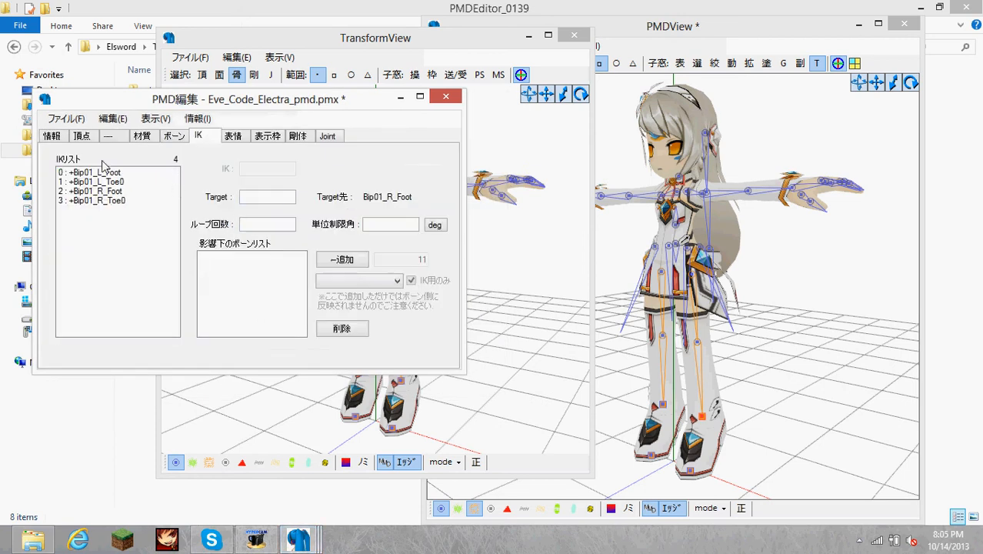
{"action": "left_click", "coordinate": [92, 200]}
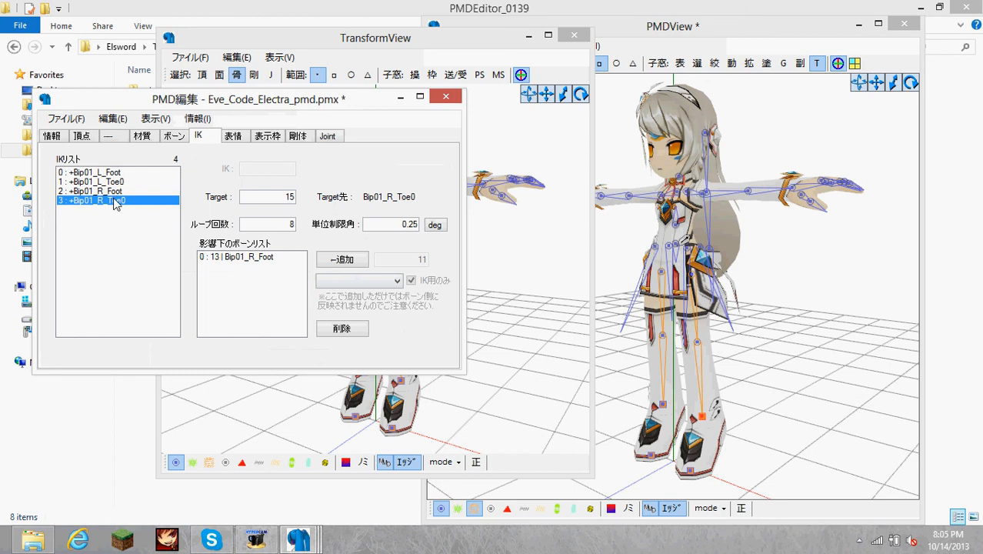
{"action": "mouse_move", "coordinate": [127, 210]}
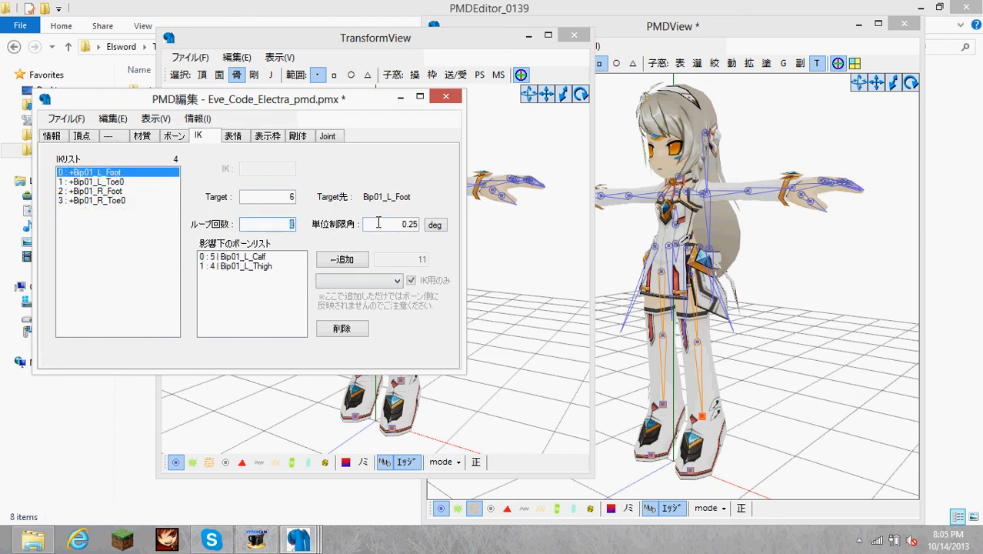
{"action": "left_click", "coordinate": [197, 118]}
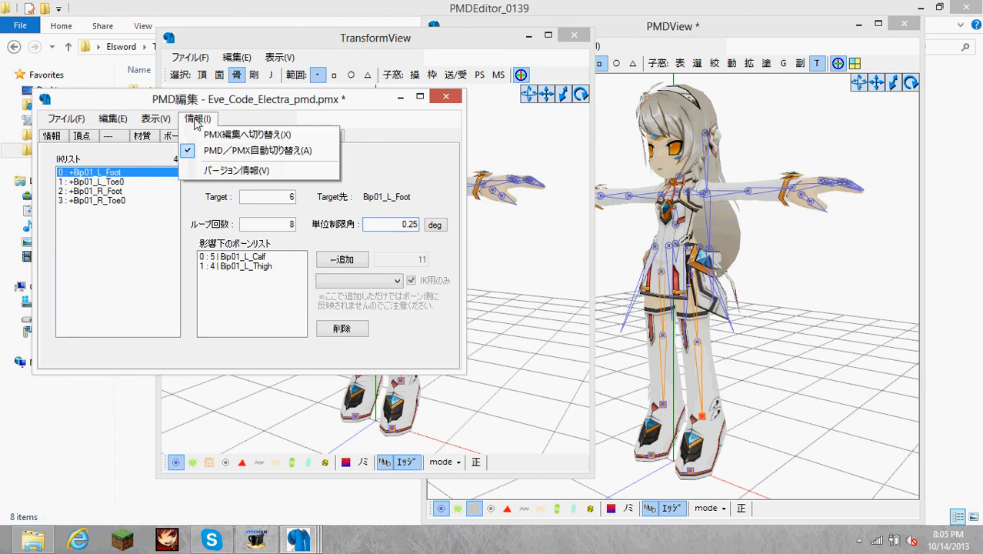
{"action": "mouse_move", "coordinate": [208, 133]}
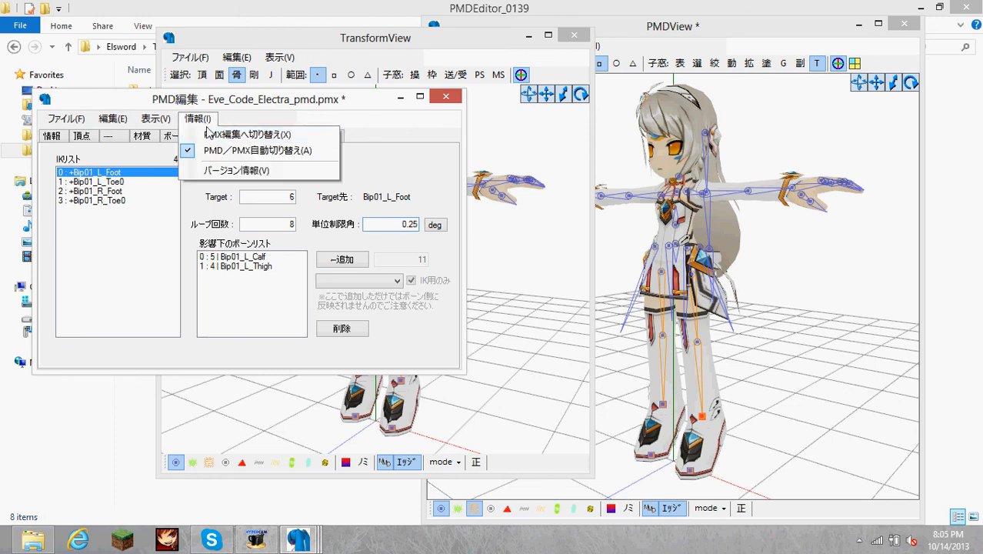
{"action": "left_click", "coordinate": [247, 134]}
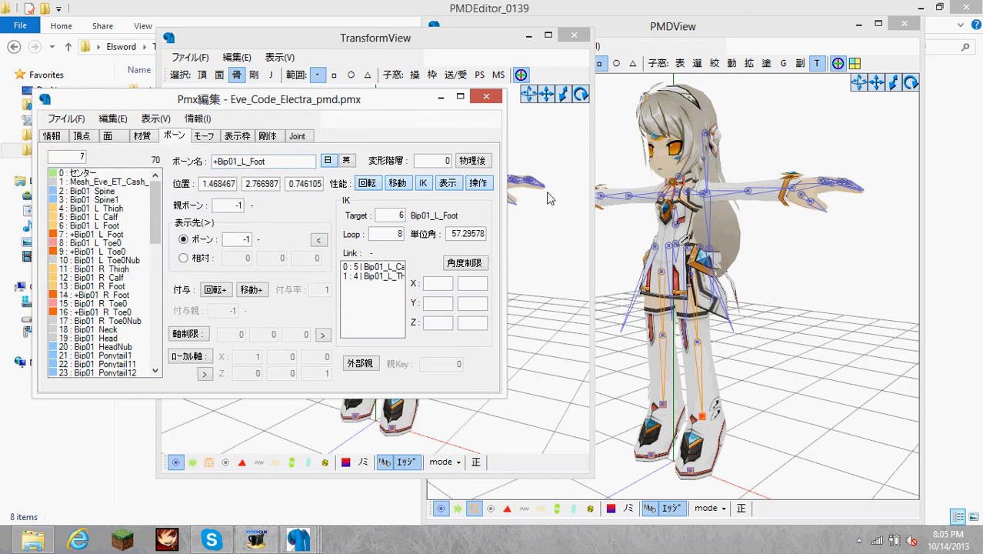
- Bring TransformView in front of the Pmx編集 window
{"action": "left_click", "coordinate": [486, 95]}
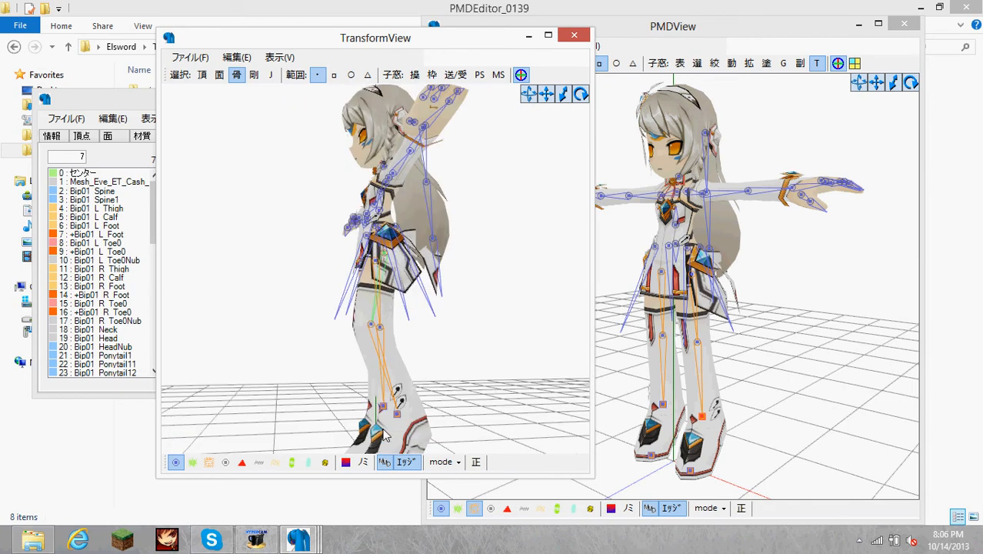
- Pick the foot IK, move it to test the leg, and orbit to view from behind
{"action": "left_click", "coordinate": [396, 414]}
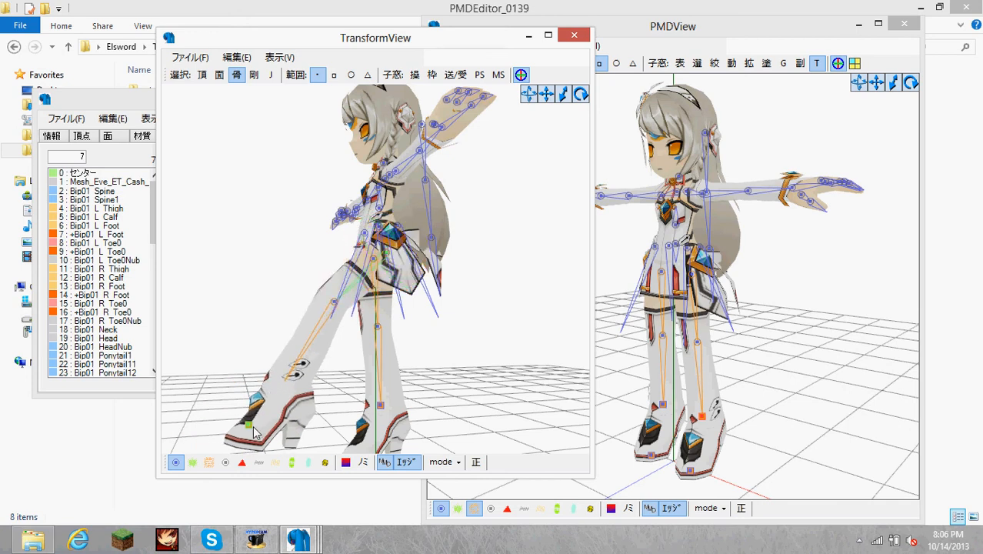
{"action": "left_click", "coordinate": [249, 425]}
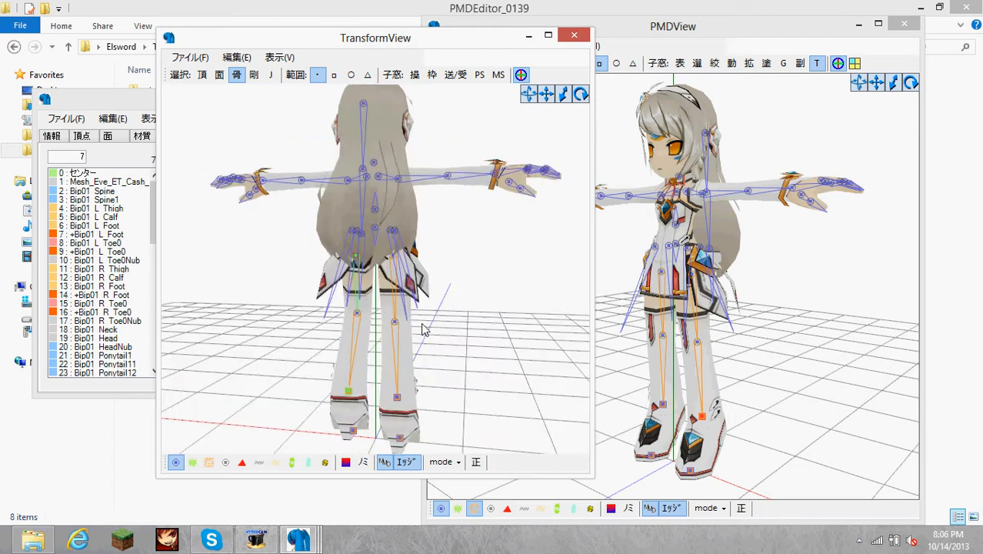
{"action": "left_click_drag", "start_coordinate": [423, 324], "coordinate": [531, 322]}
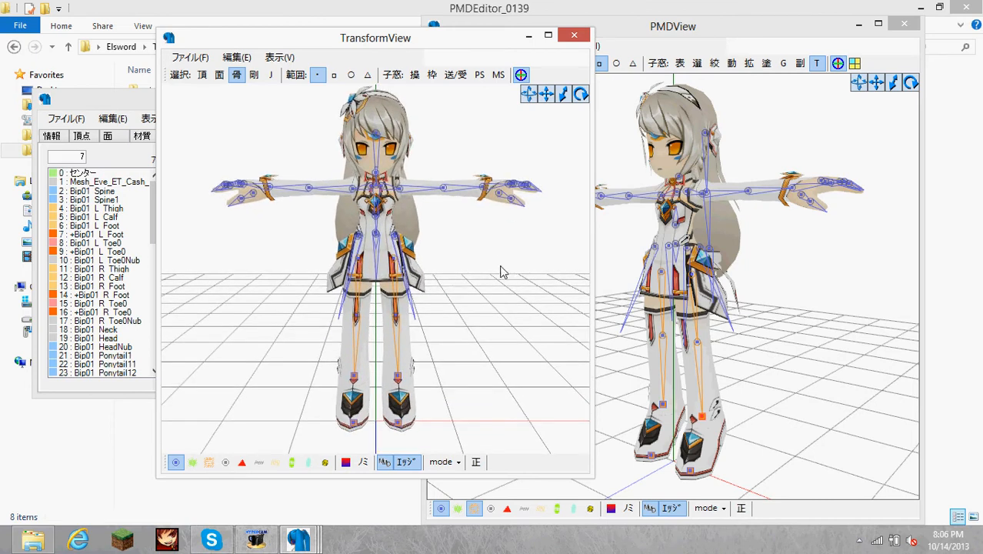
{"action": "mouse_move", "coordinate": [485, 244]}
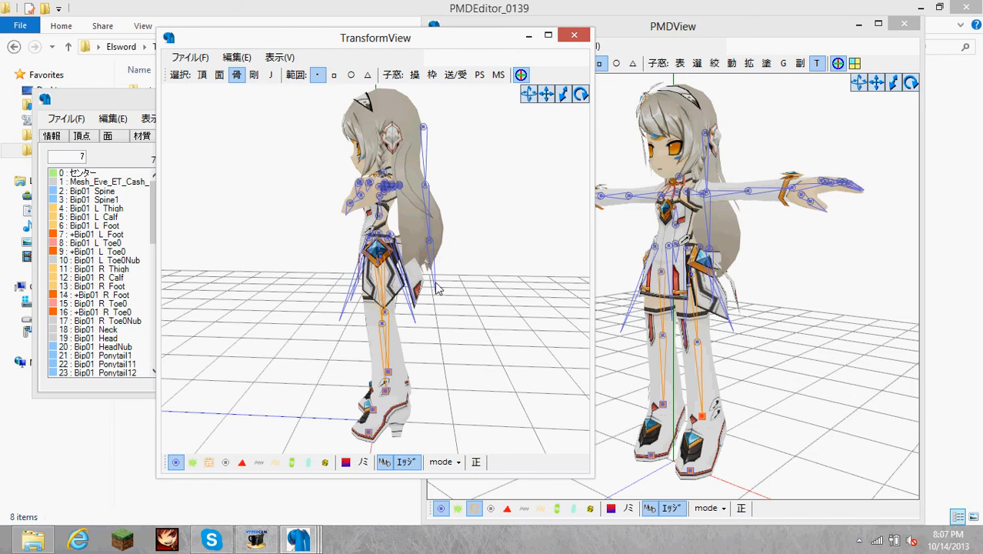
{"action": "mouse_move", "coordinate": [427, 287]}
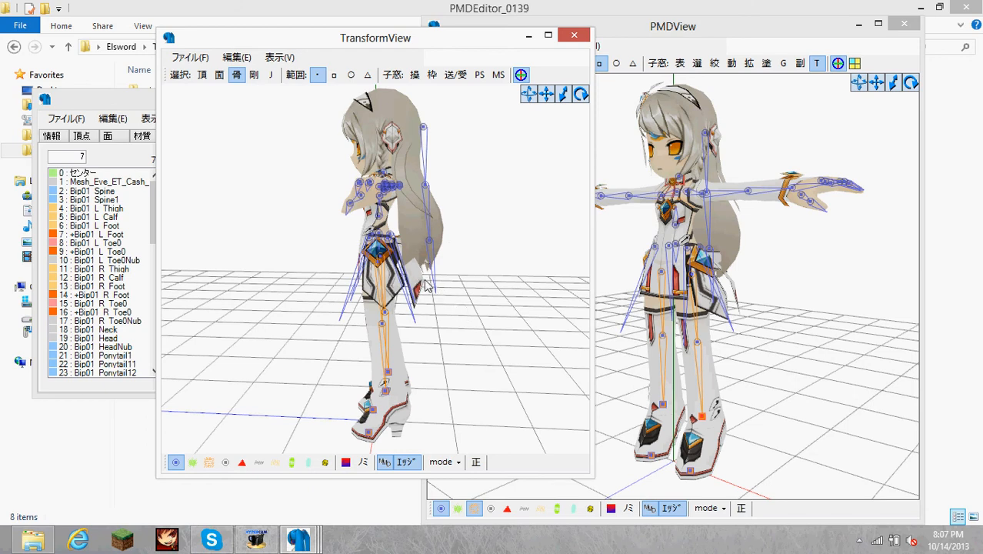
{"action": "mouse_move", "coordinate": [444, 283]}
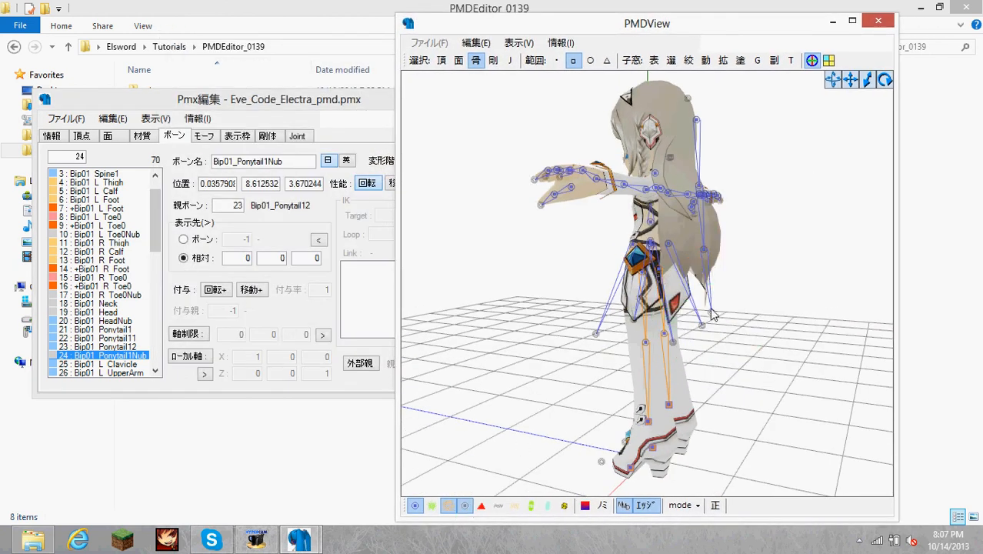
- Select Bone02 on the model, then click in the bone list and PMDView menu bar
{"action": "left_click", "coordinate": [669, 339]}
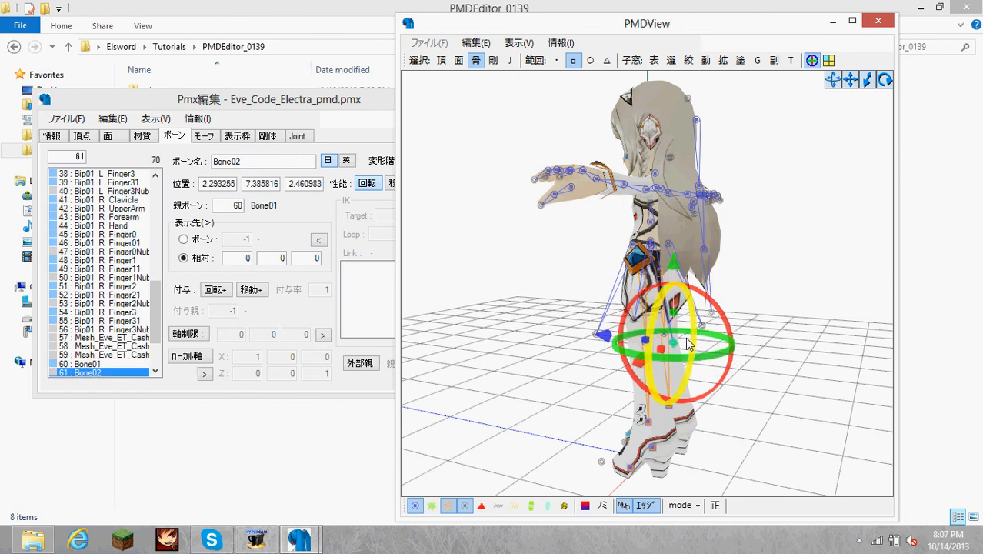
{"action": "left_click", "coordinate": [104, 173]}
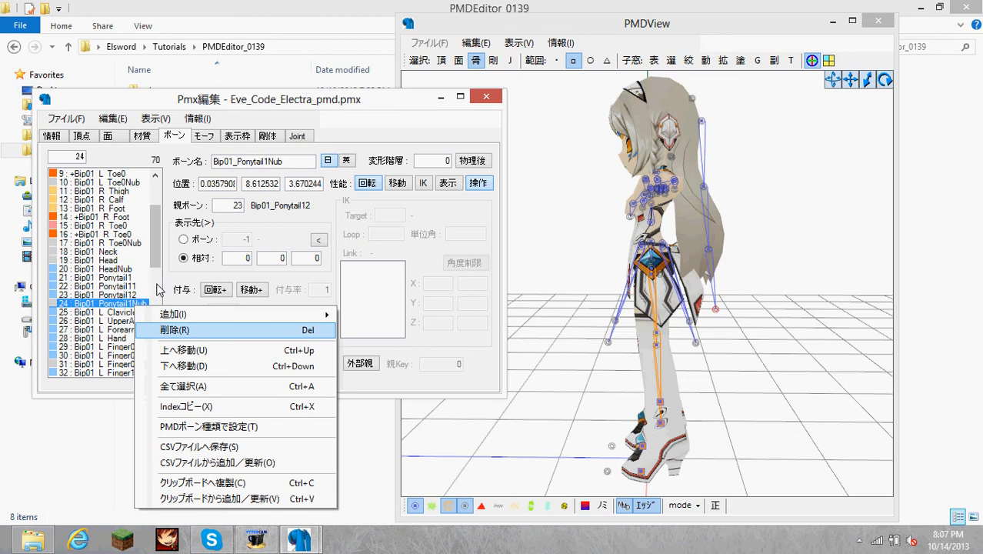
{"action": "mouse_move", "coordinate": [104, 311]}
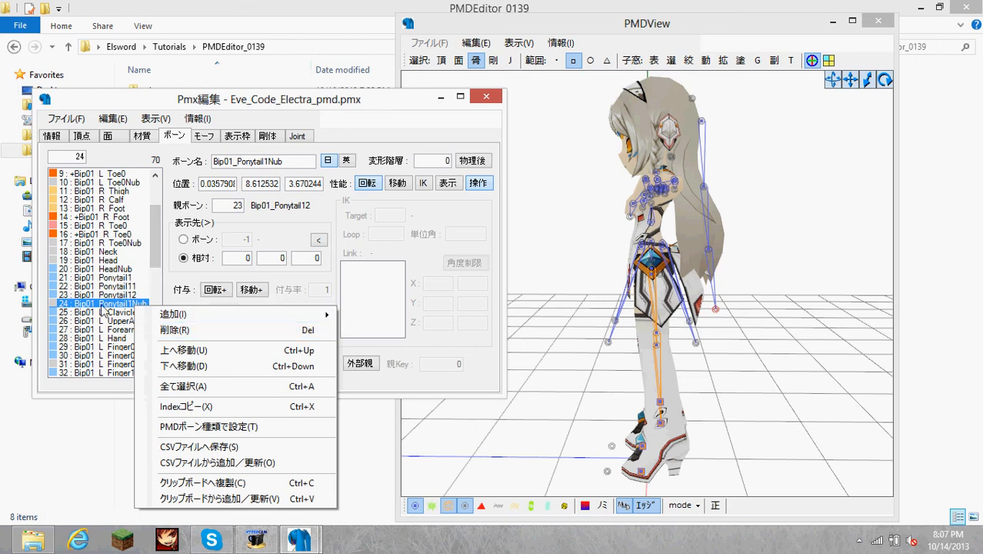
{"action": "mouse_move", "coordinate": [721, 266]}
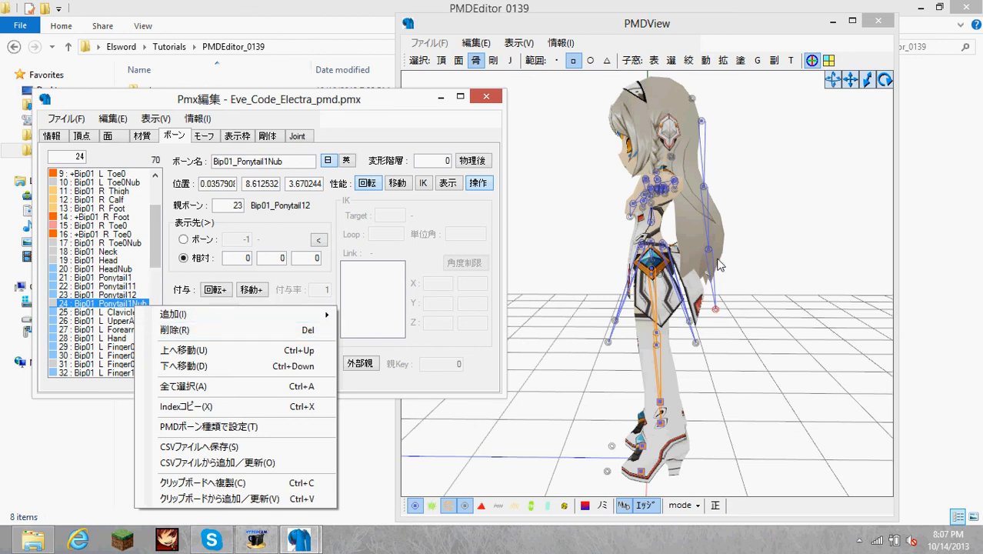
{"action": "mouse_move", "coordinate": [721, 313]}
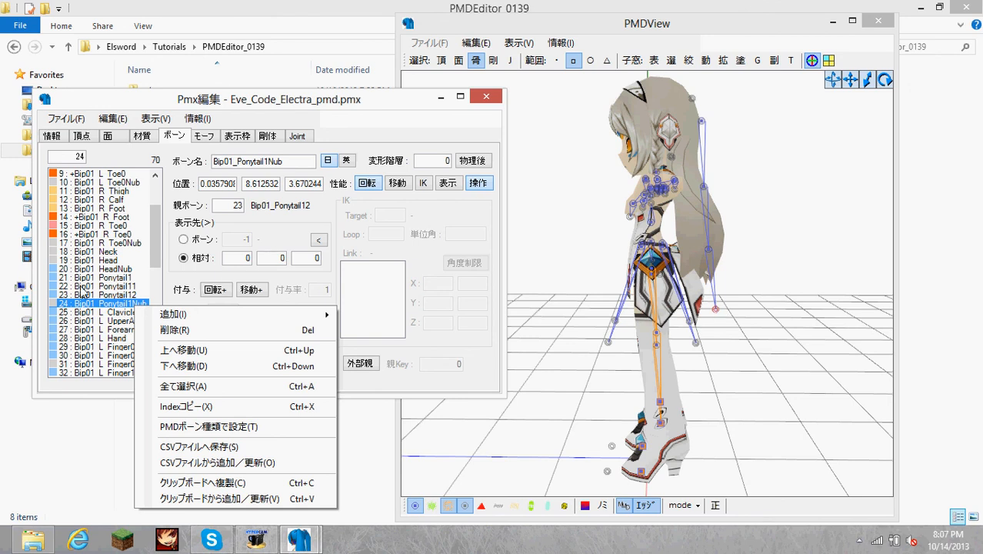
{"action": "mouse_move", "coordinate": [711, 254]}
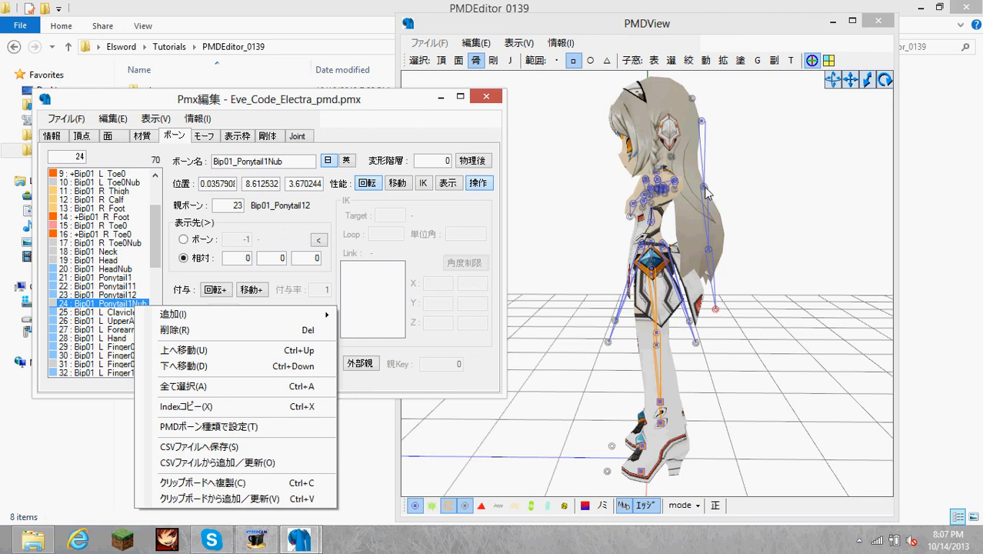
{"action": "left_click", "coordinate": [197, 118]}
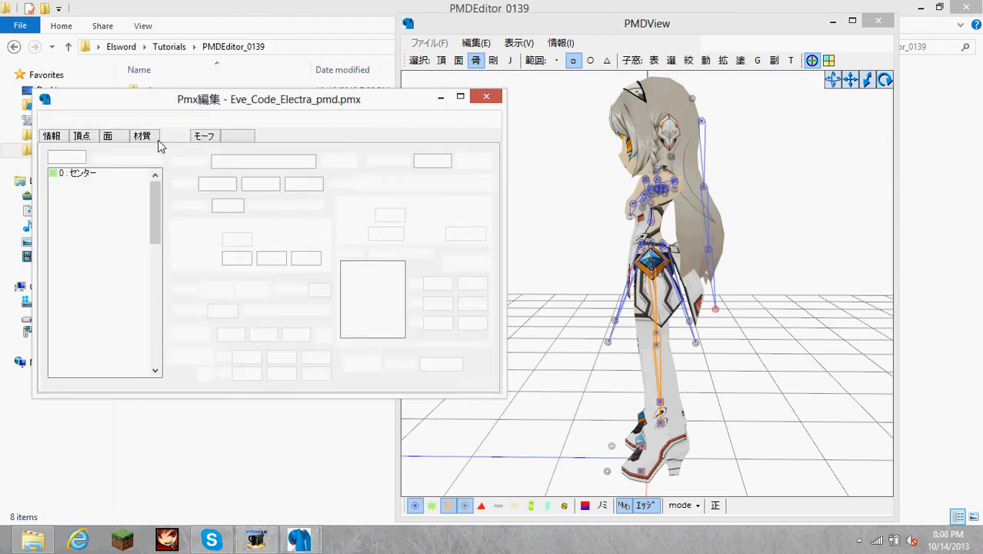
{"action": "left_click", "coordinate": [174, 136]}
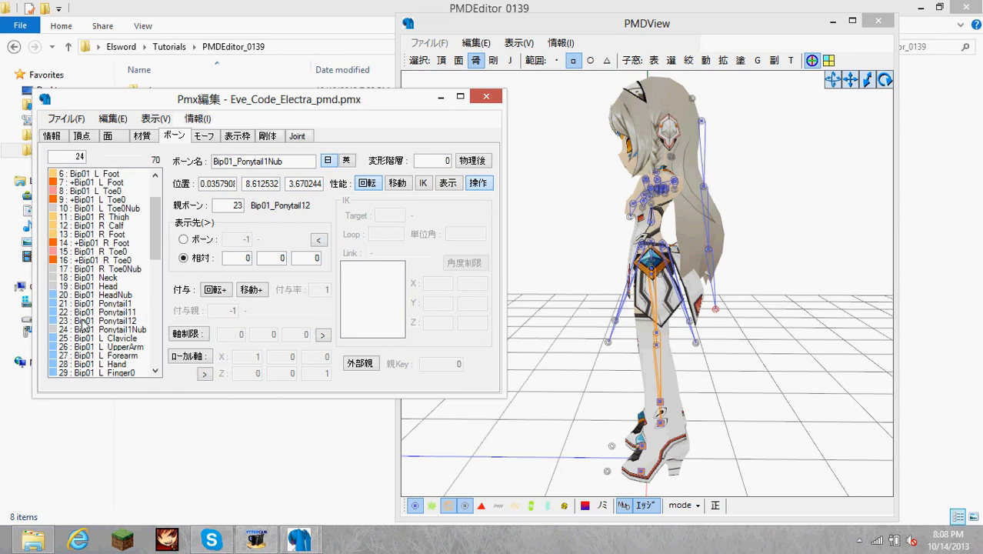
{"action": "left_click", "coordinate": [108, 303]}
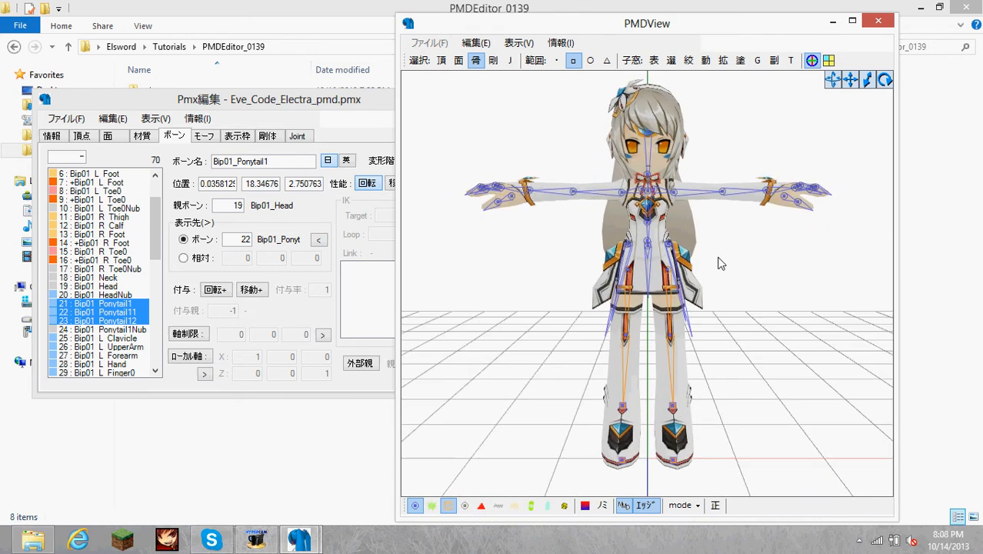
{"action": "mouse_move", "coordinate": [754, 250]}
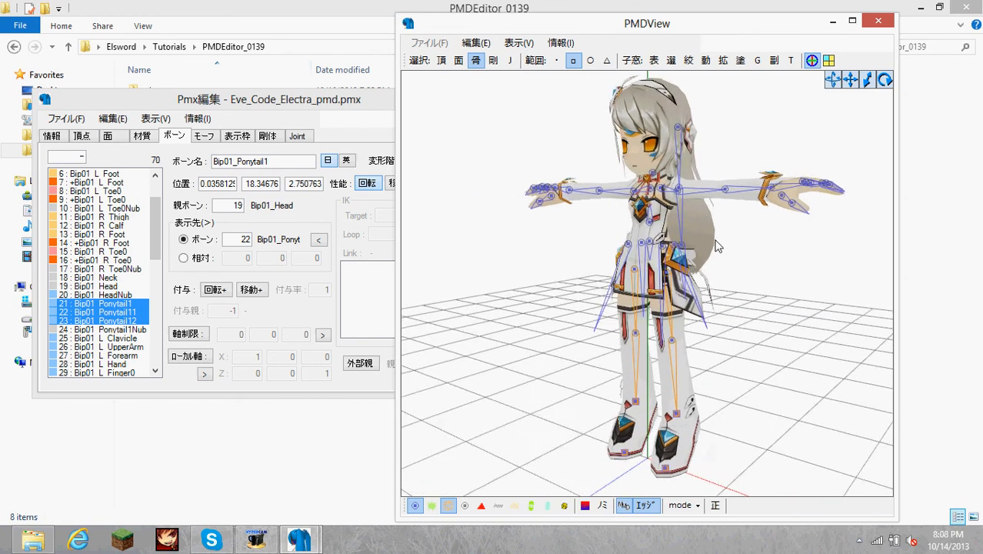
{"action": "left_click_drag", "start_coordinate": [716, 247], "coordinate": [708, 185]}
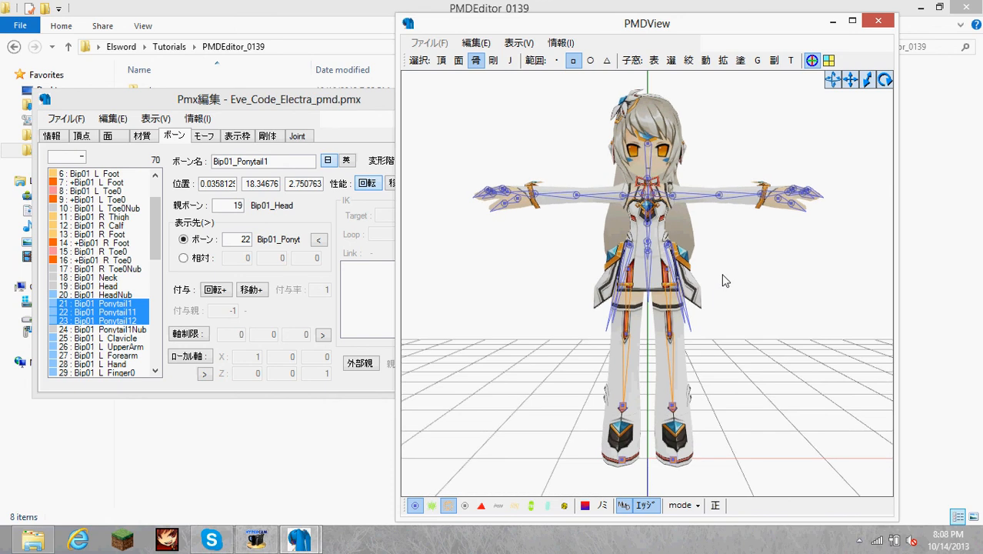
{"action": "mouse_move", "coordinate": [798, 291]}
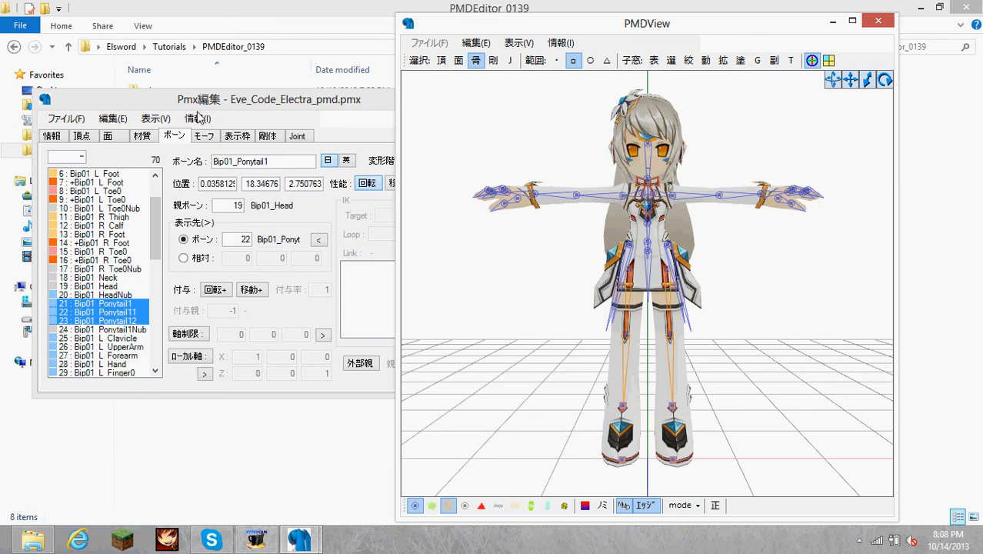
{"action": "mouse_move", "coordinate": [141, 109]}
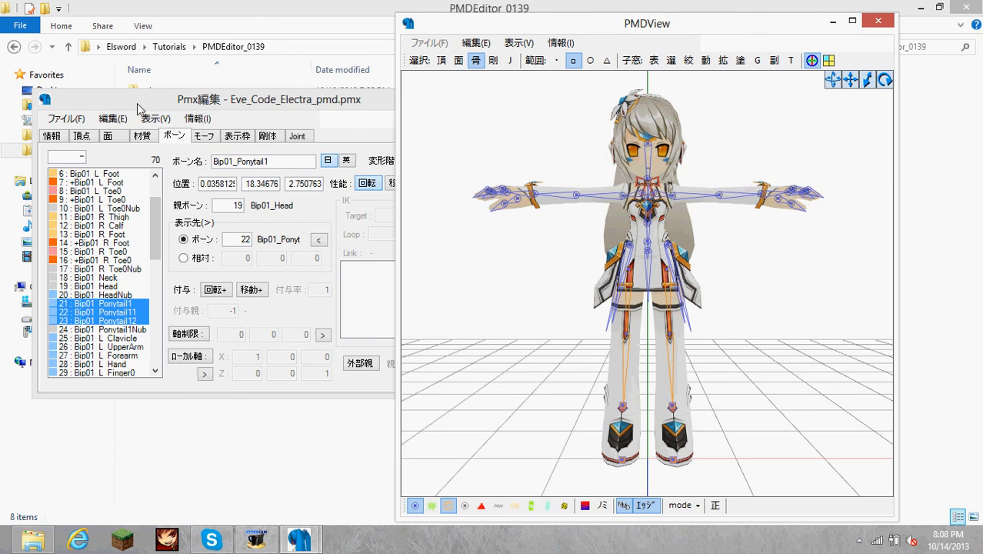